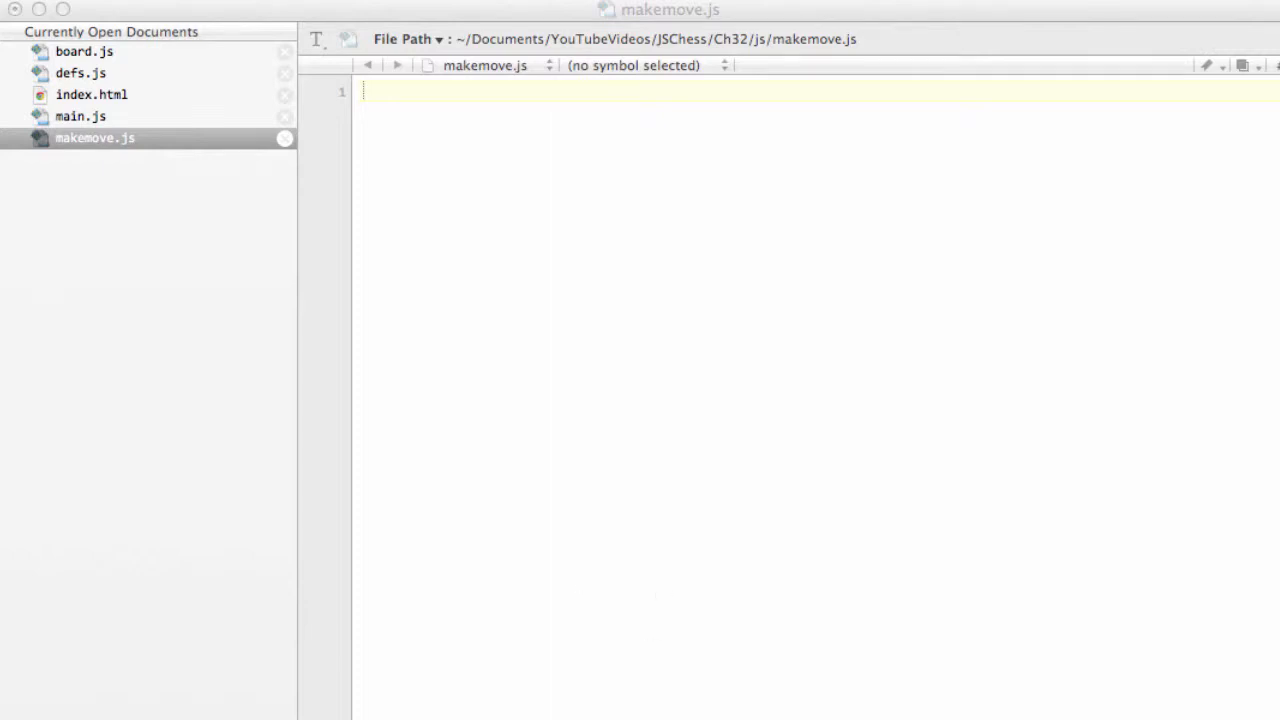
{"action": "mouse_move", "coordinate": [820, 245]}
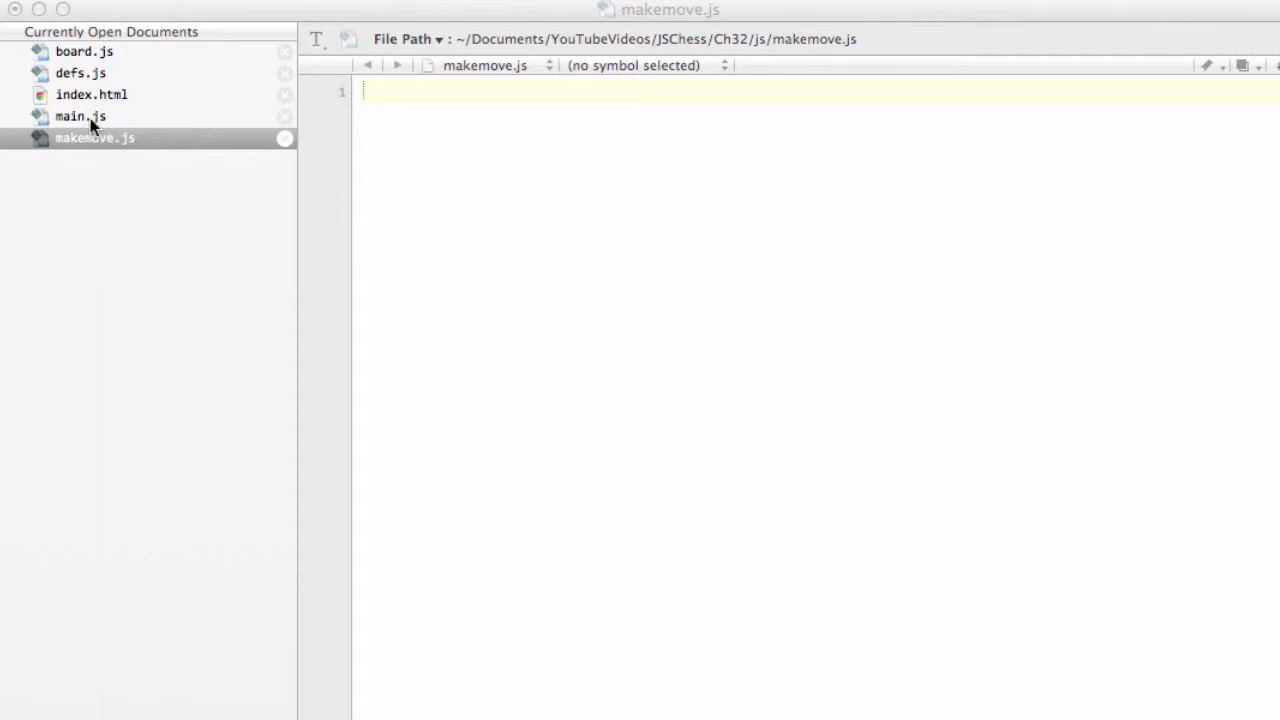
{"action": "mouse_move", "coordinate": [98, 148]}
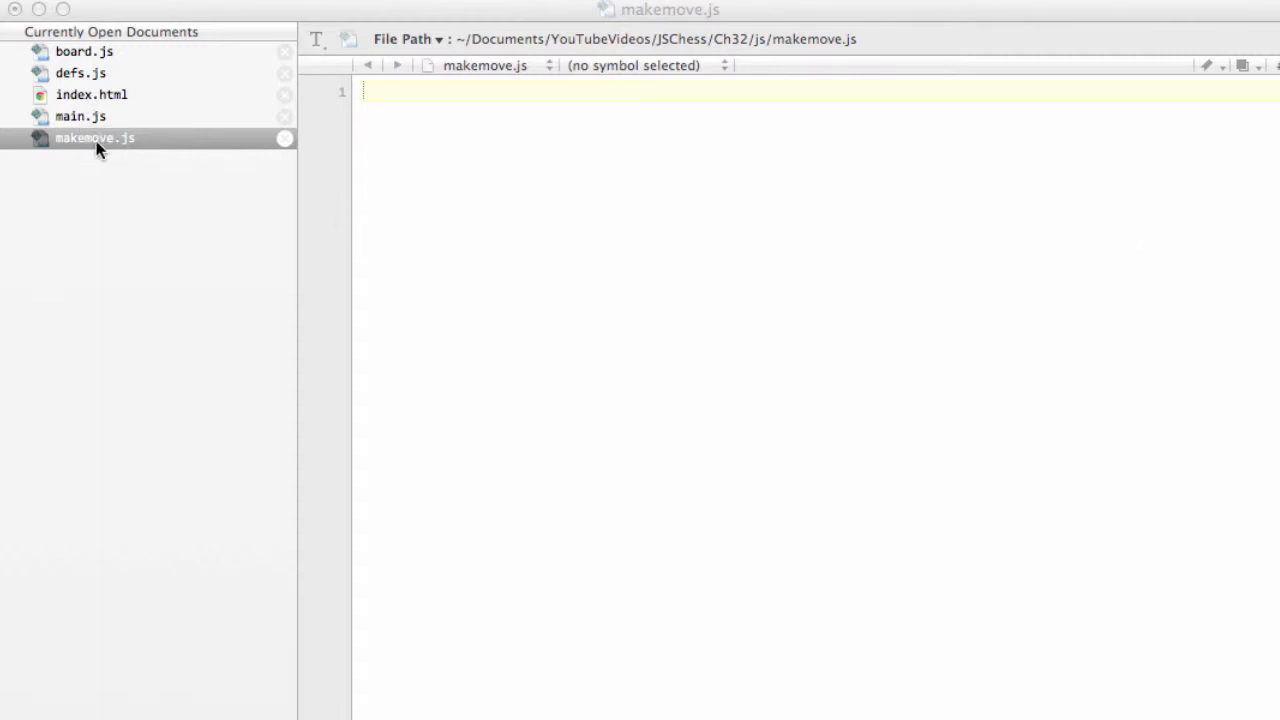
{"action": "mouse_move", "coordinate": [133, 160]}
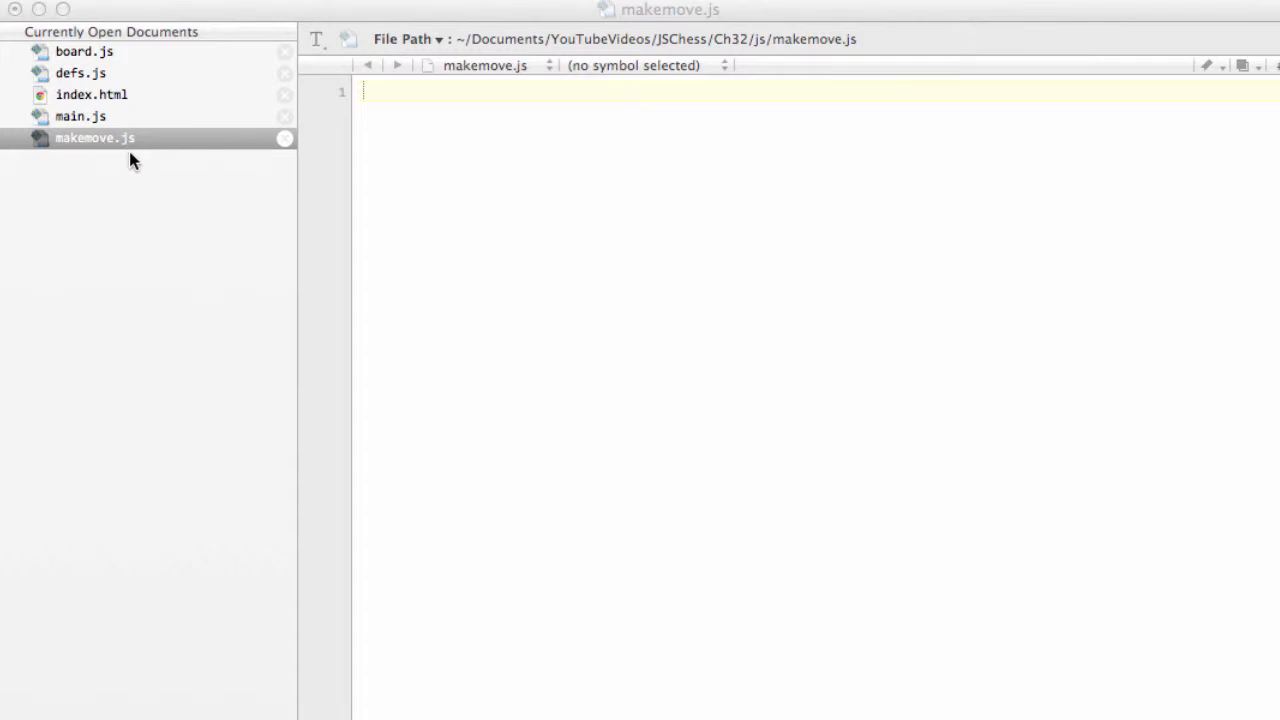
Show index.html to check its script tag loading js/makemove.js.
{"action": "left_click", "coordinate": [91, 94]}
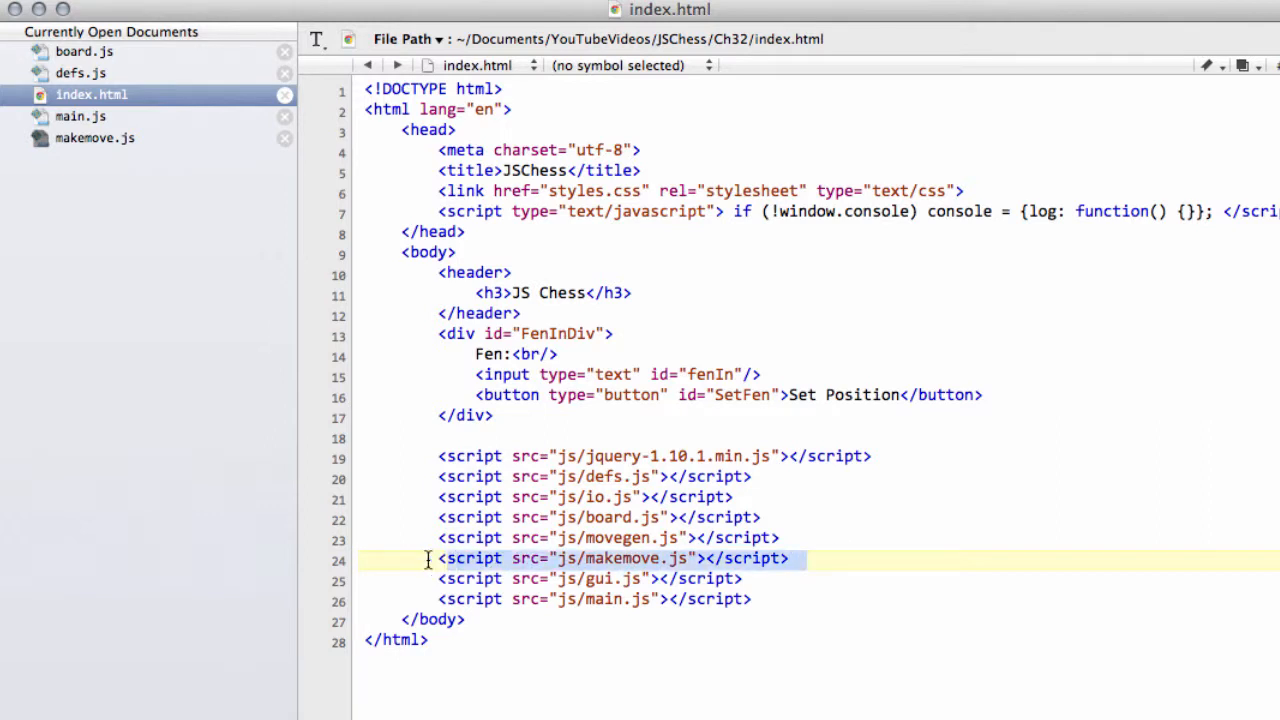
Switch back to the empty makemove.js and place the cursor in its editor.
{"action": "left_click", "coordinate": [94, 138]}
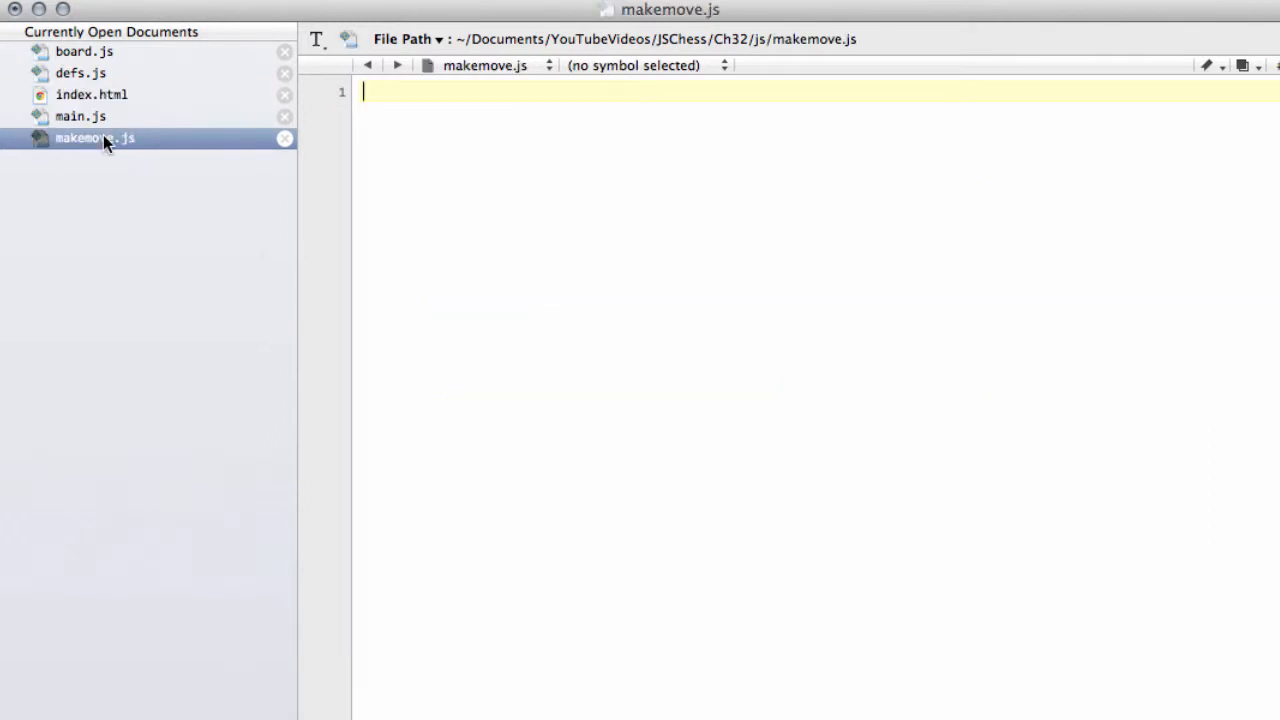
{"action": "mouse_move", "coordinate": [710, 150]}
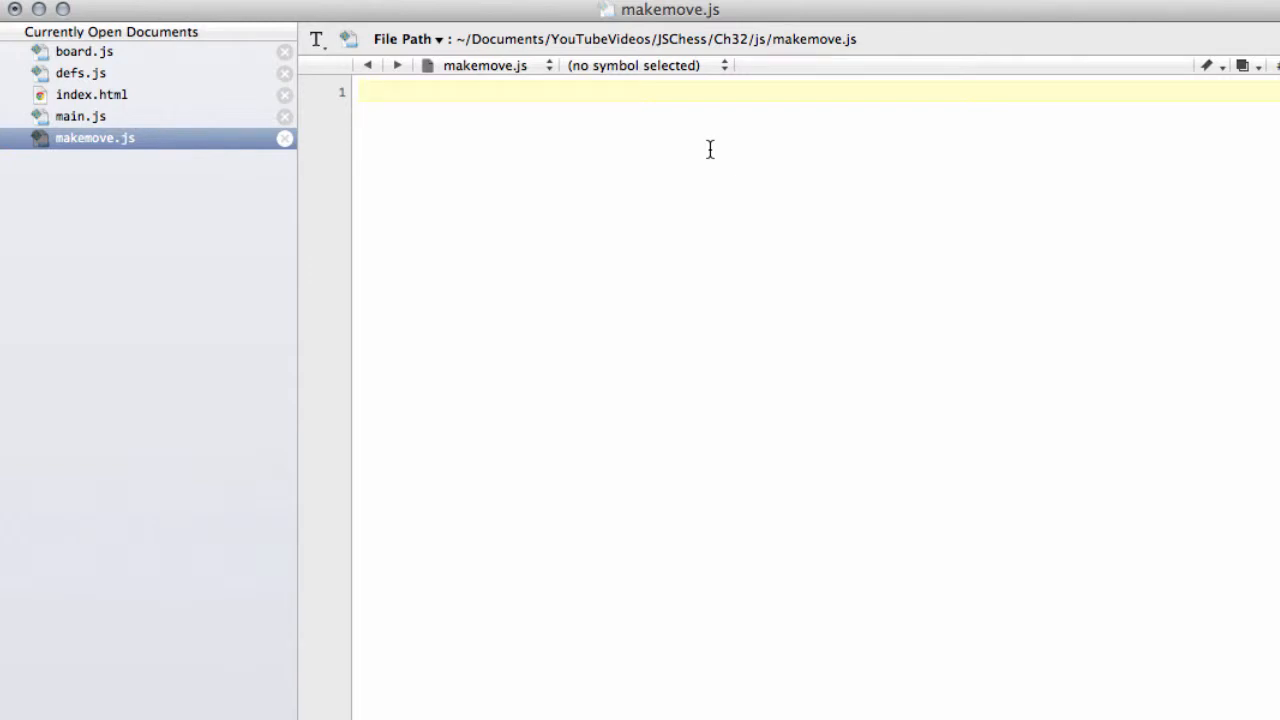
{"action": "left_click", "coordinate": [365, 91]}
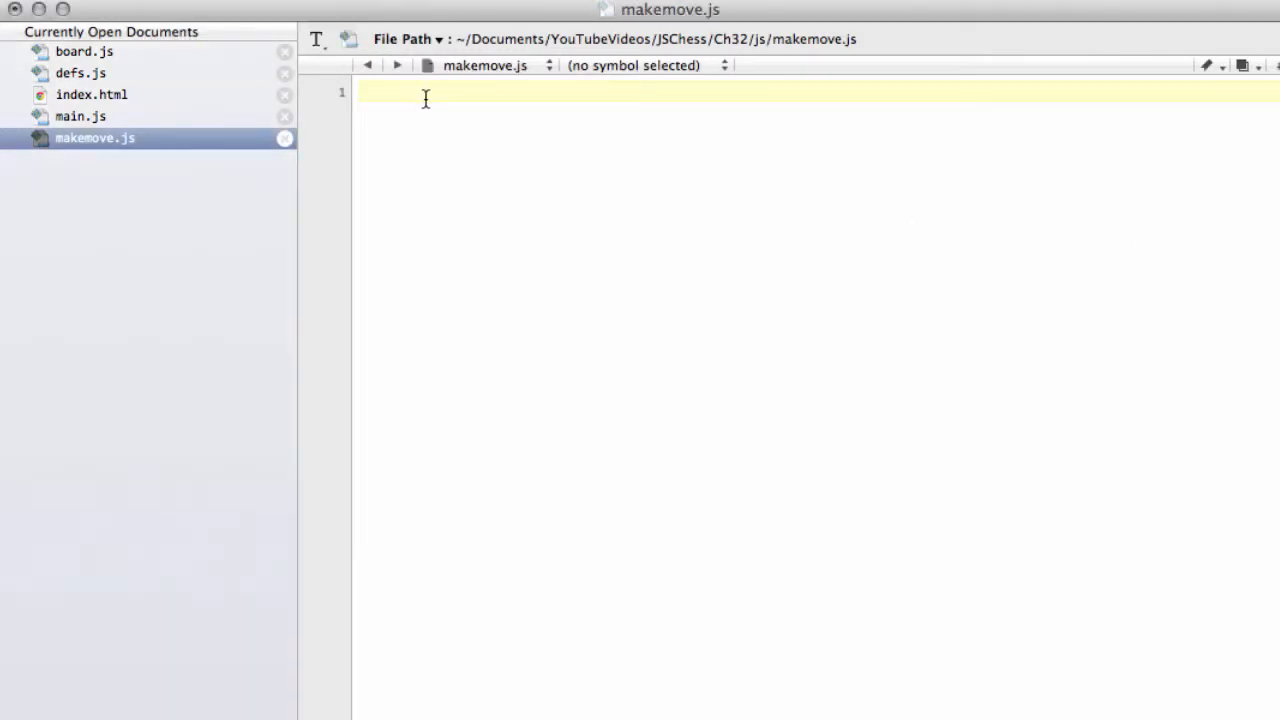
Write the function ClearPiece(sq) shell with blank lines inside its braces.
{"action": "type", "text": "function"}
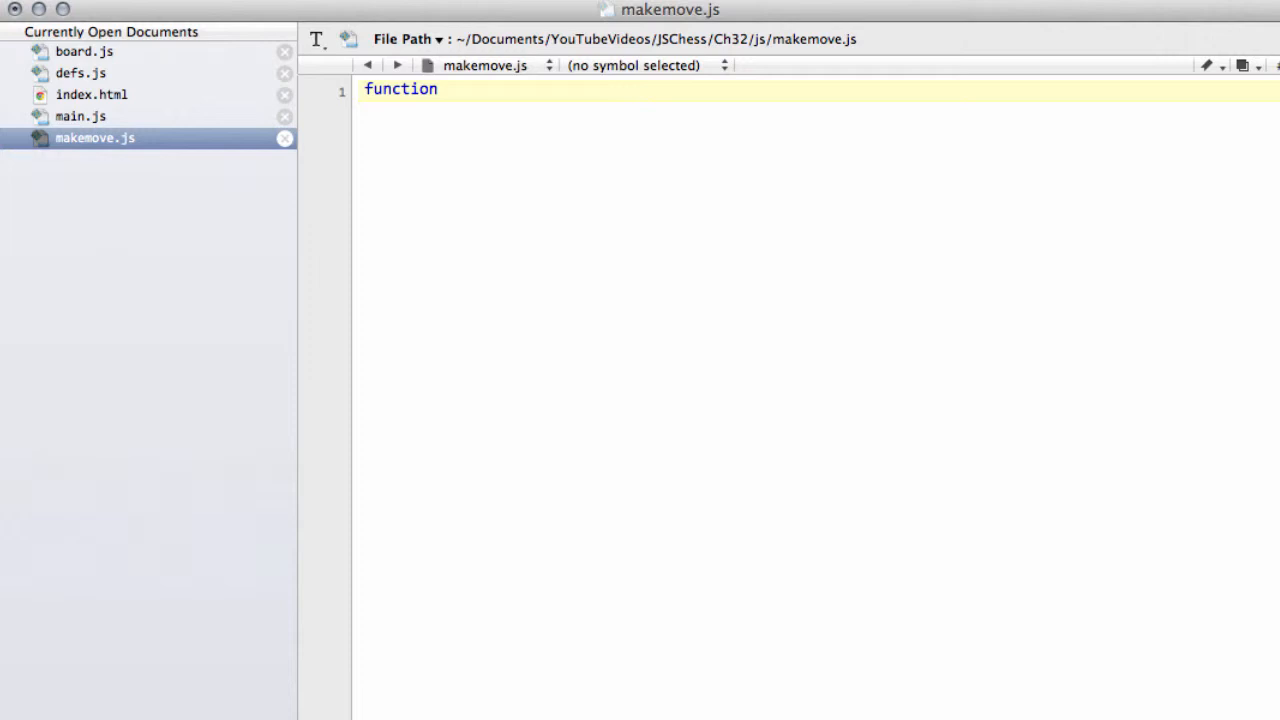
{"action": "type", "text": "Clear"}
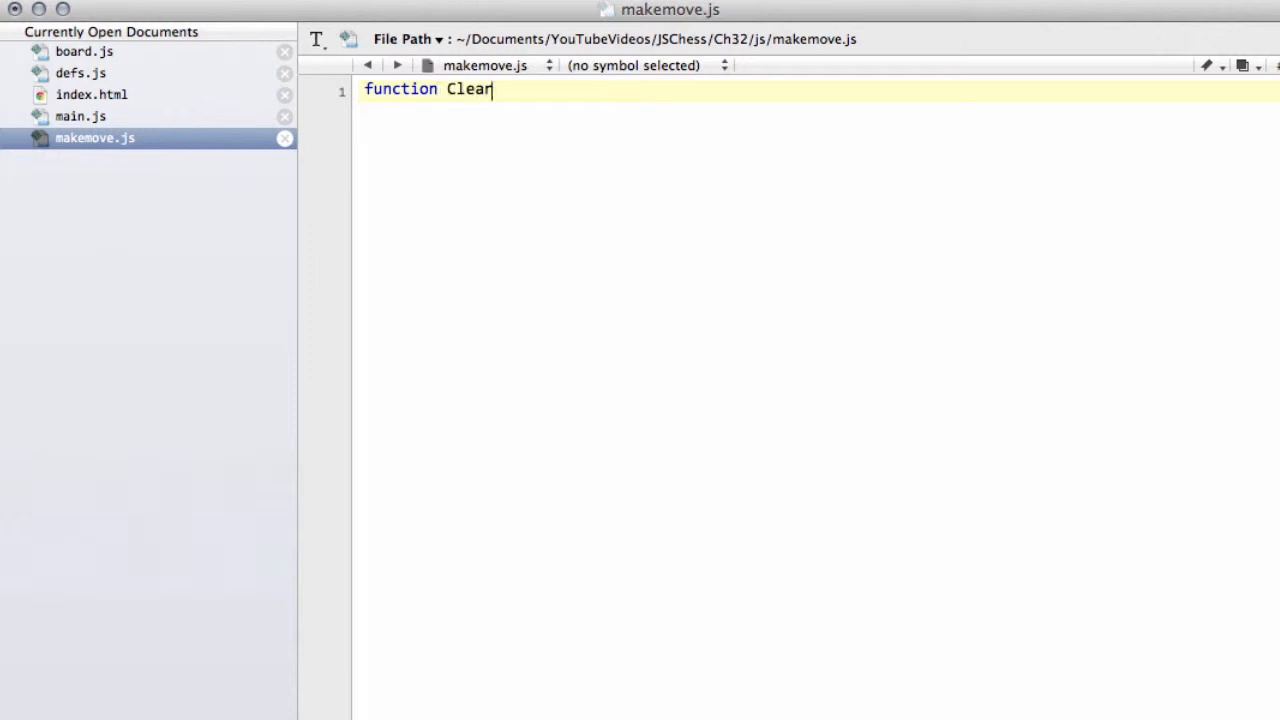
{"action": "type", "text": "Piece"}
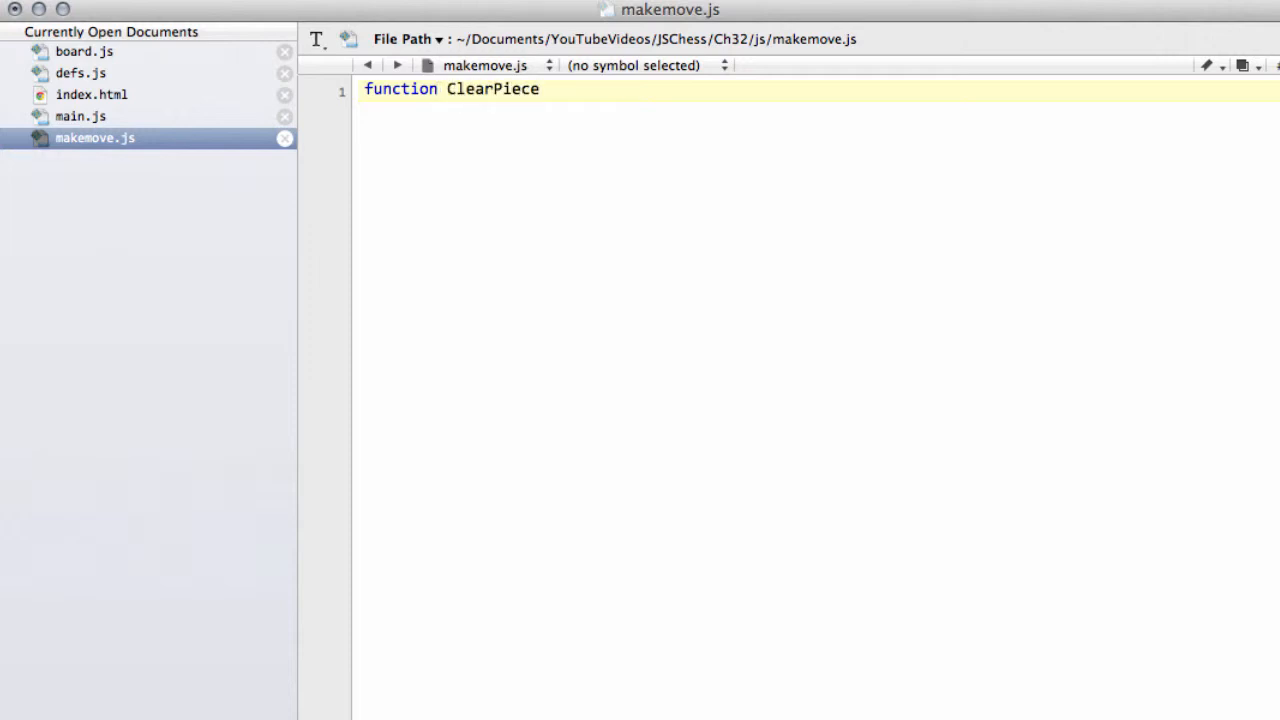
{"action": "type", "text": "(sq) {"}
{"action": "type", "text": "}"}
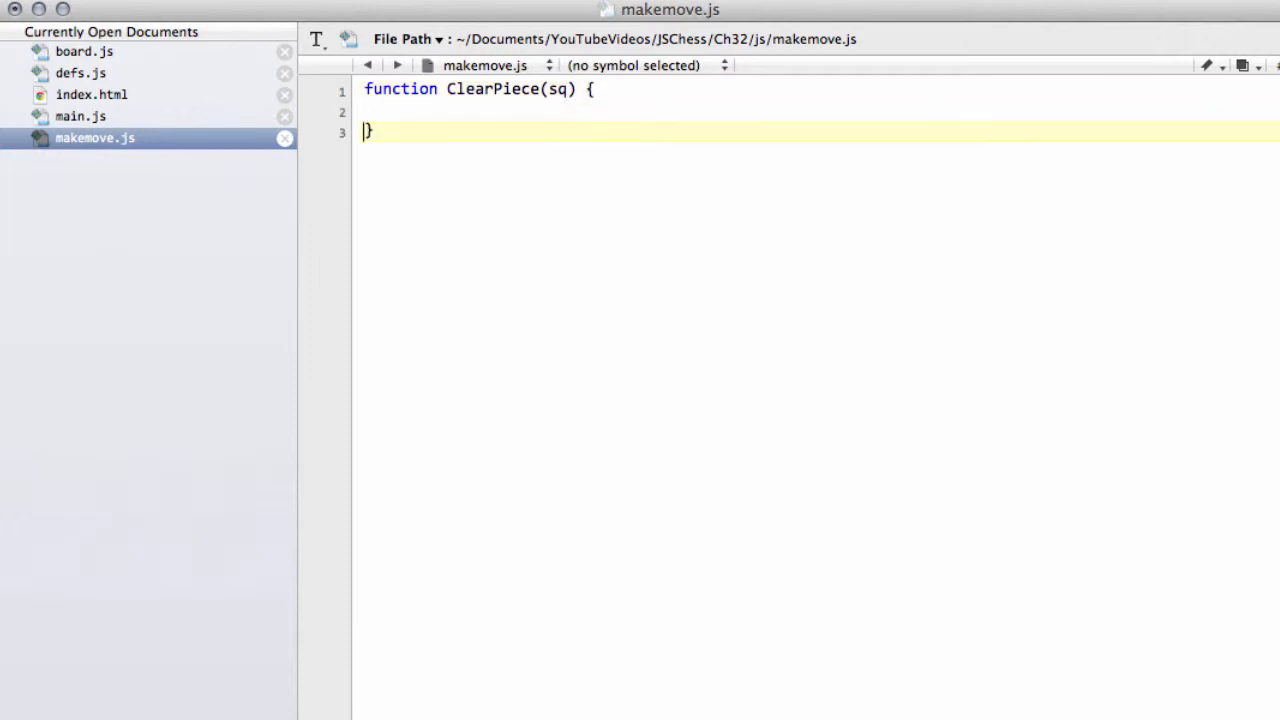
{"action": "key", "text": "Return"}
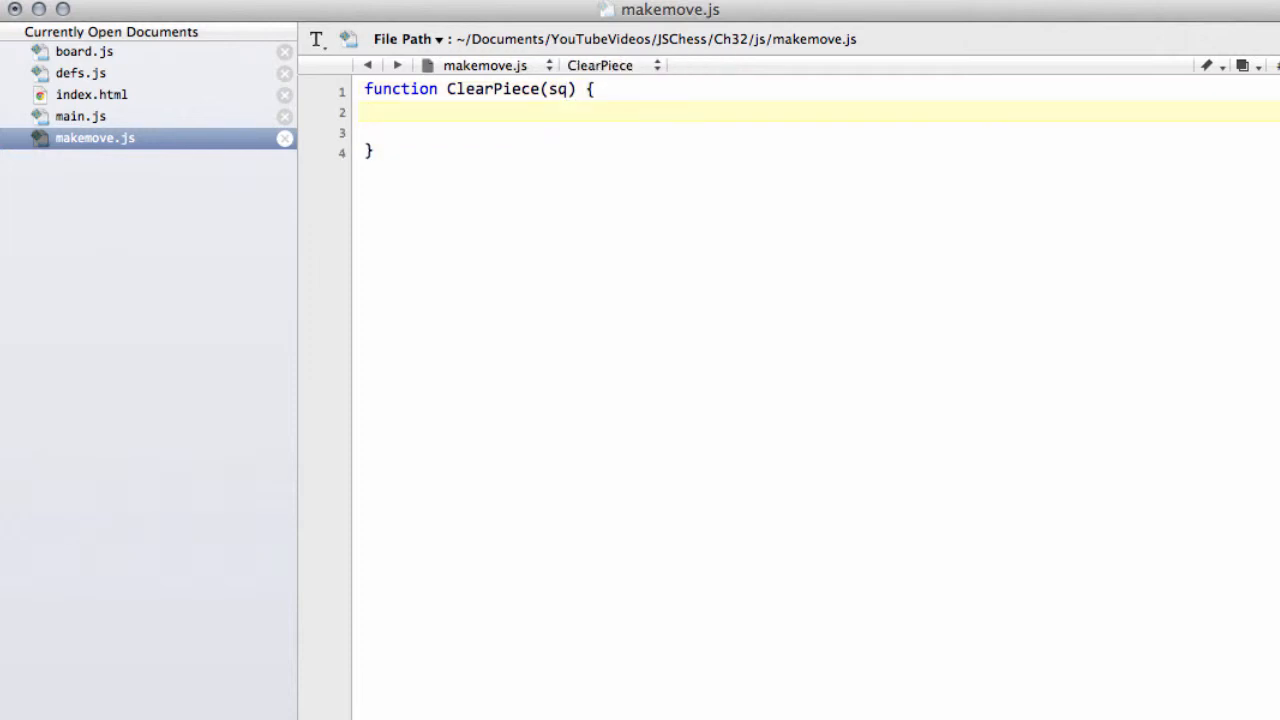
{"action": "key", "text": "Return"}
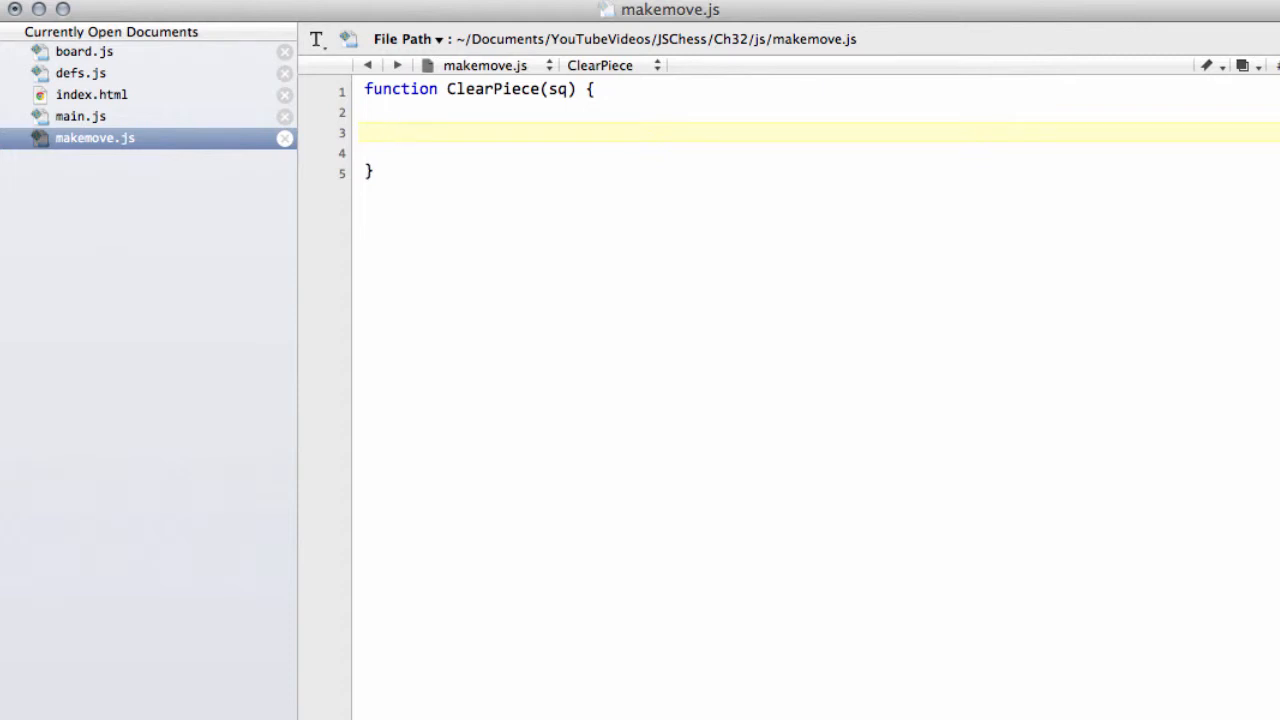
{"action": "left_click", "coordinate": [398, 132]}
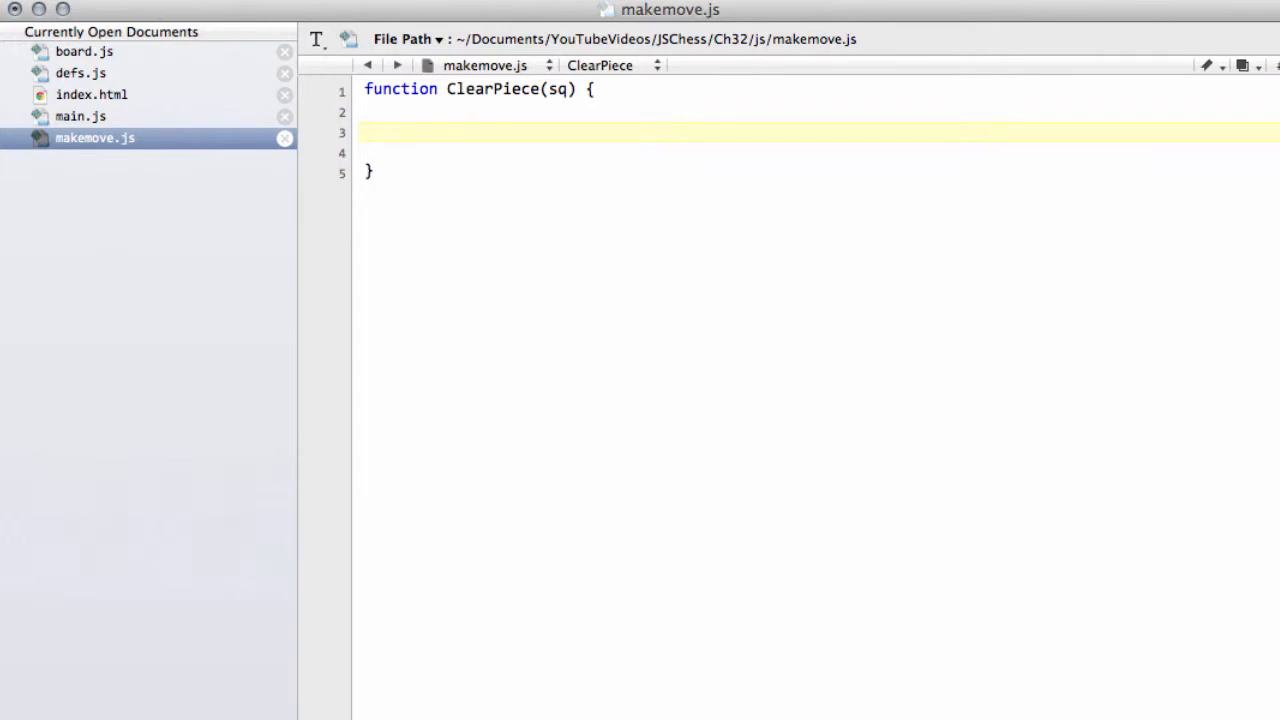
{"action": "left_click", "coordinate": [398, 132]}
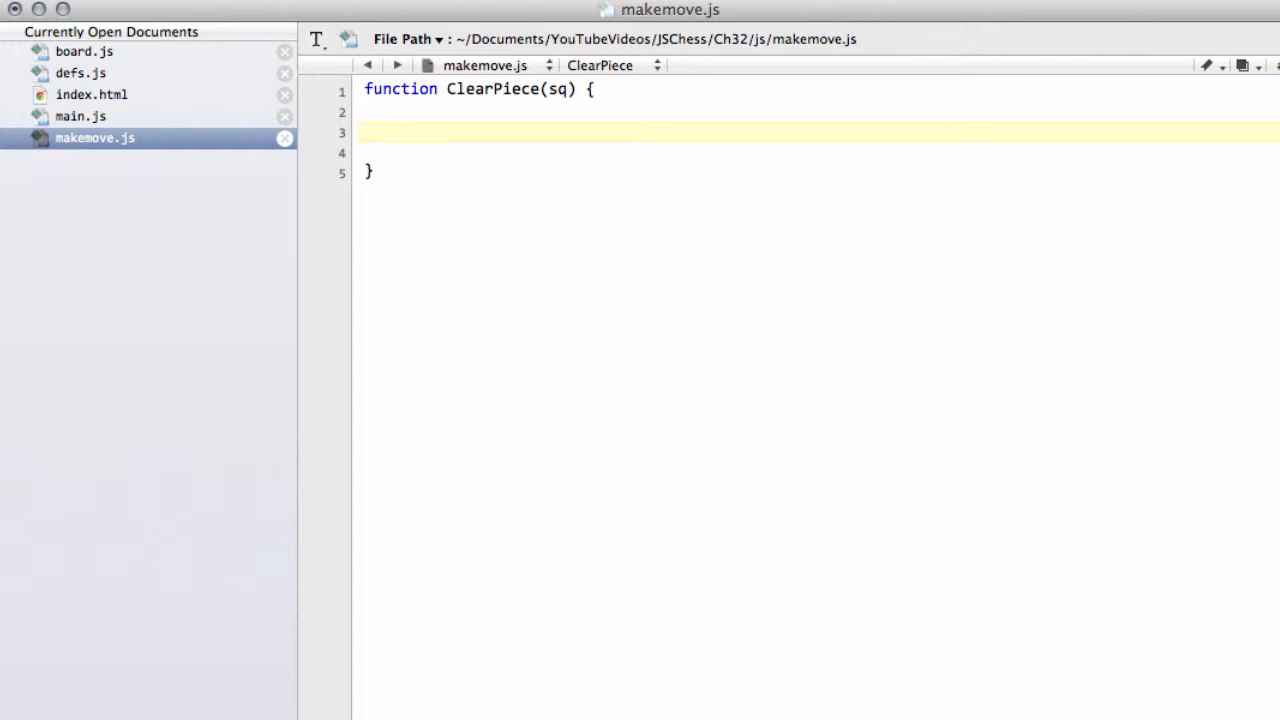
Declare pce = GameBoard.pieces[sq] and col = PieceCol[pce] inside ClearPiece.
{"action": "left_click", "coordinate": [398, 132]}
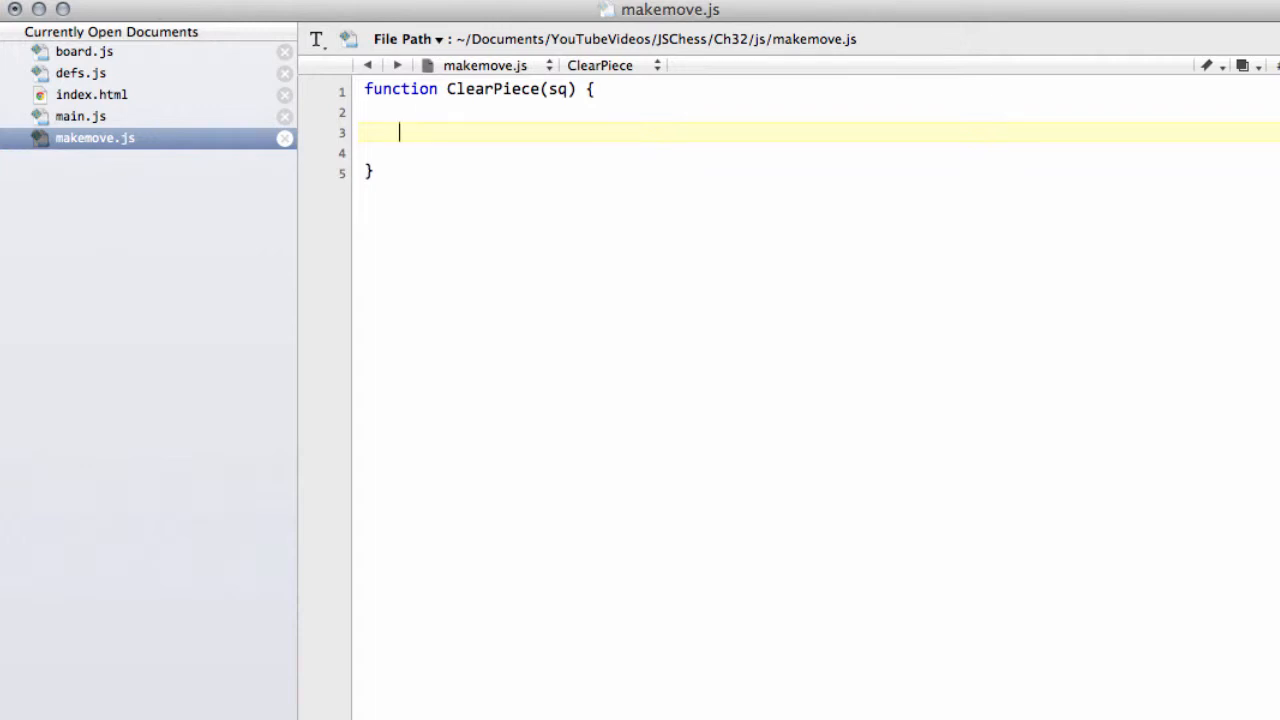
{"action": "type", "text": "var"}
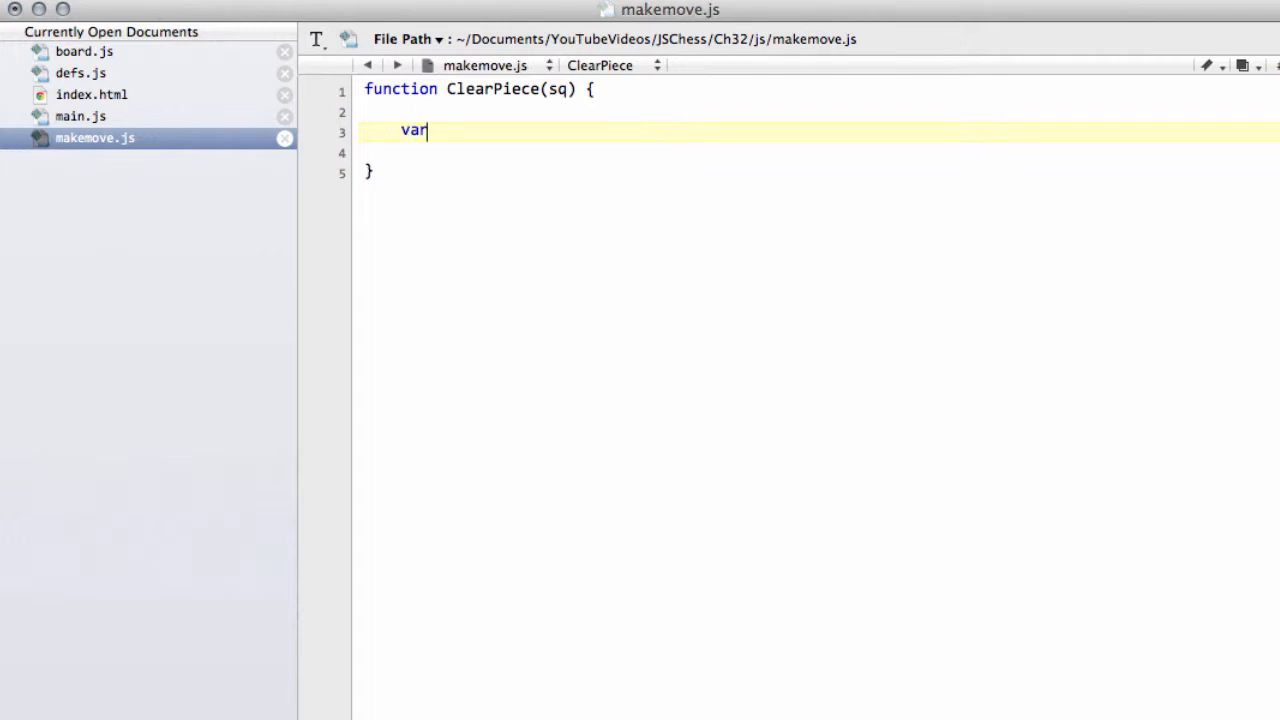
{"action": "type", "text": "o"}
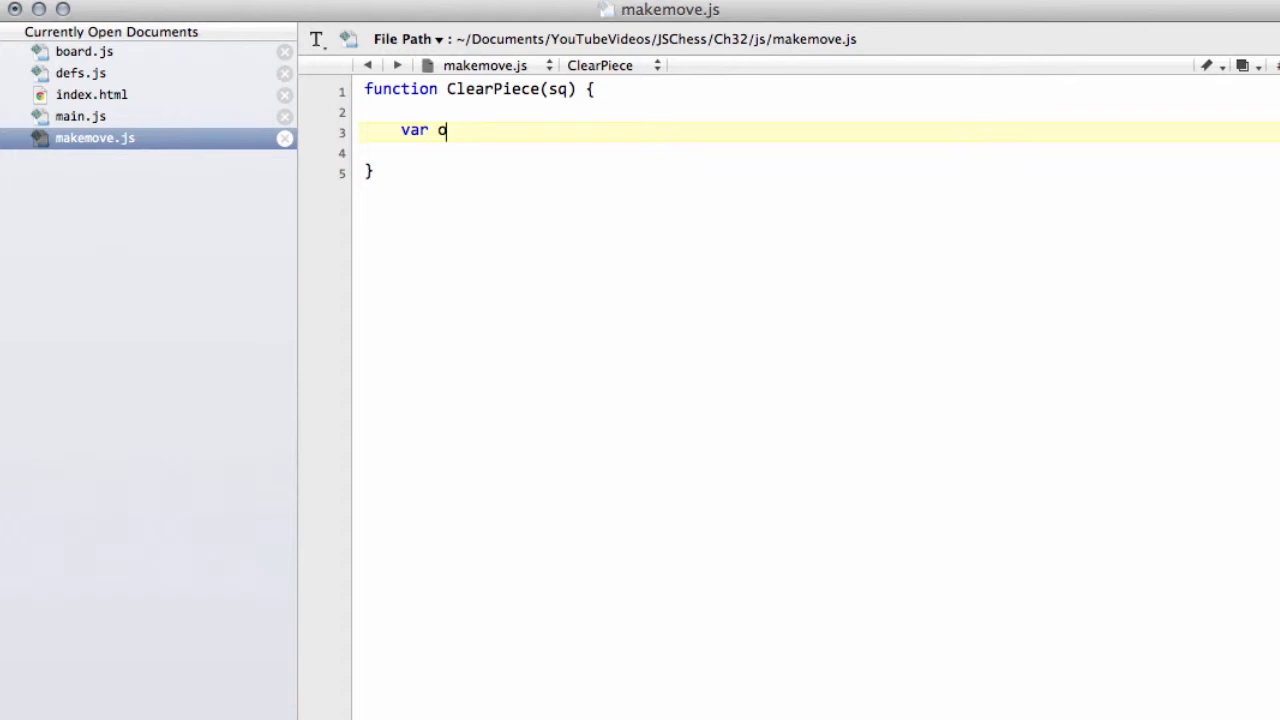
{"action": "type", "text": "ce = G"}
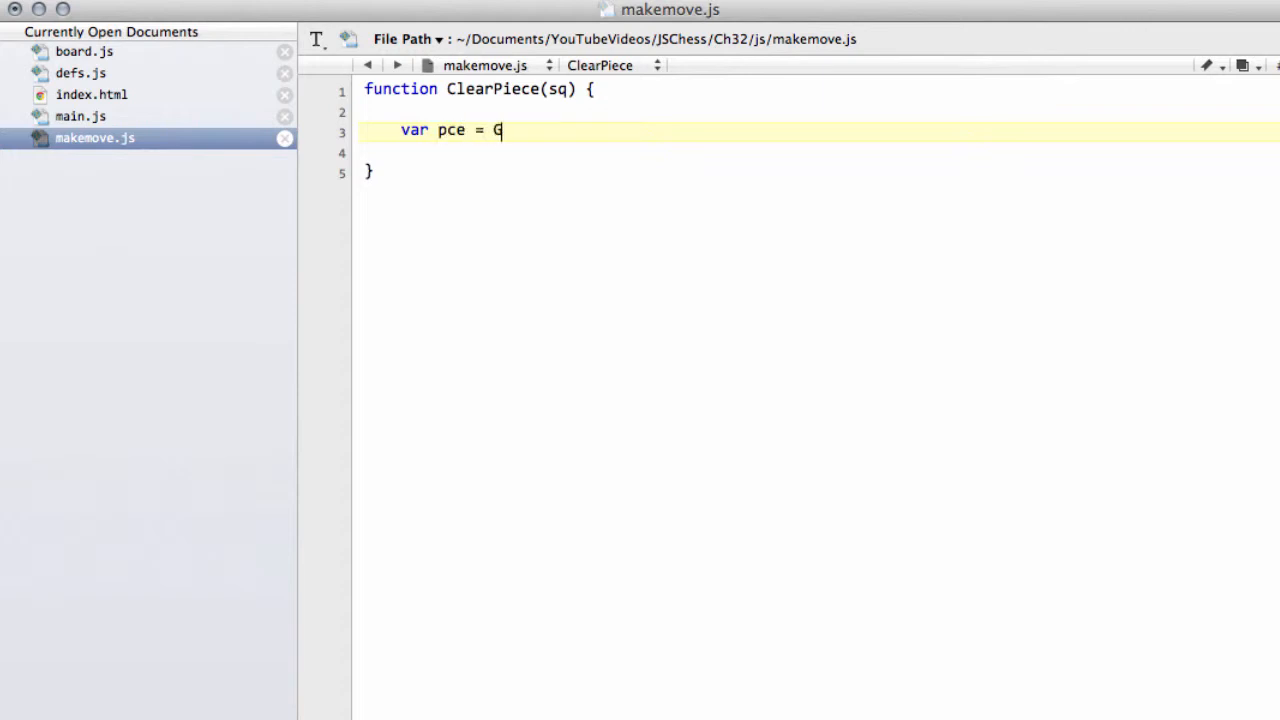
{"action": "type", "text": "ameB"}
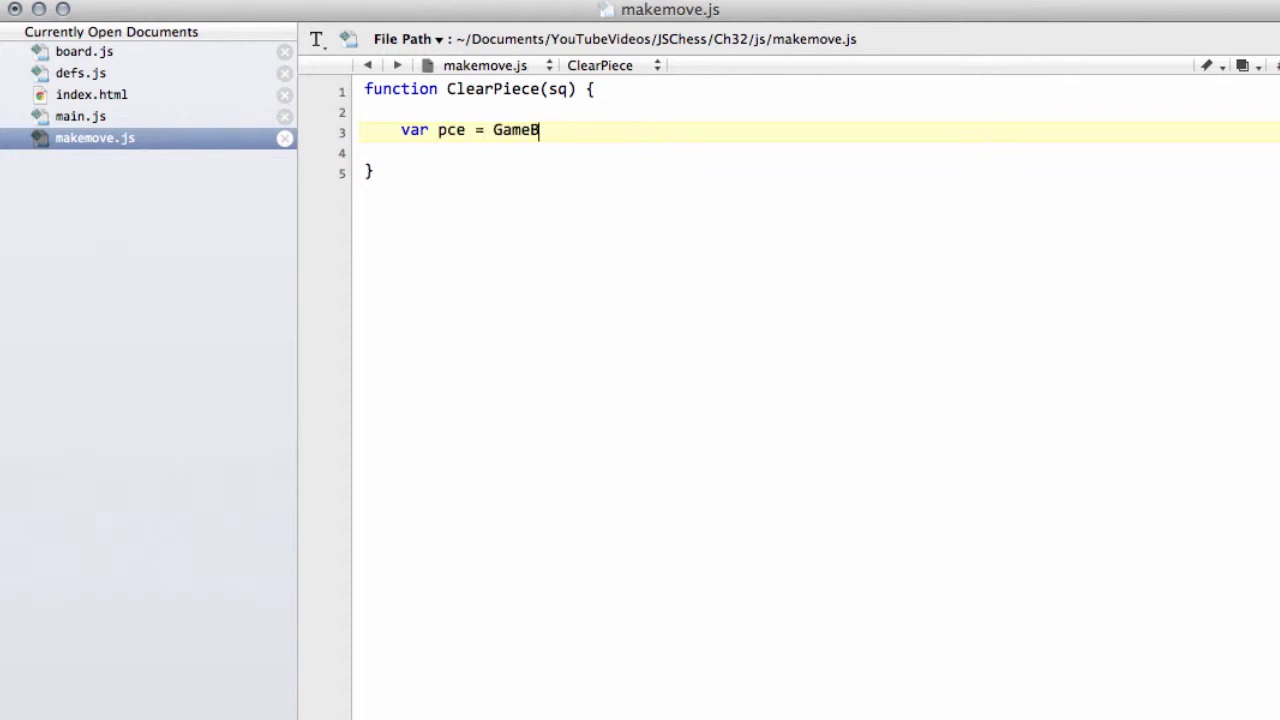
{"action": "type", "text": "oard.i"}
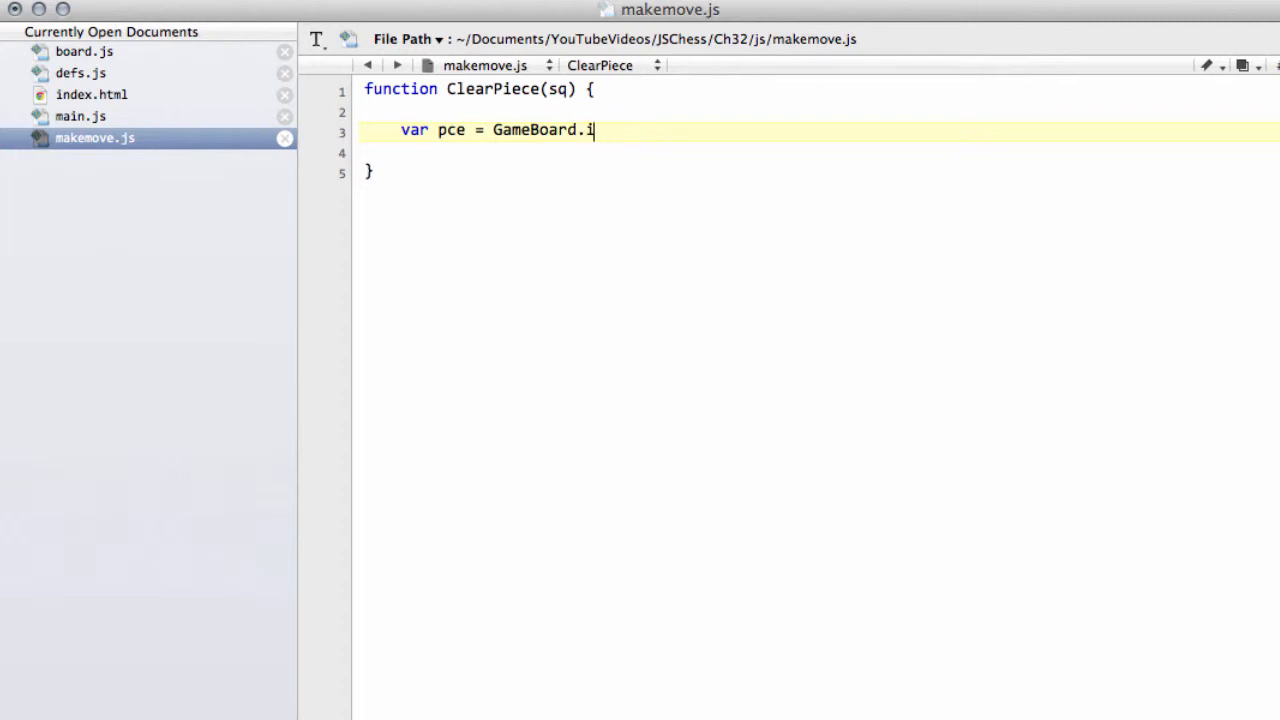
{"action": "type", "text": "pieces"}
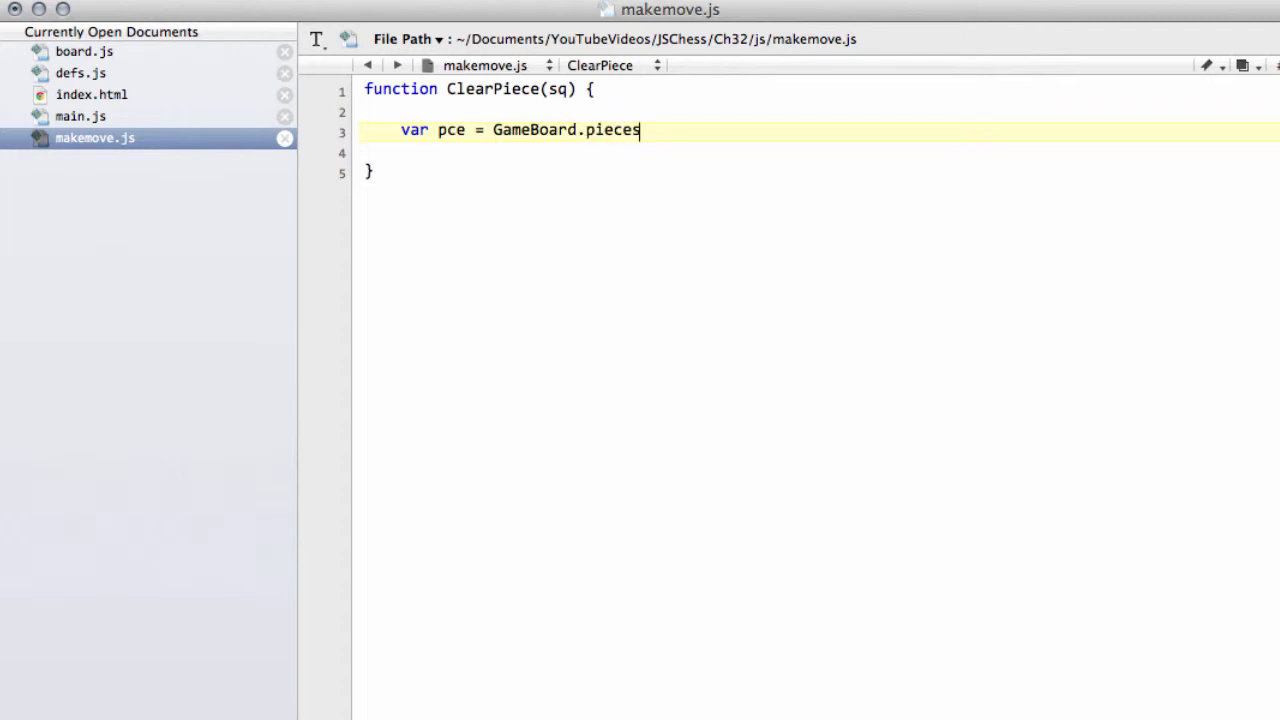
{"action": "type", "text": "[sq]"}
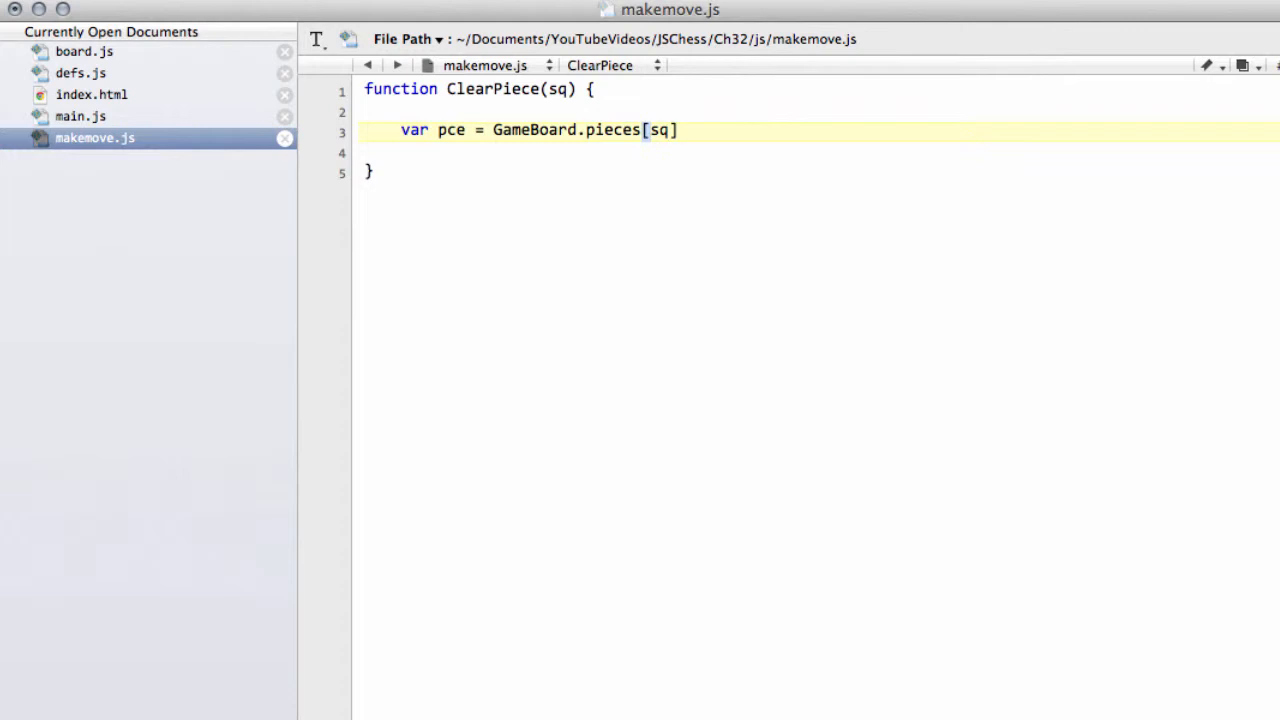
{"action": "type", "text": ";"}
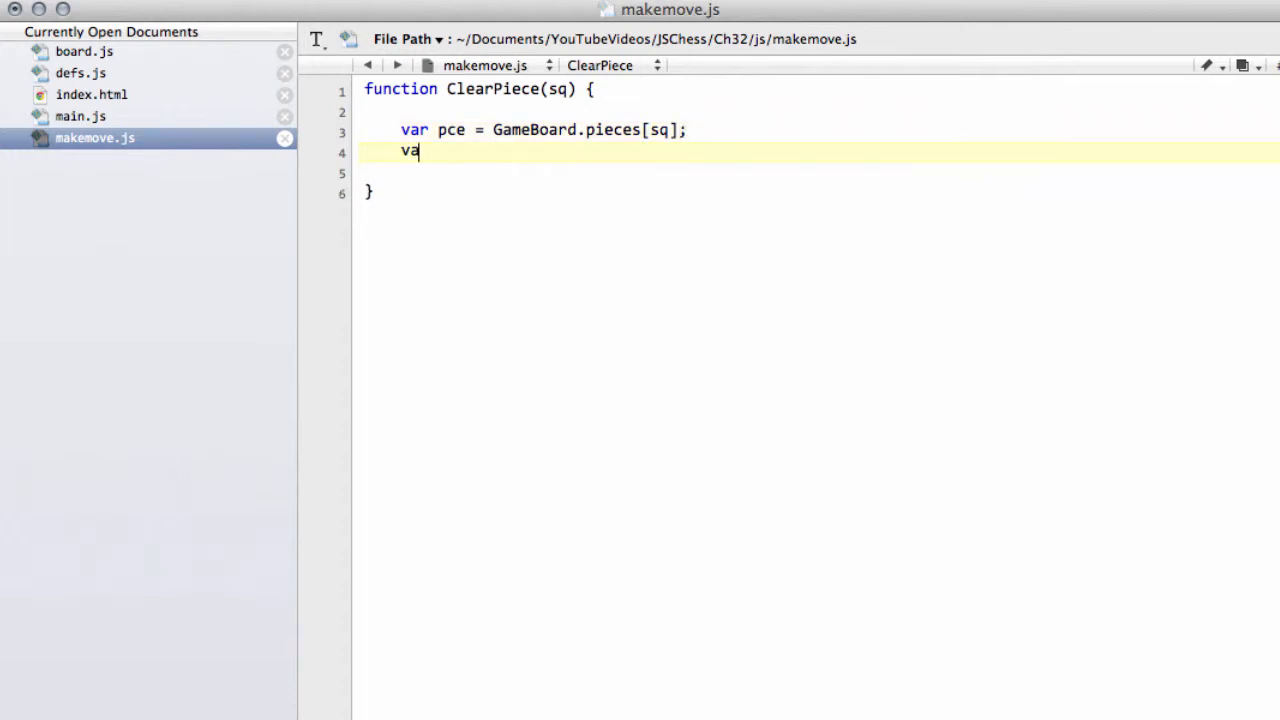
{"action": "type", "text": "r"}
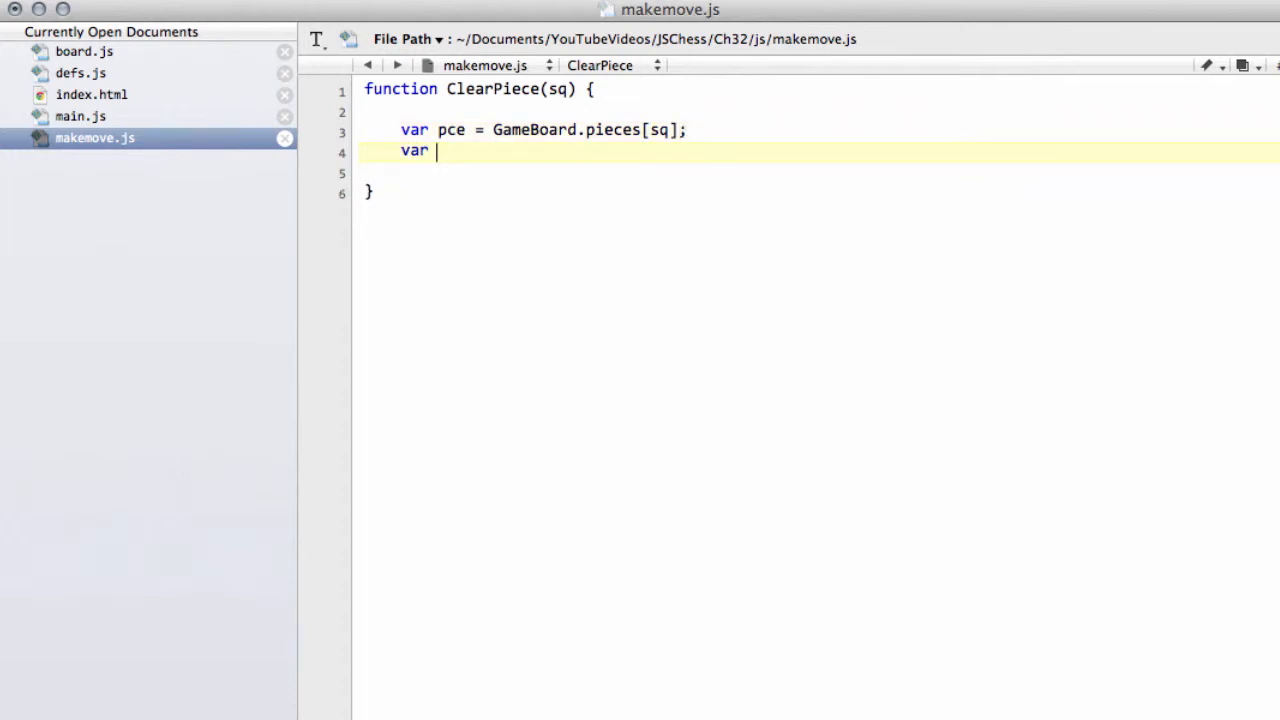
{"action": "type", "text": "P"}
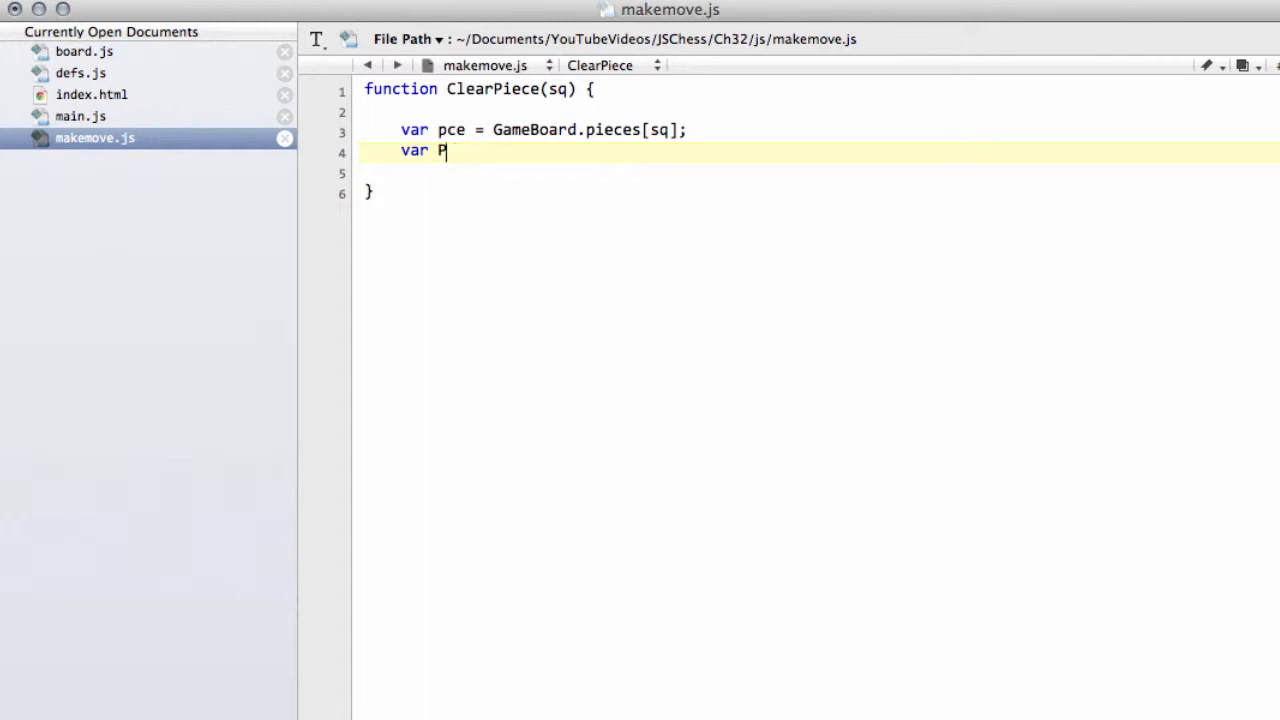
{"action": "type", "text": "col"}
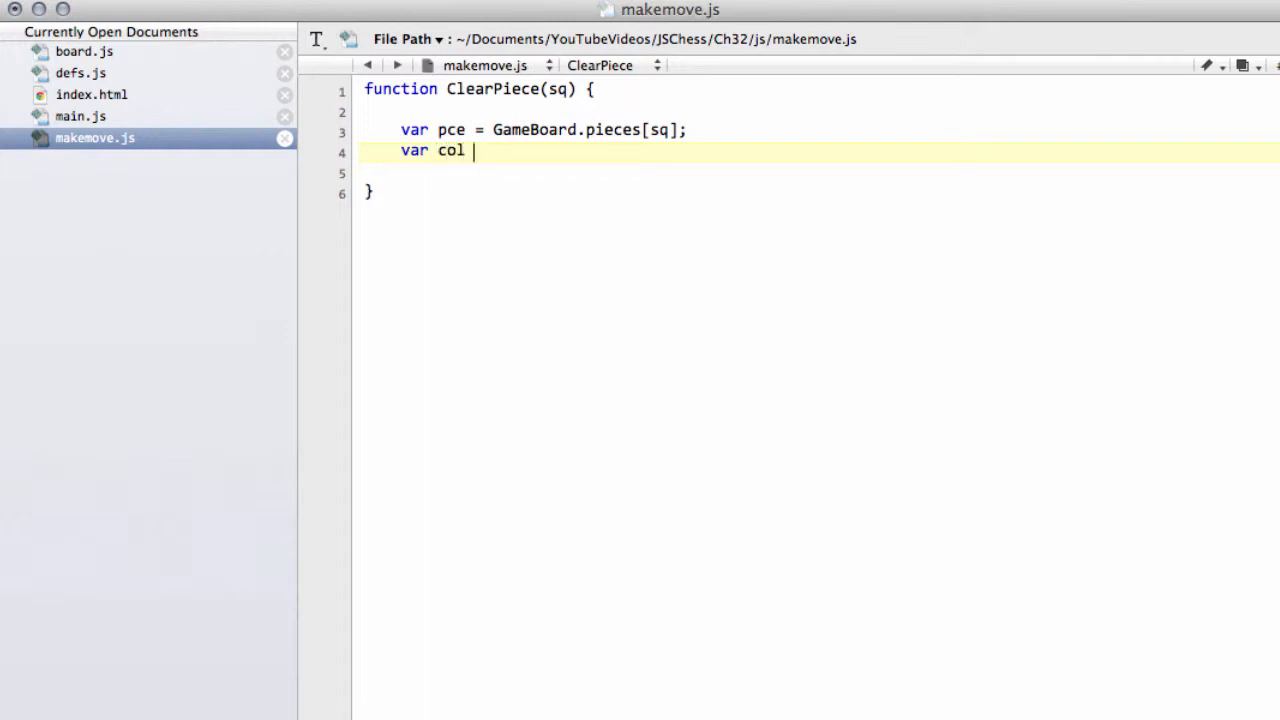
{"action": "type", "text": "= PIEC"}
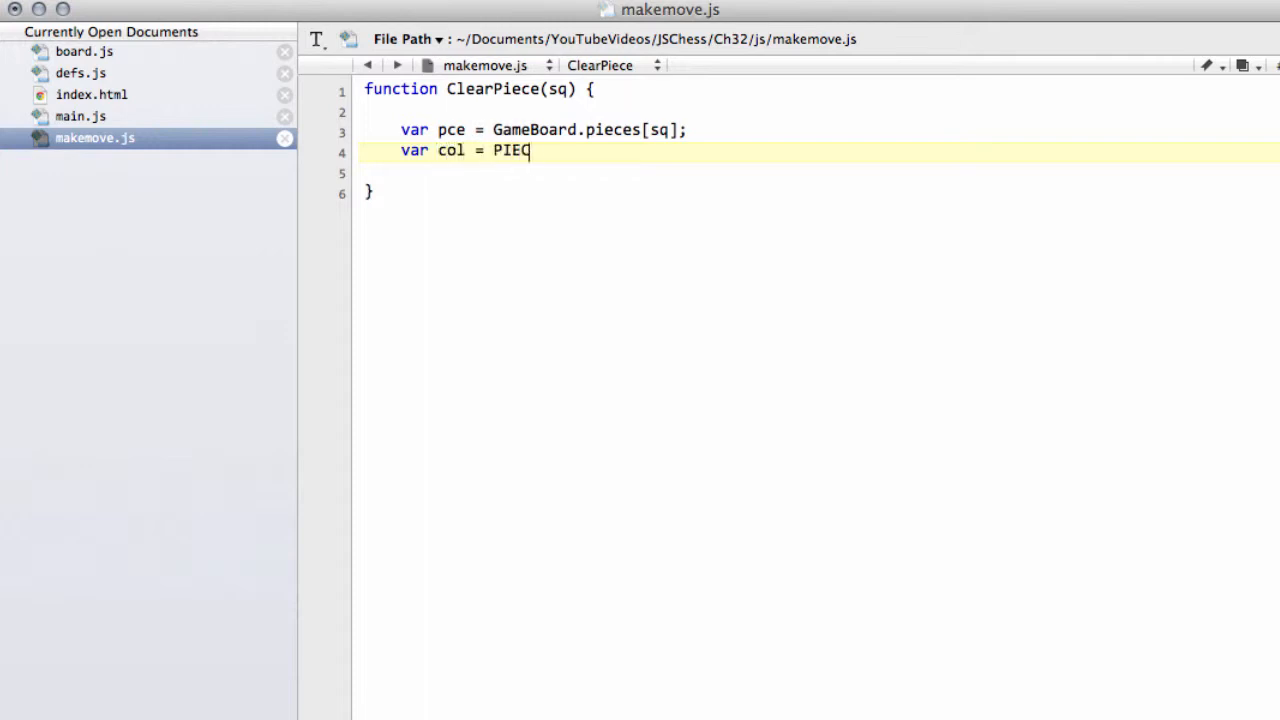
{"action": "type", "text": "iece"}
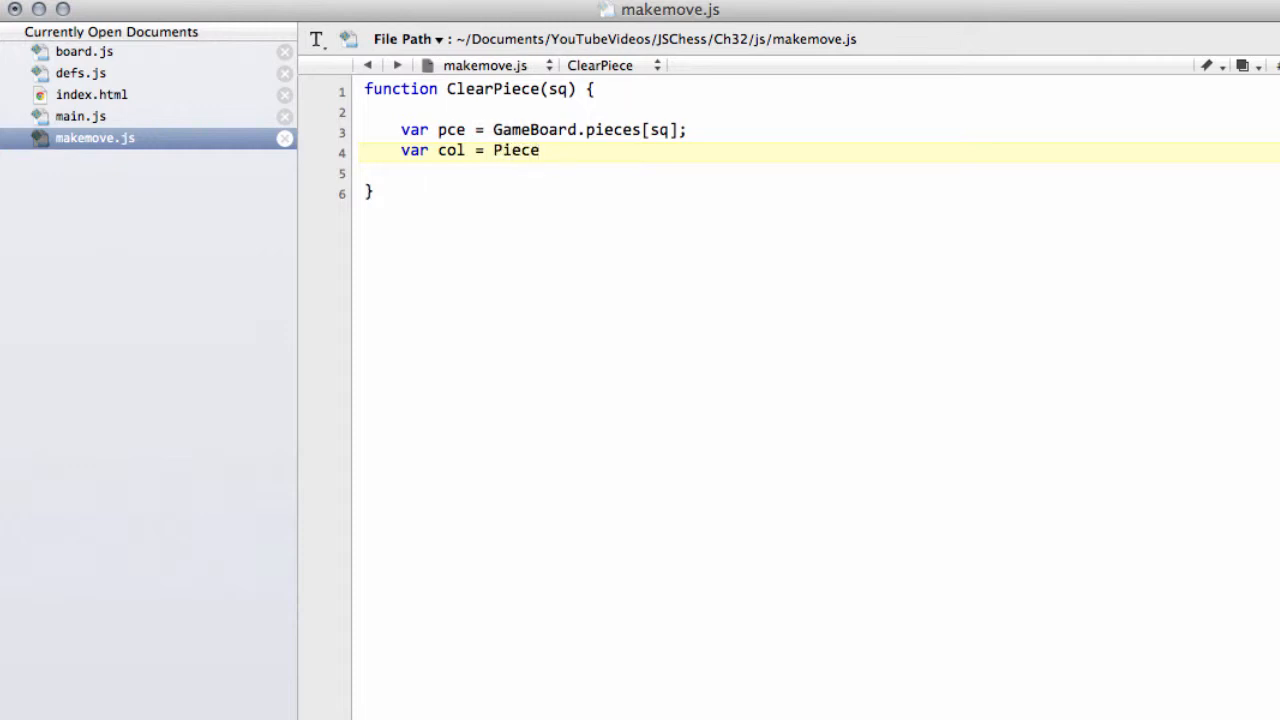
{"action": "type", "text": "Col[]"}
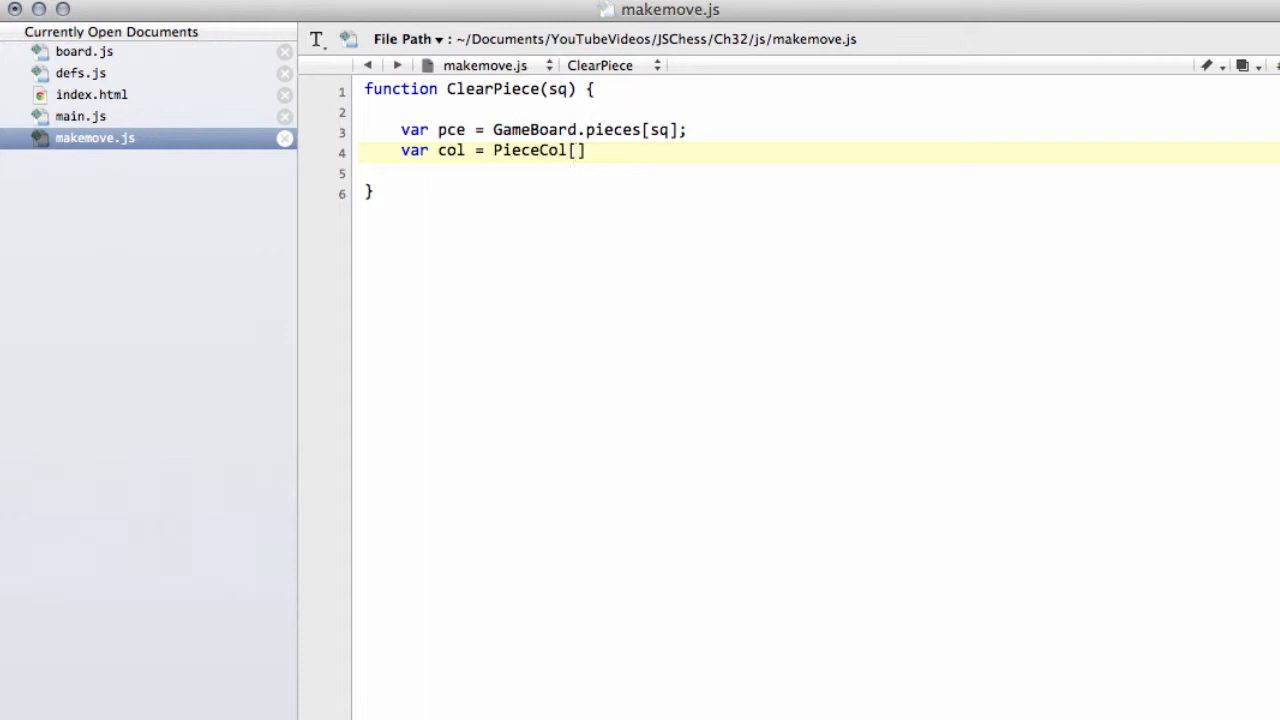
{"action": "type", "text": "pce"}
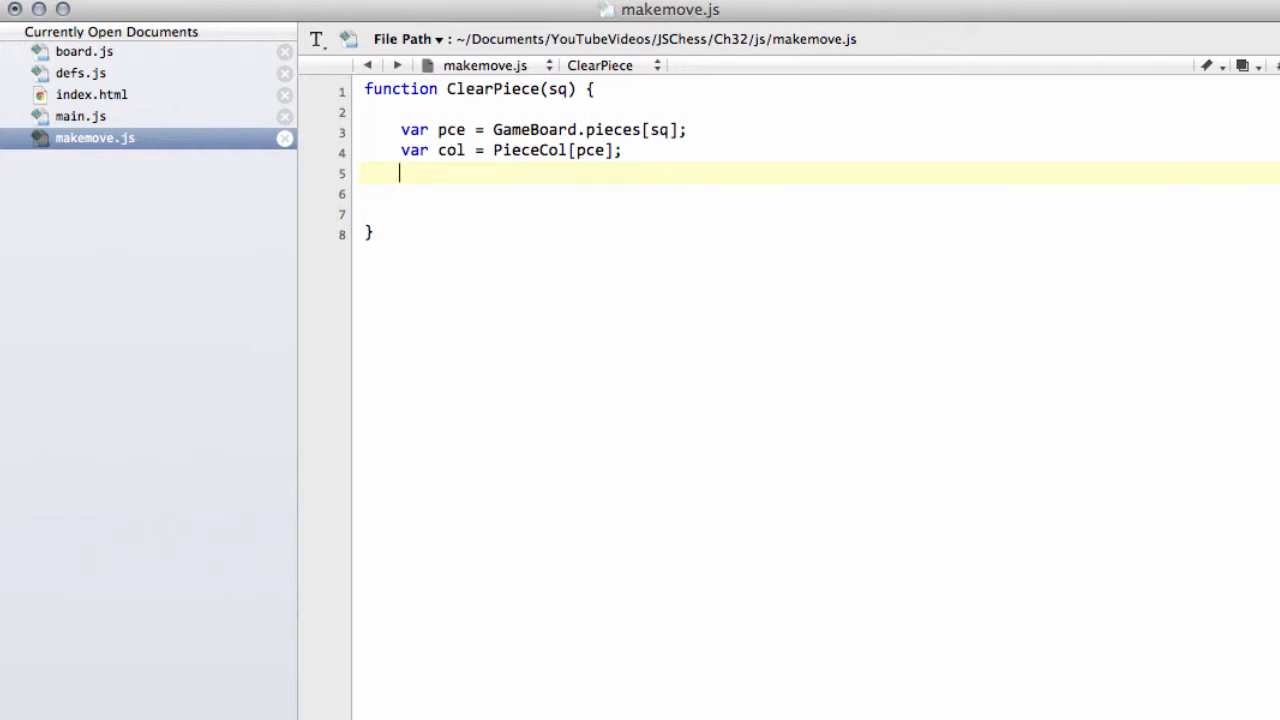
Declare var index and var t_pceNum = -1.
{"action": "type", "text": "var i"}
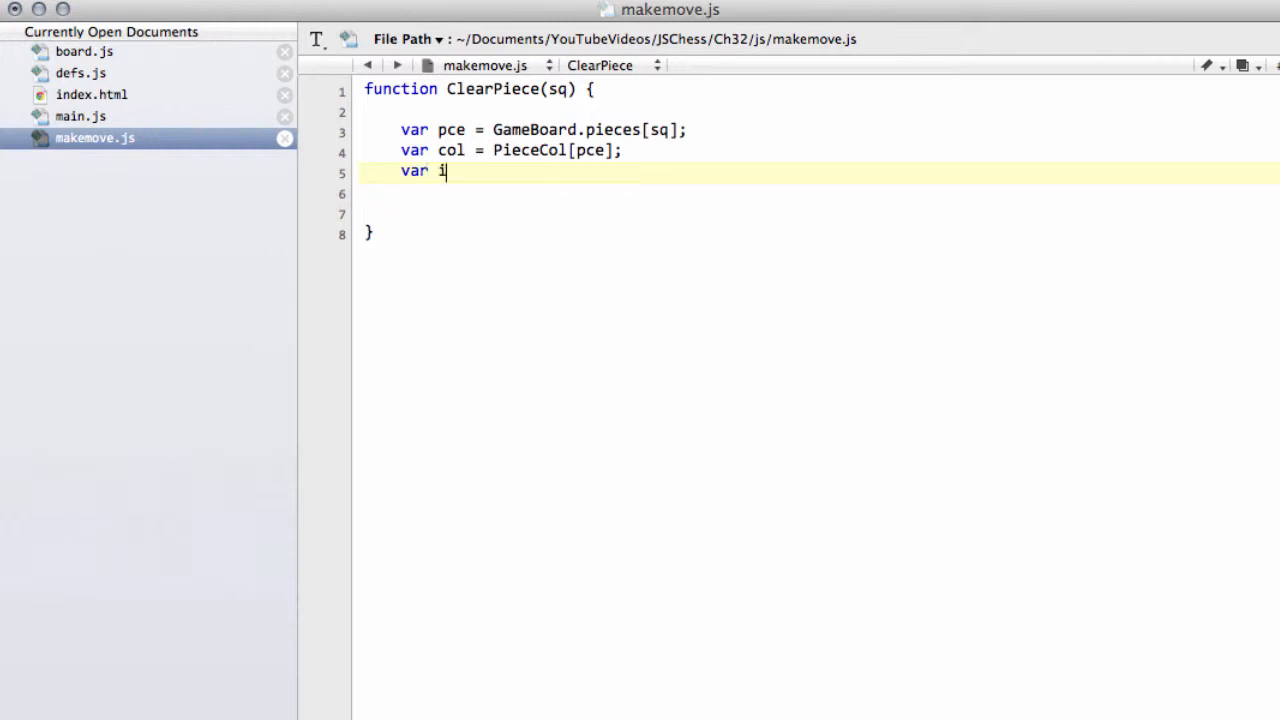
{"action": "type", "text": "ndex;"}
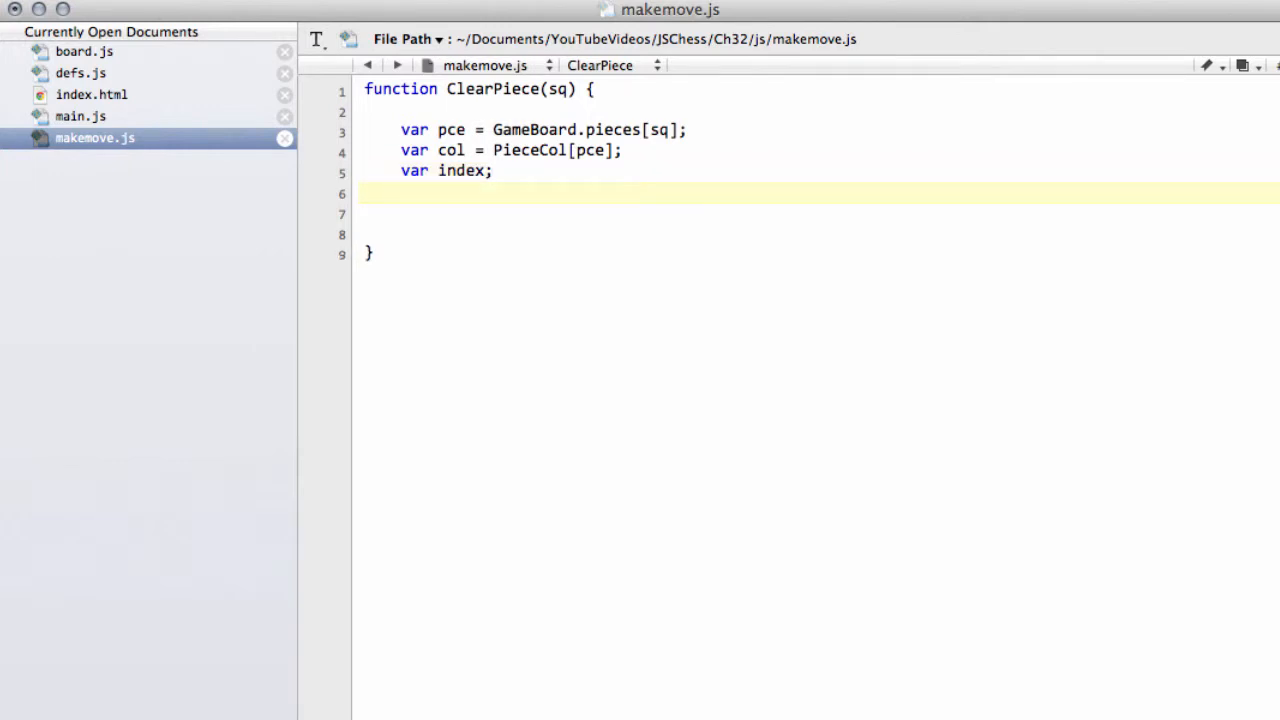
{"action": "type", "text": "var t"}
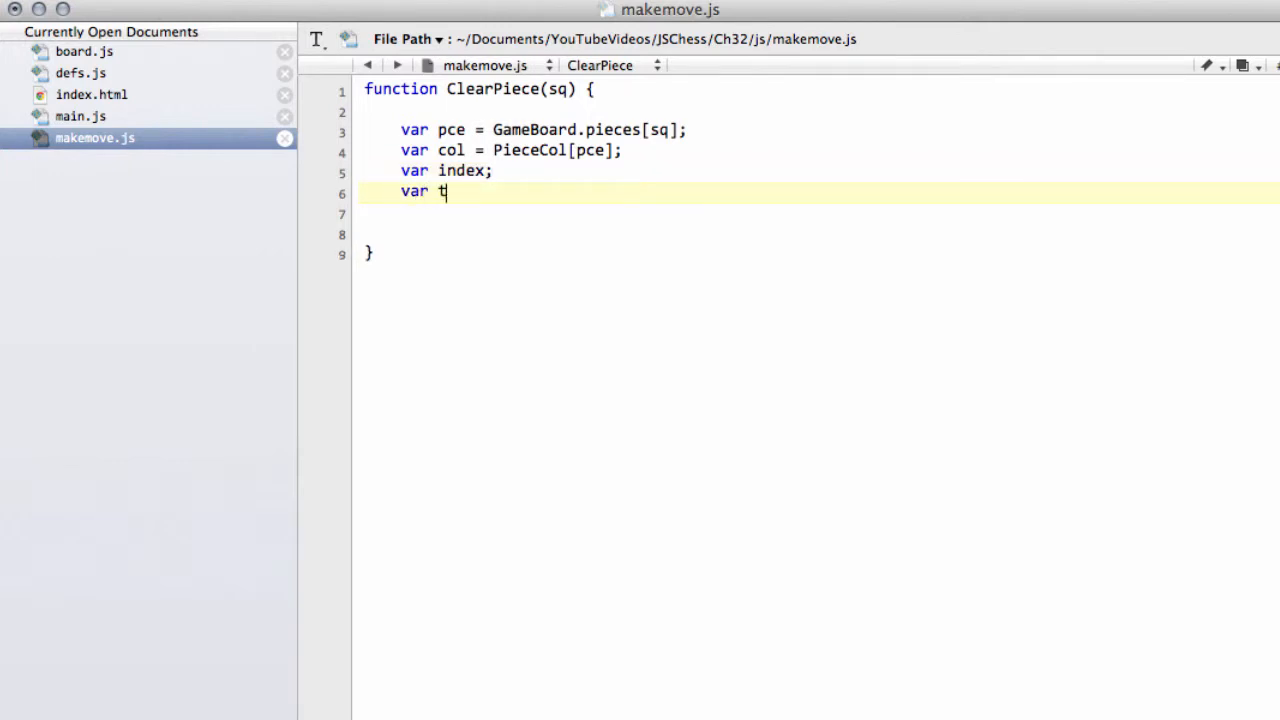
{"action": "type", "text": "_"}
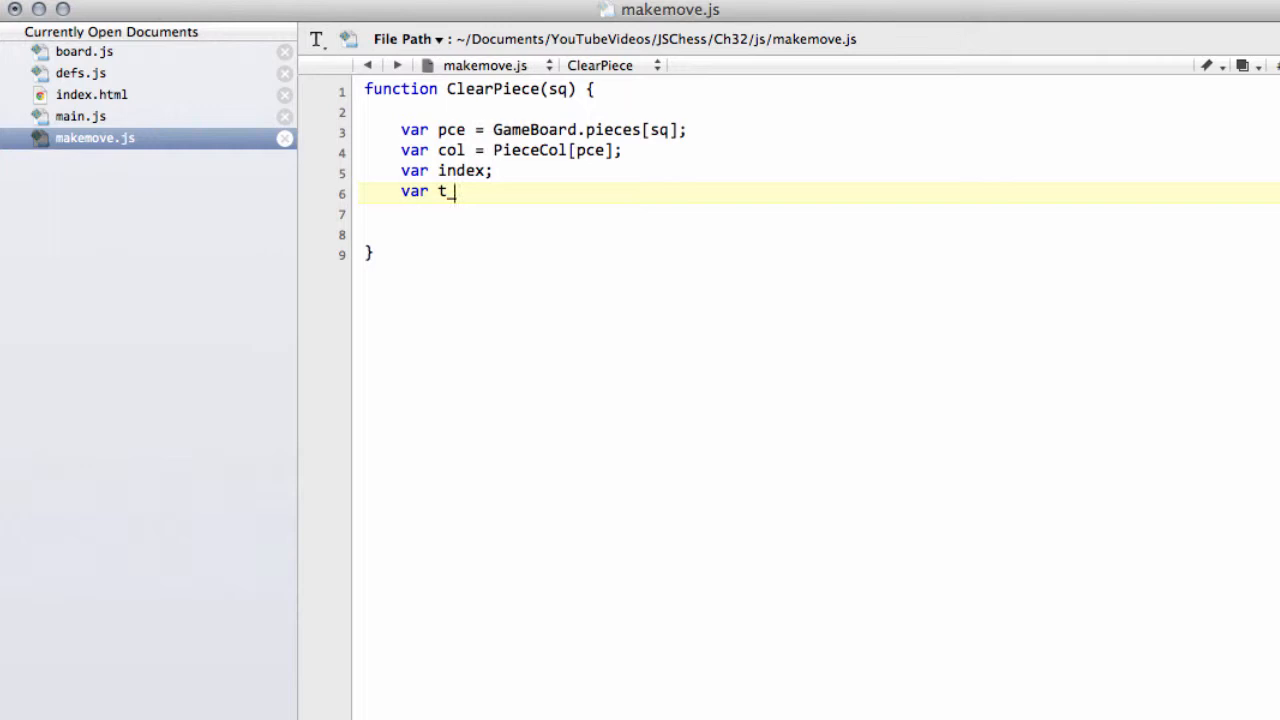
{"action": "type", "text": "piec"}
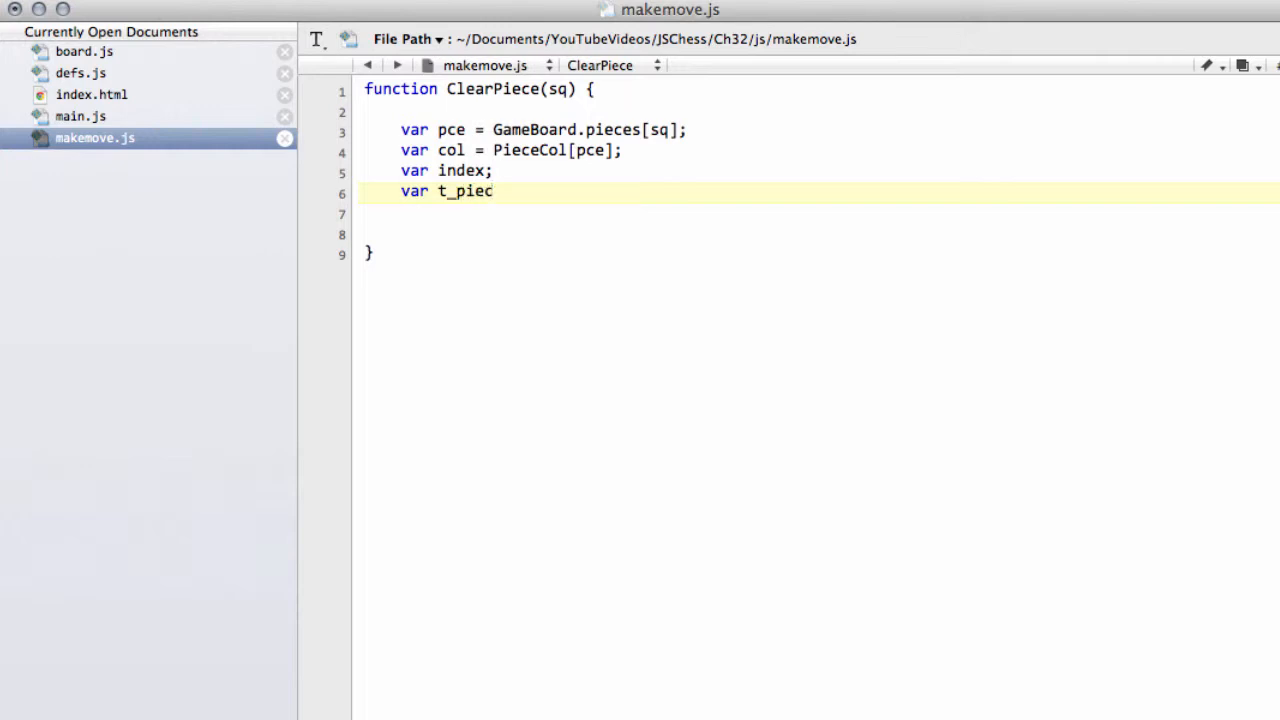
{"action": "key", "text": "BackSpace"}
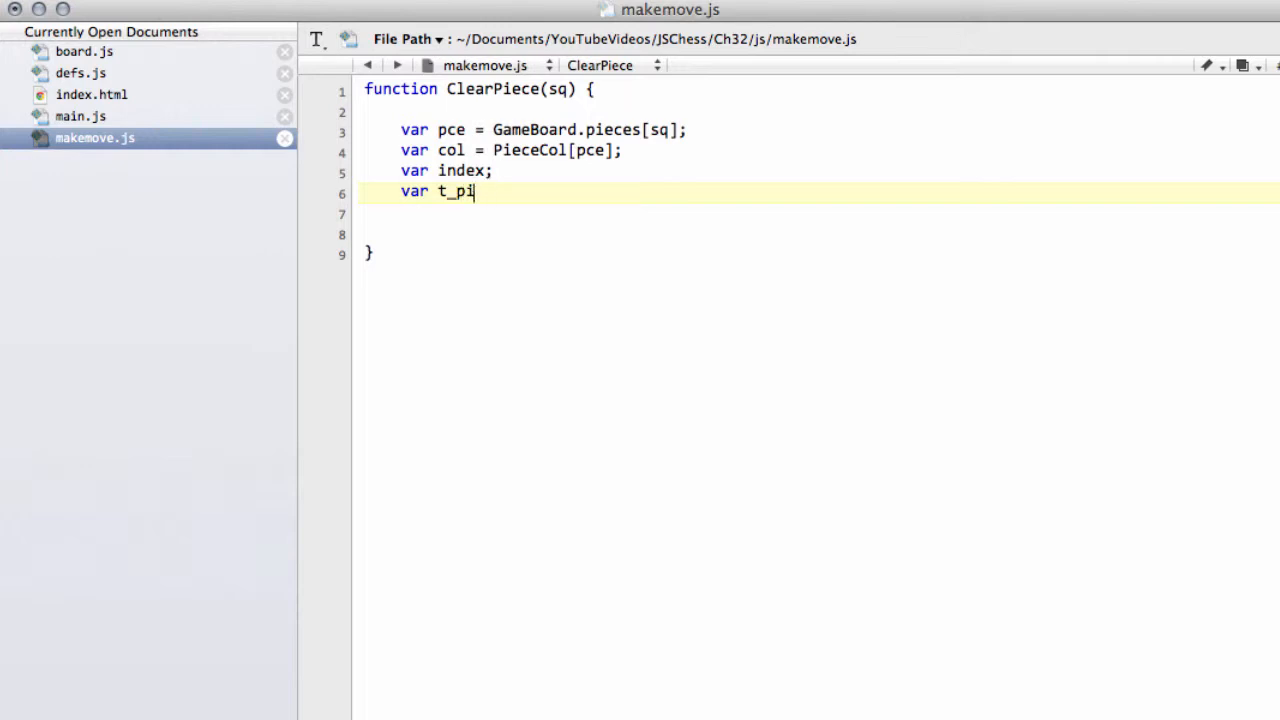
{"action": "type", "text": "ceNum"}
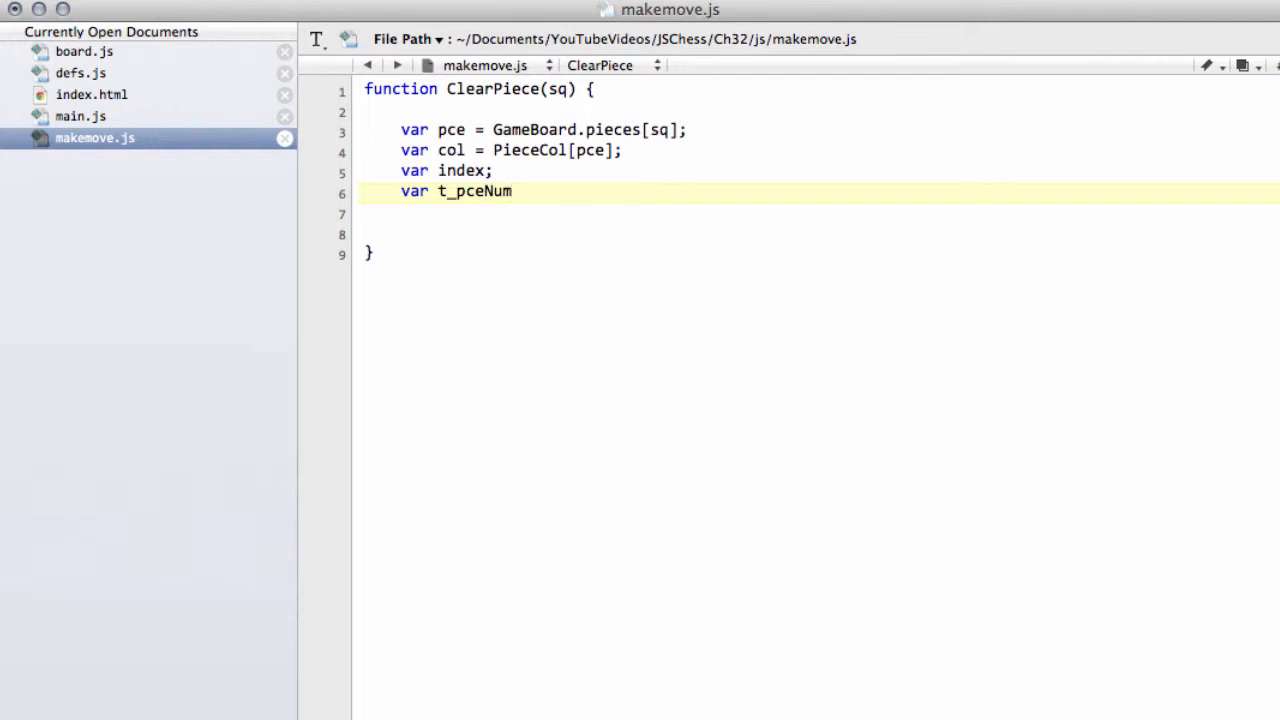
{"action": "type", "text": "="}
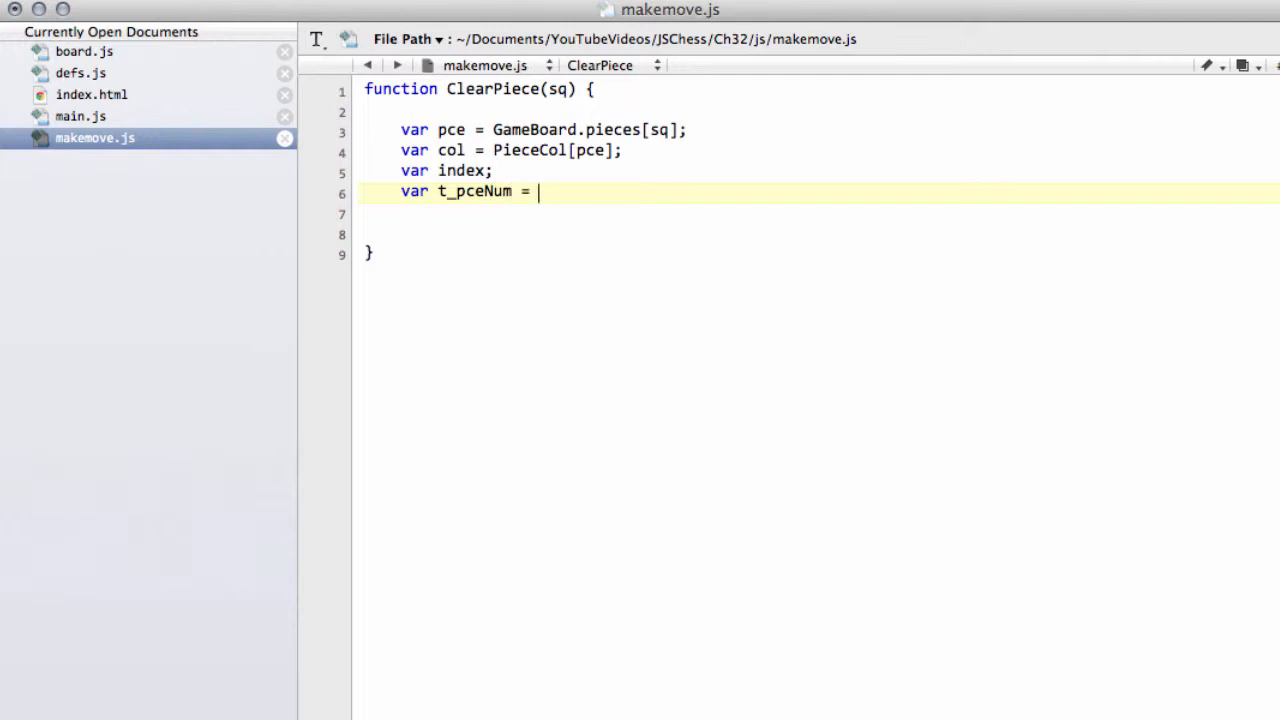
{"action": "type", "text": "-1;"}
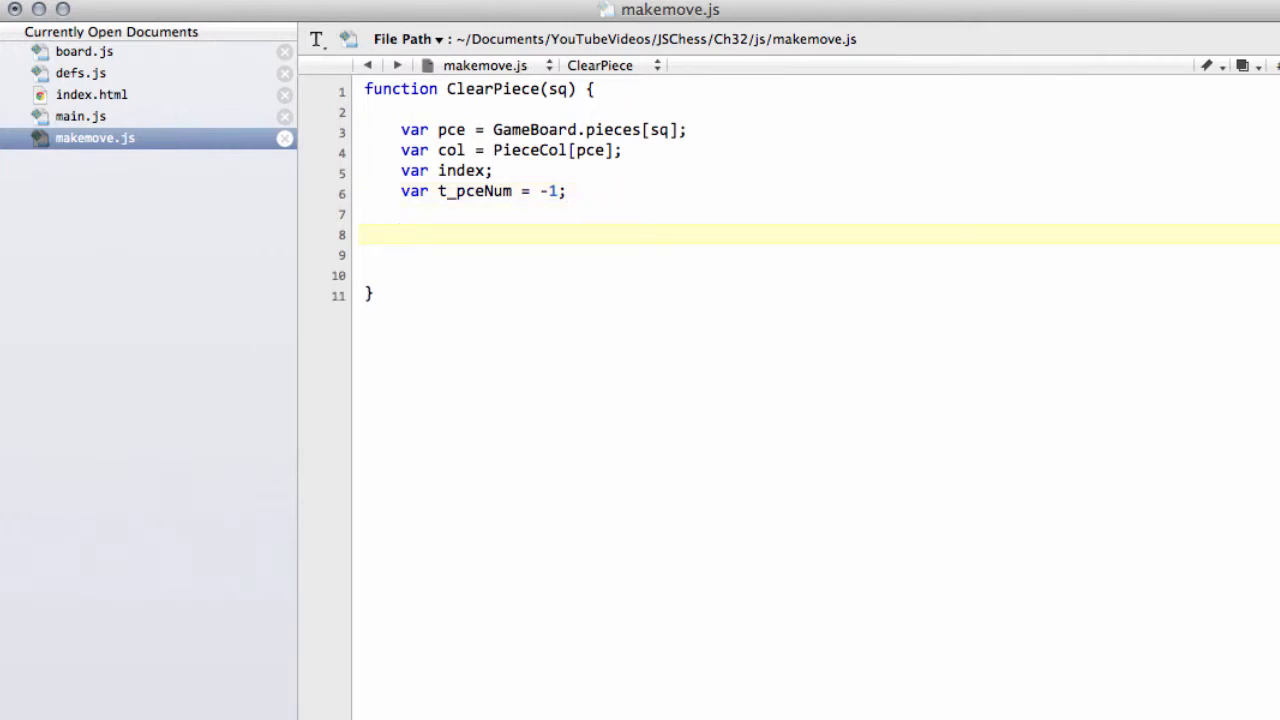
Call HASH_PCE(pce, sq) and set GameBoard.pieces[sq] to PIECES.EMPTY.
{"action": "left_click", "coordinate": [400, 234]}
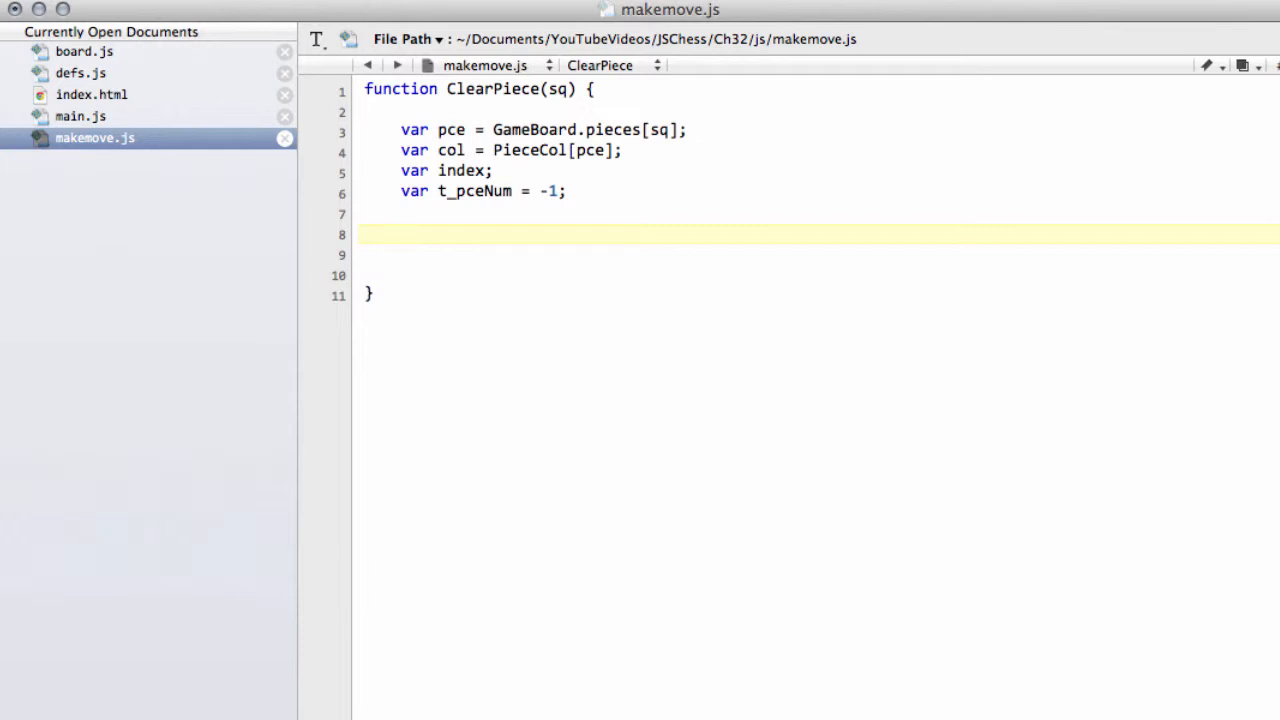
{"action": "type", "text": "HASH_PCE("}
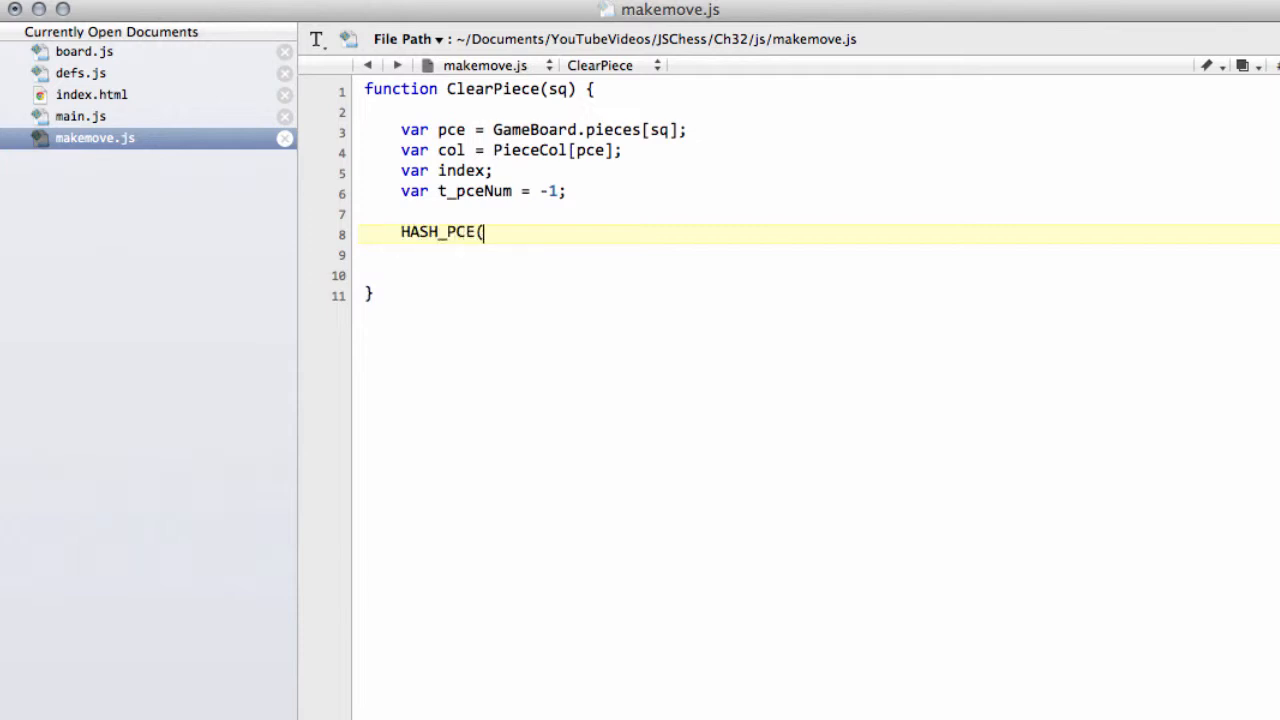
{"action": "type", "text": ")"}
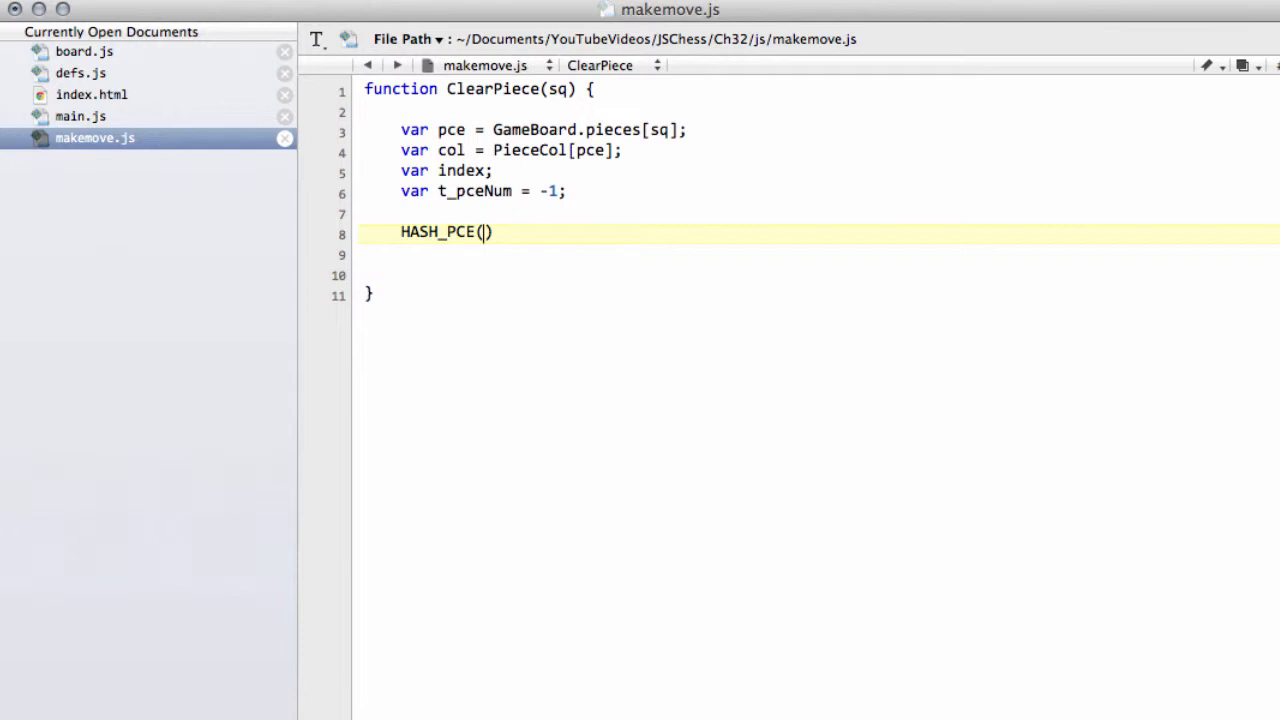
{"action": "type", "text": "pce, sq"}
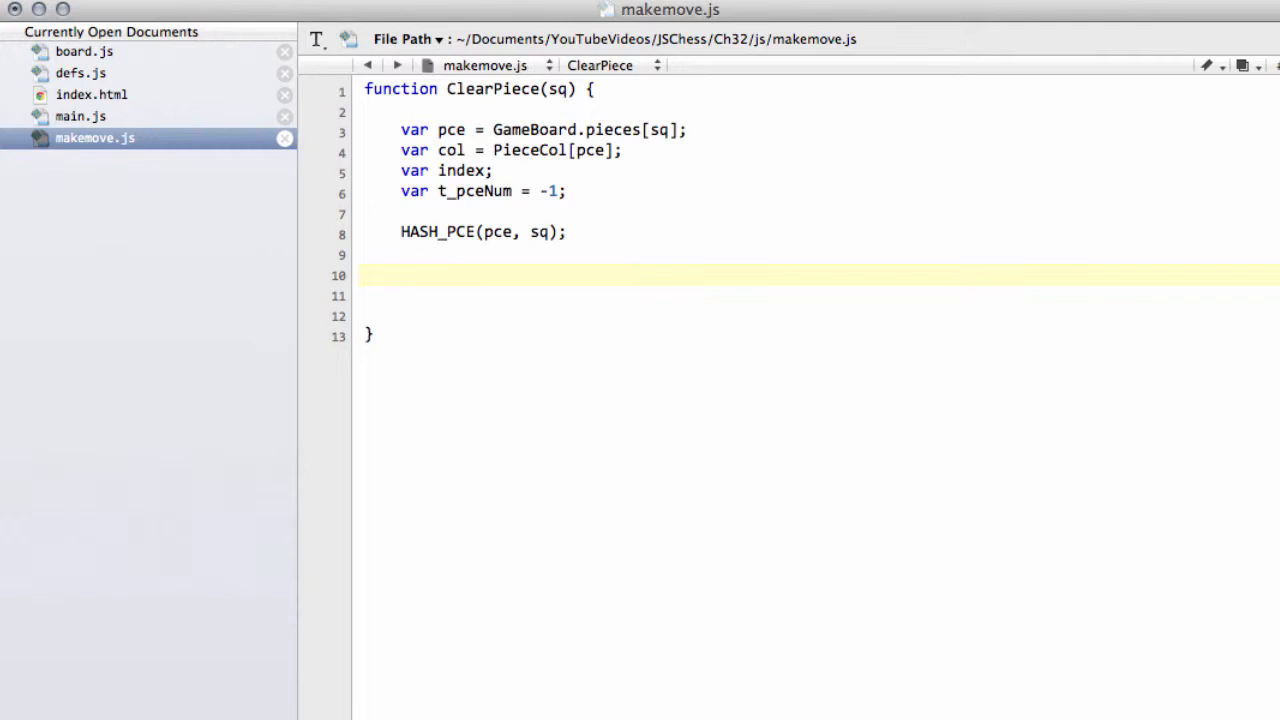
{"action": "type", "text": "Game"}
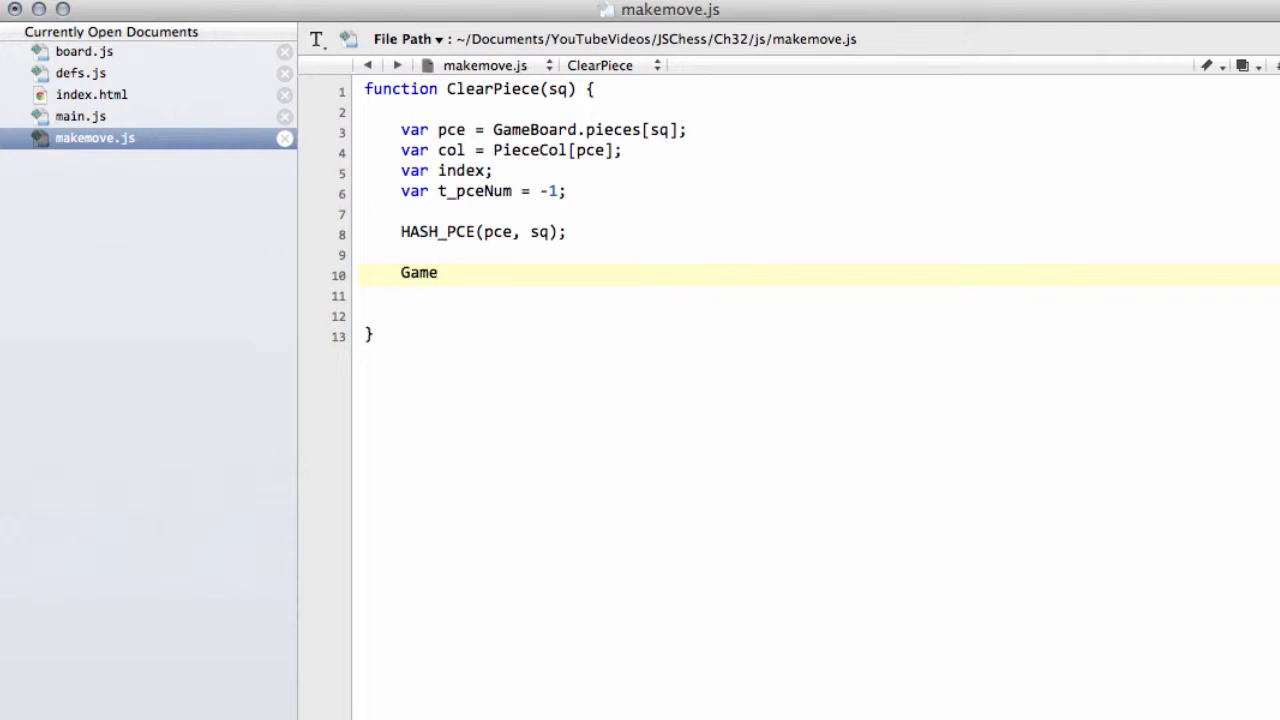
{"action": "type", "text": "Board"}
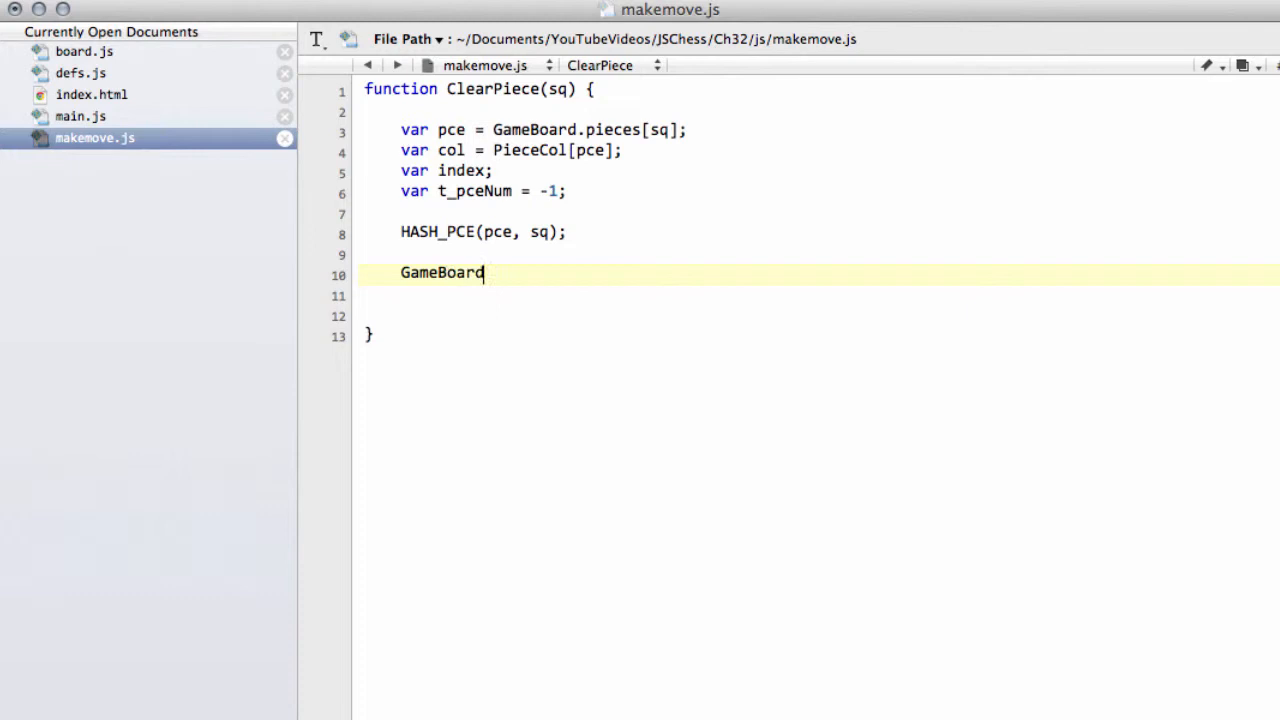
{"action": "type", "text": "-p"}
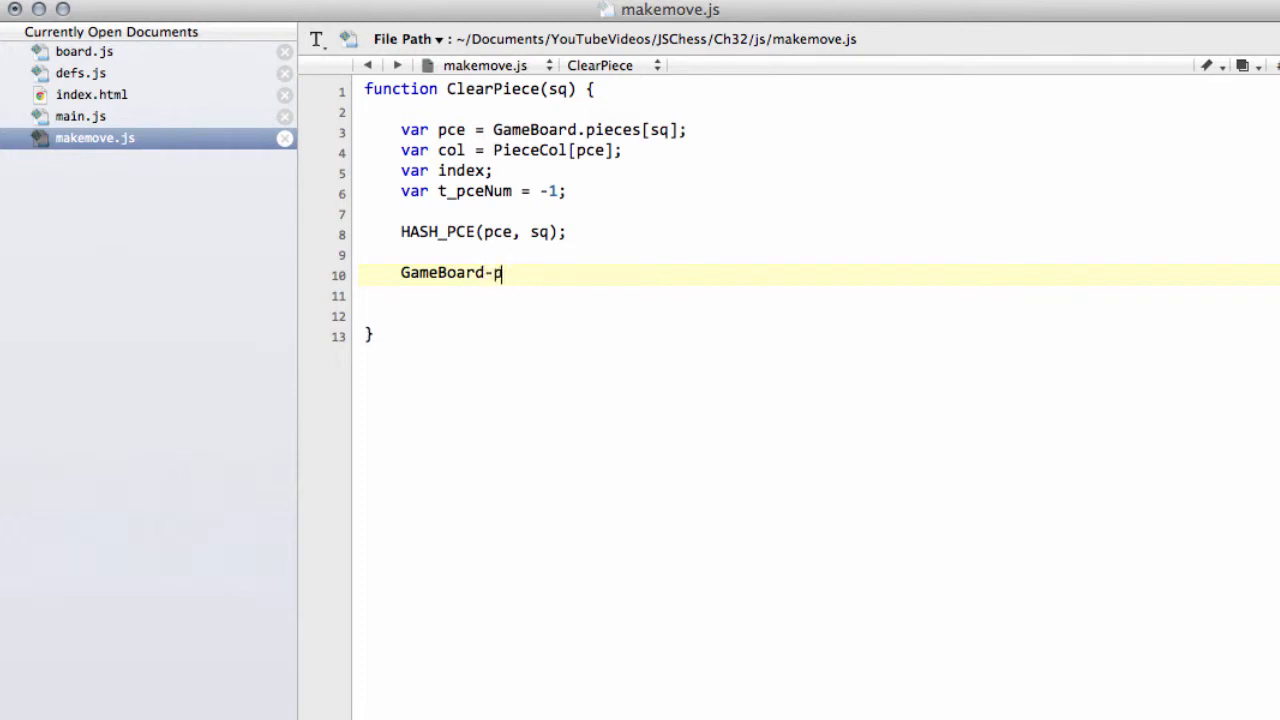
{"action": "type", "text": ".pieces"}
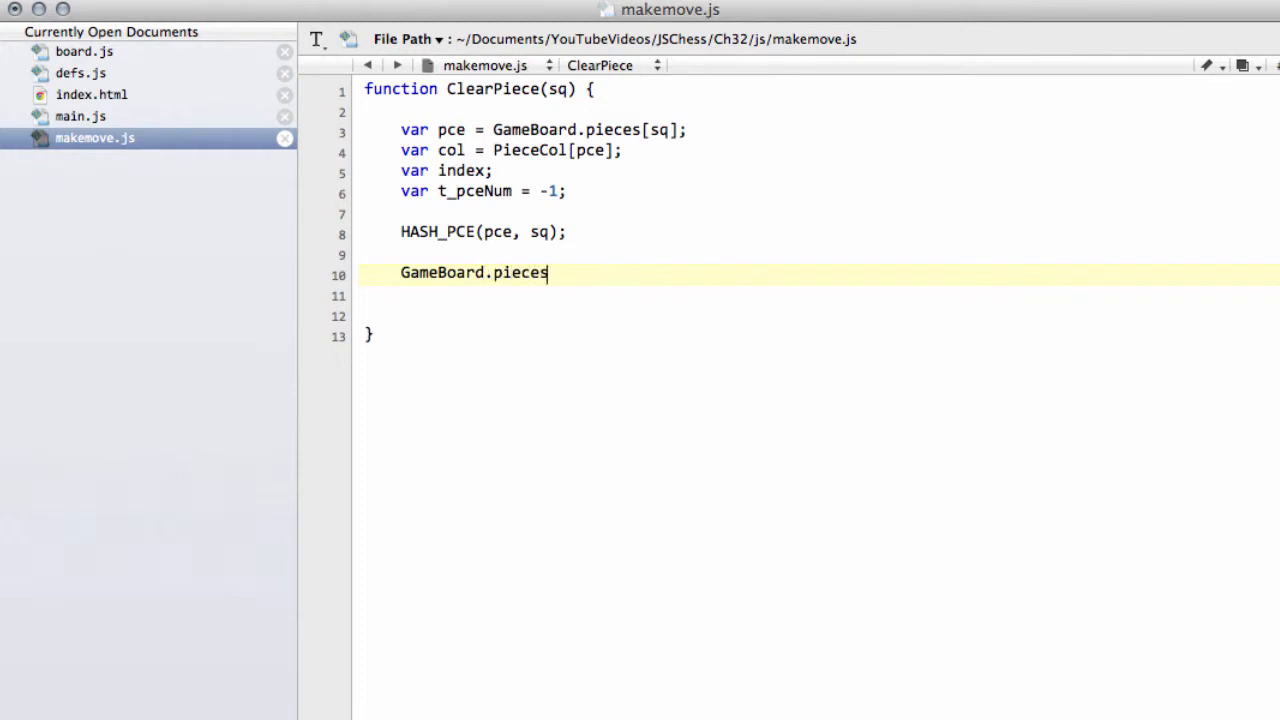
{"action": "type", "text": "[sq]"}
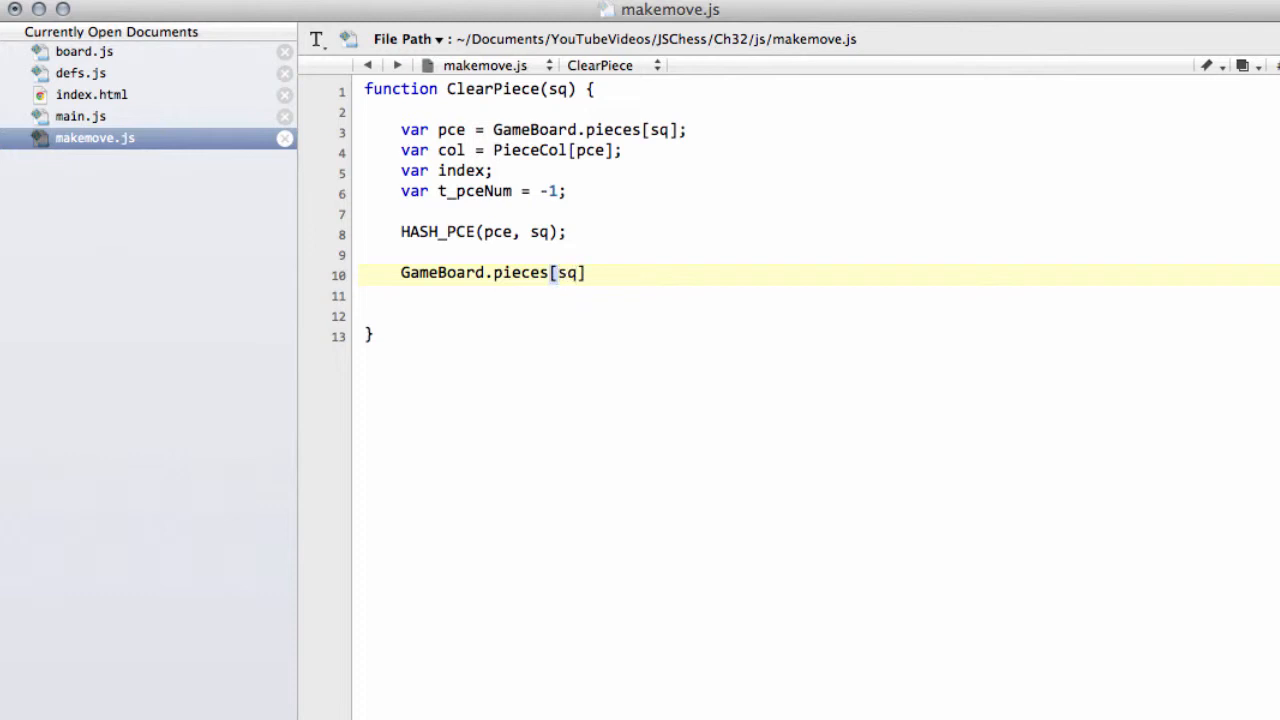
{"action": "type", "text": "= PIECES"}
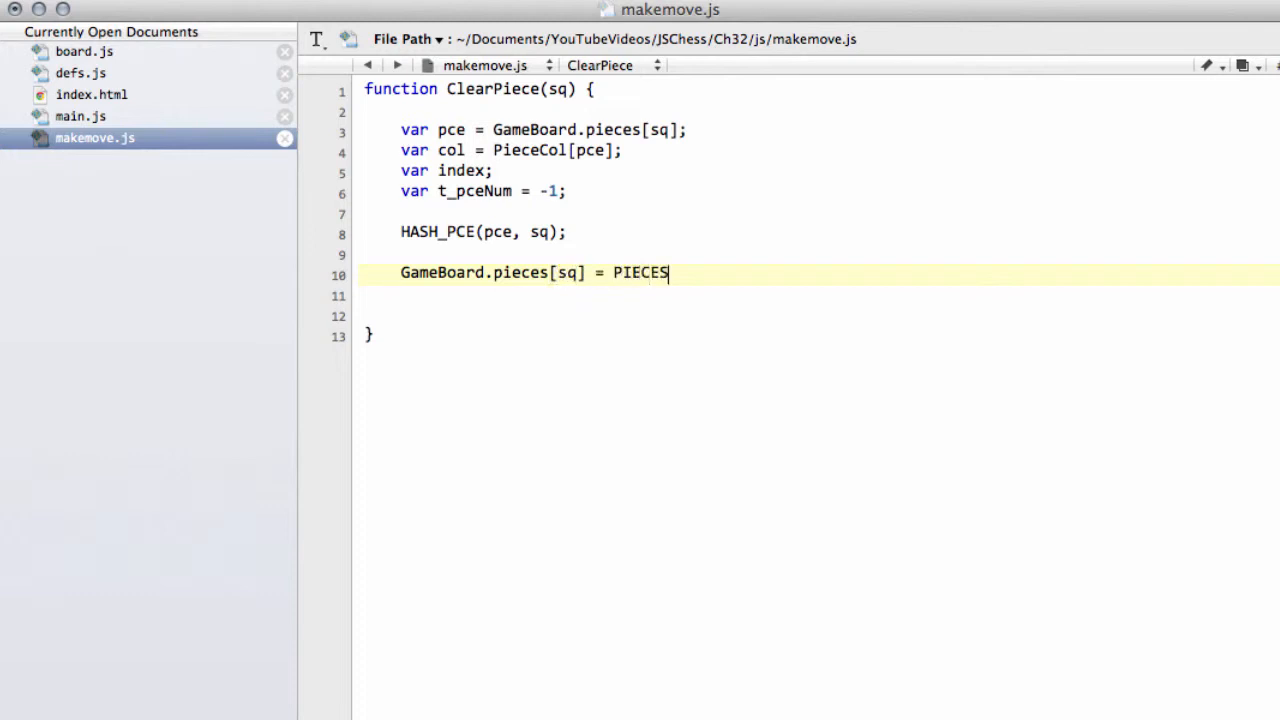
{"action": "type", "text": ".EMPT"}
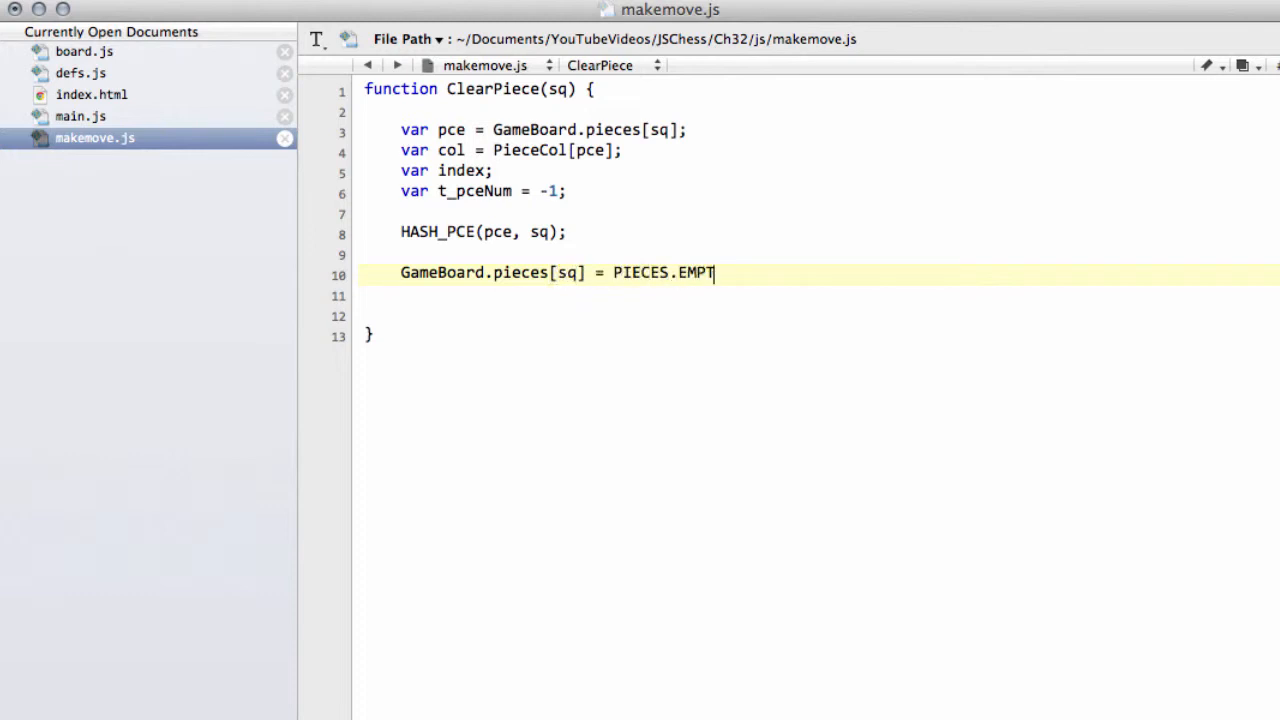
{"action": "type", "text": "Y;"}
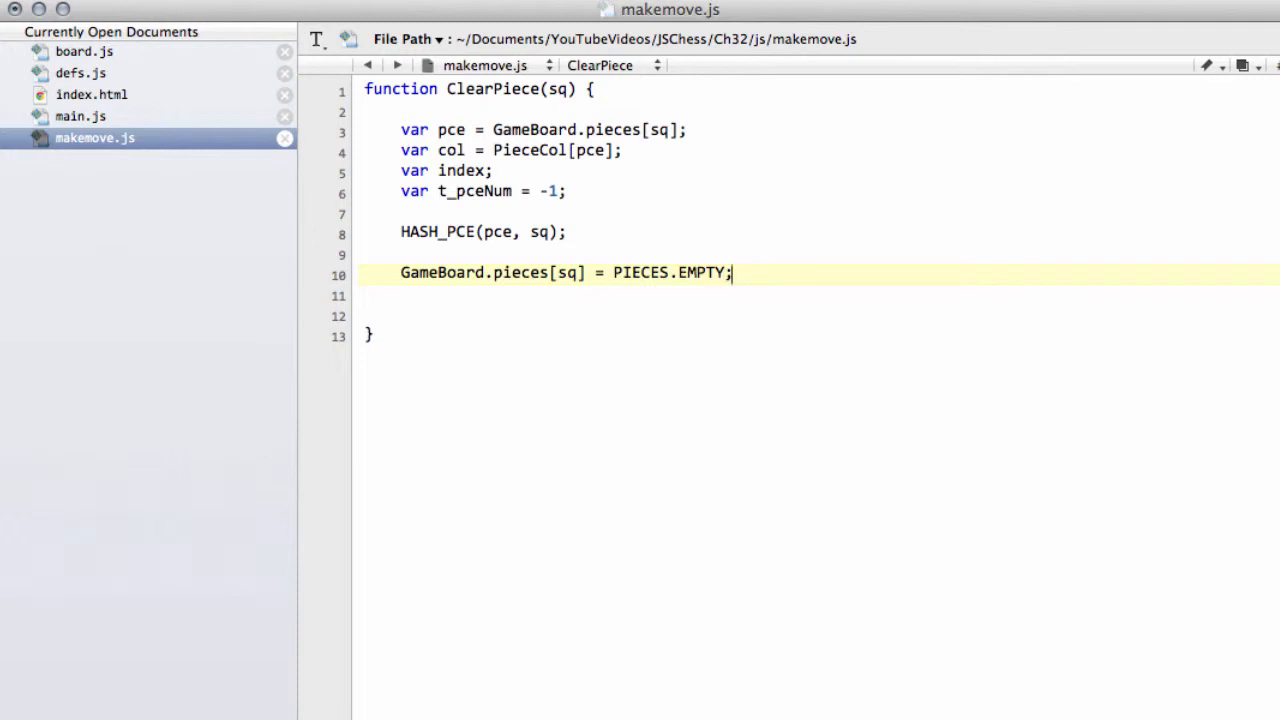
Subtract PieceVal[pce] from GameBoard.material[col].
{"action": "type", "text": "GamebOa"}
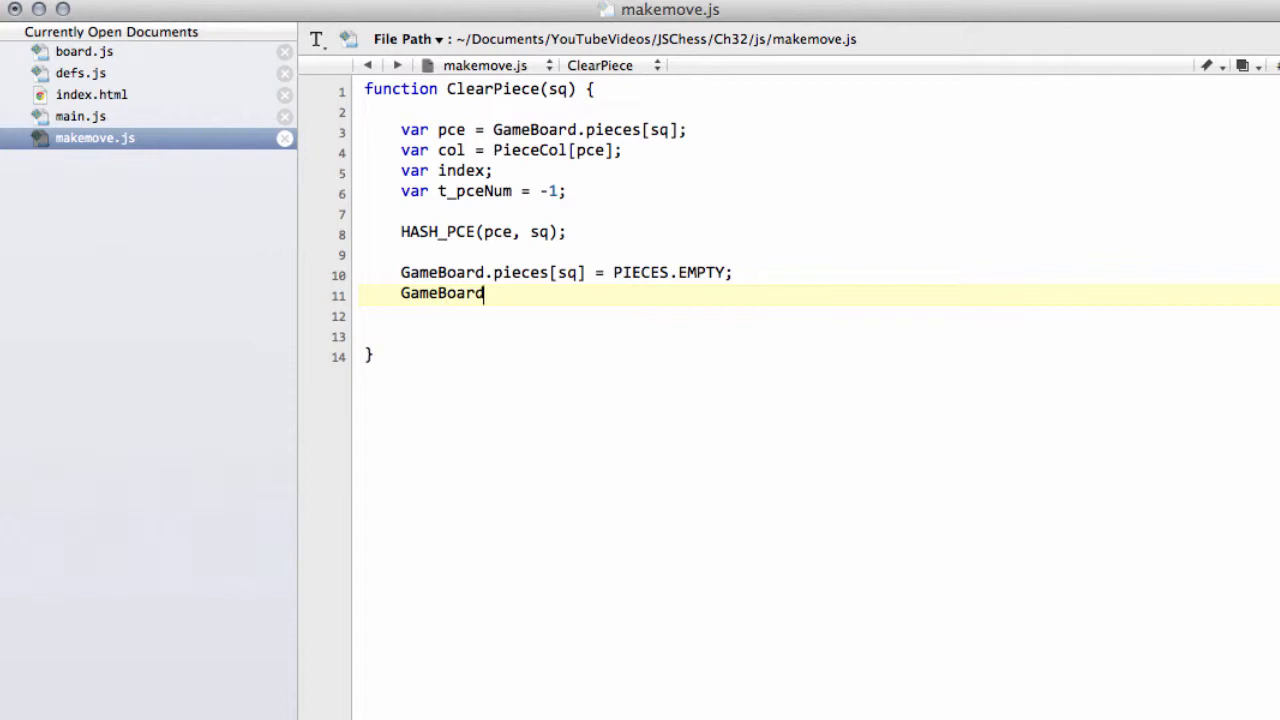
{"action": "type", "text": ".mater"}
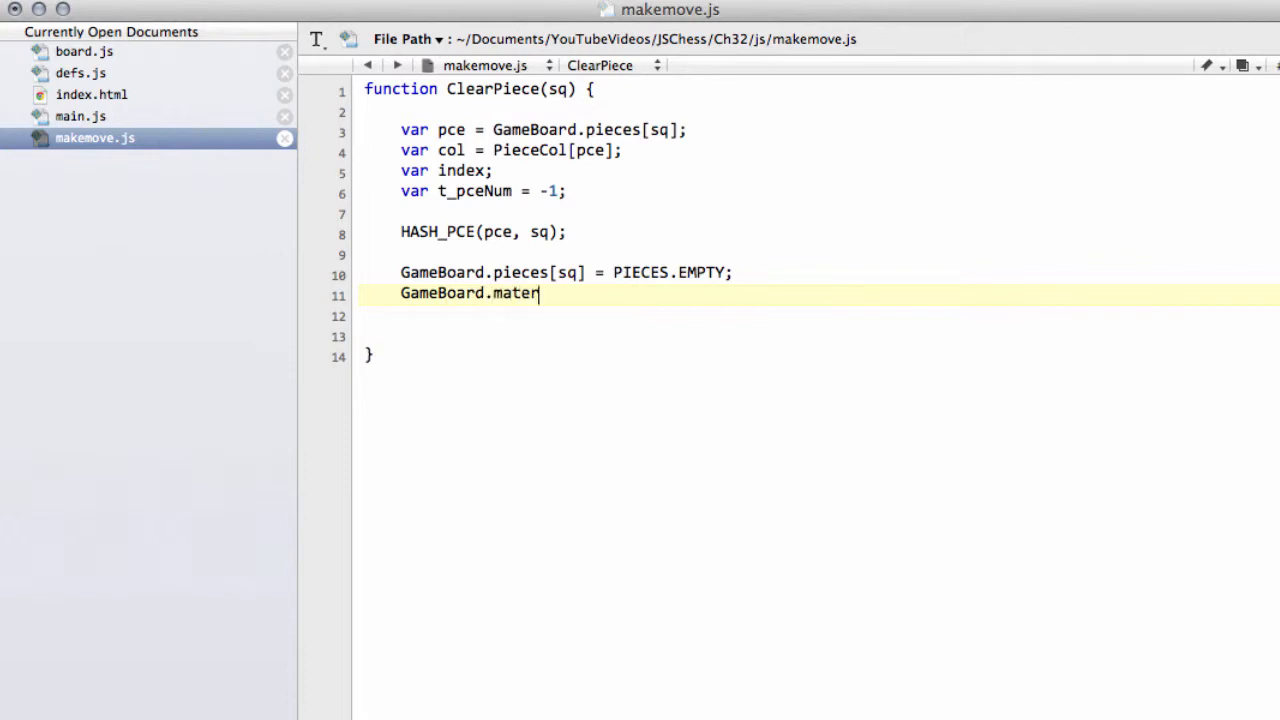
{"action": "type", "text": "ial"}
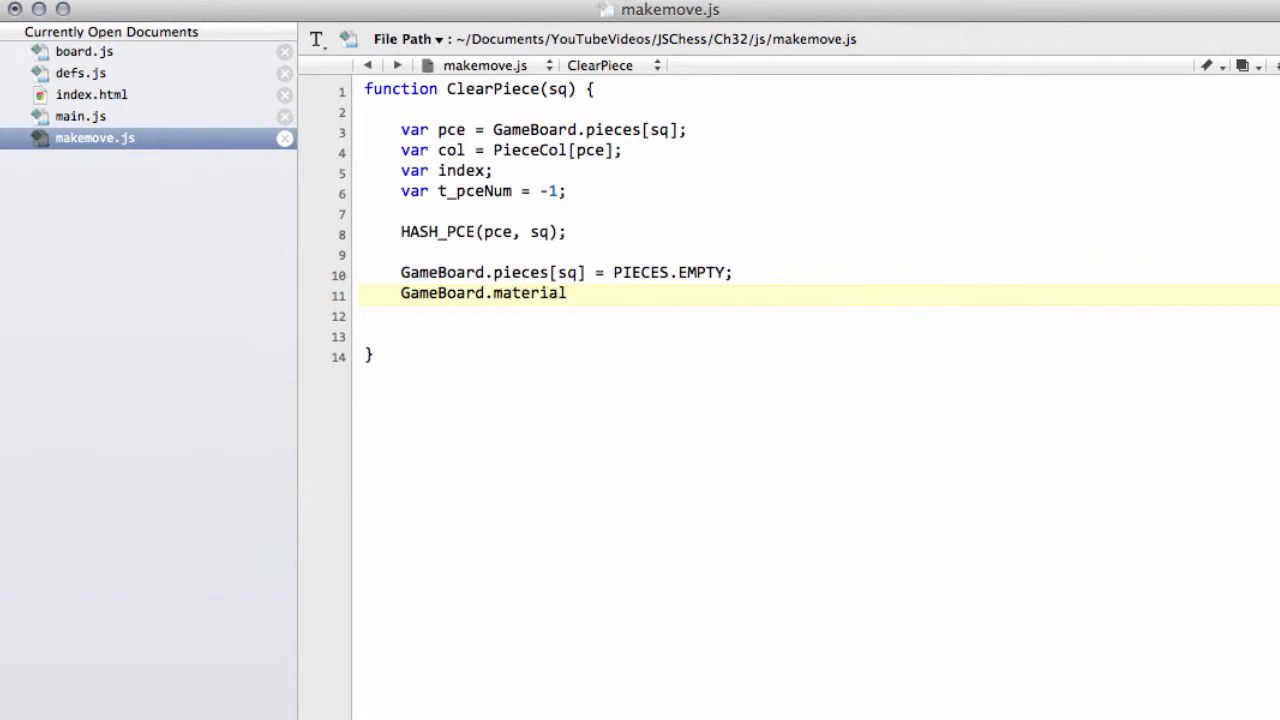
{"action": "type", "text": "[col]"}
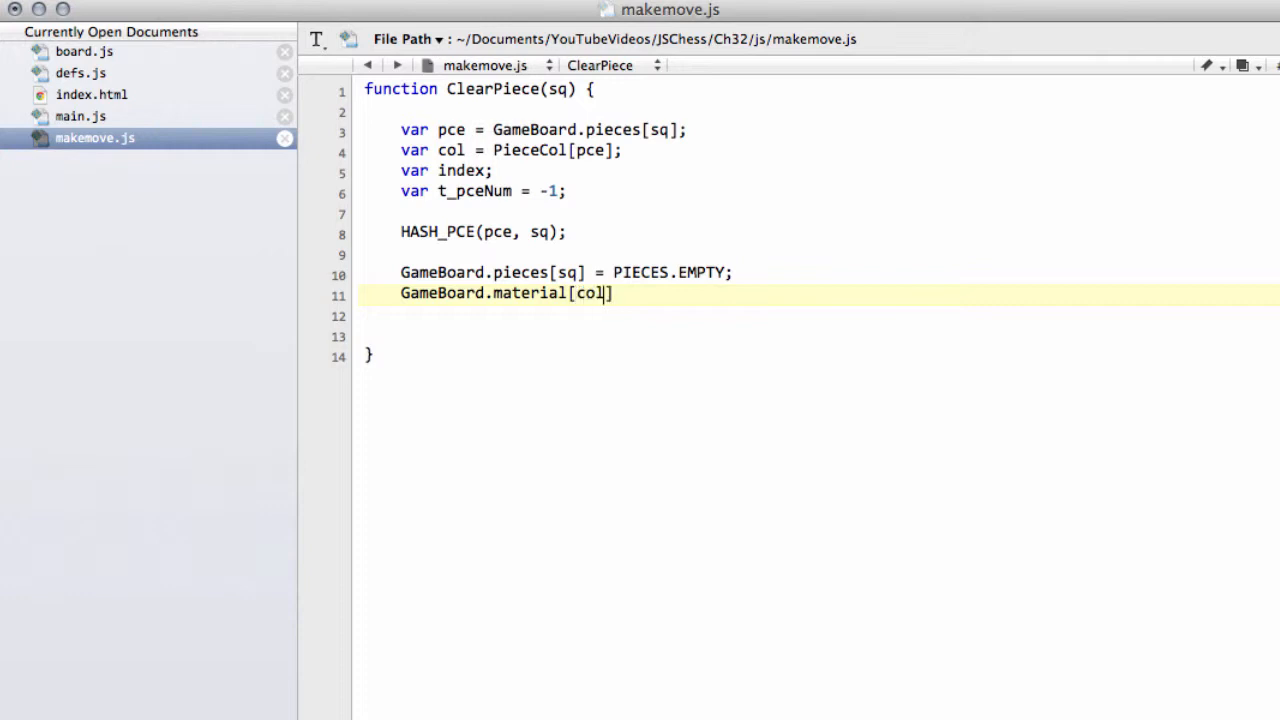
{"action": "type", "text": "-="}
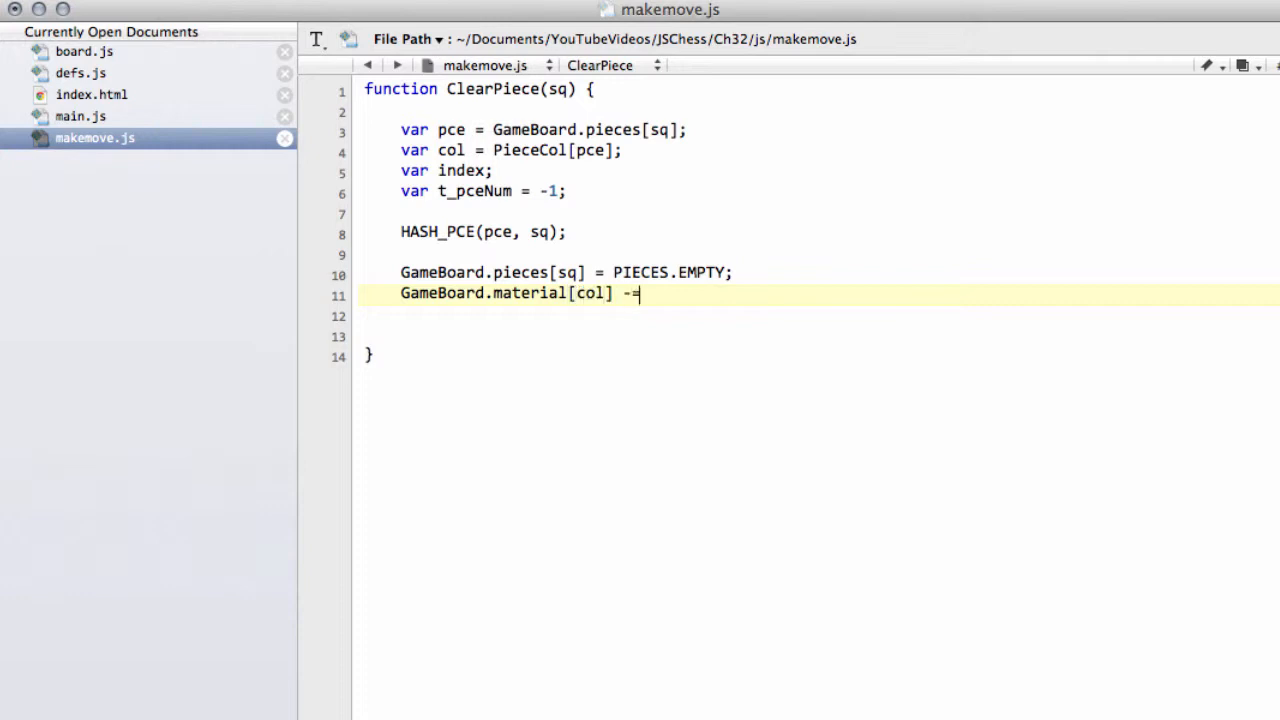
{"action": "type", "text": "PieceVal["}
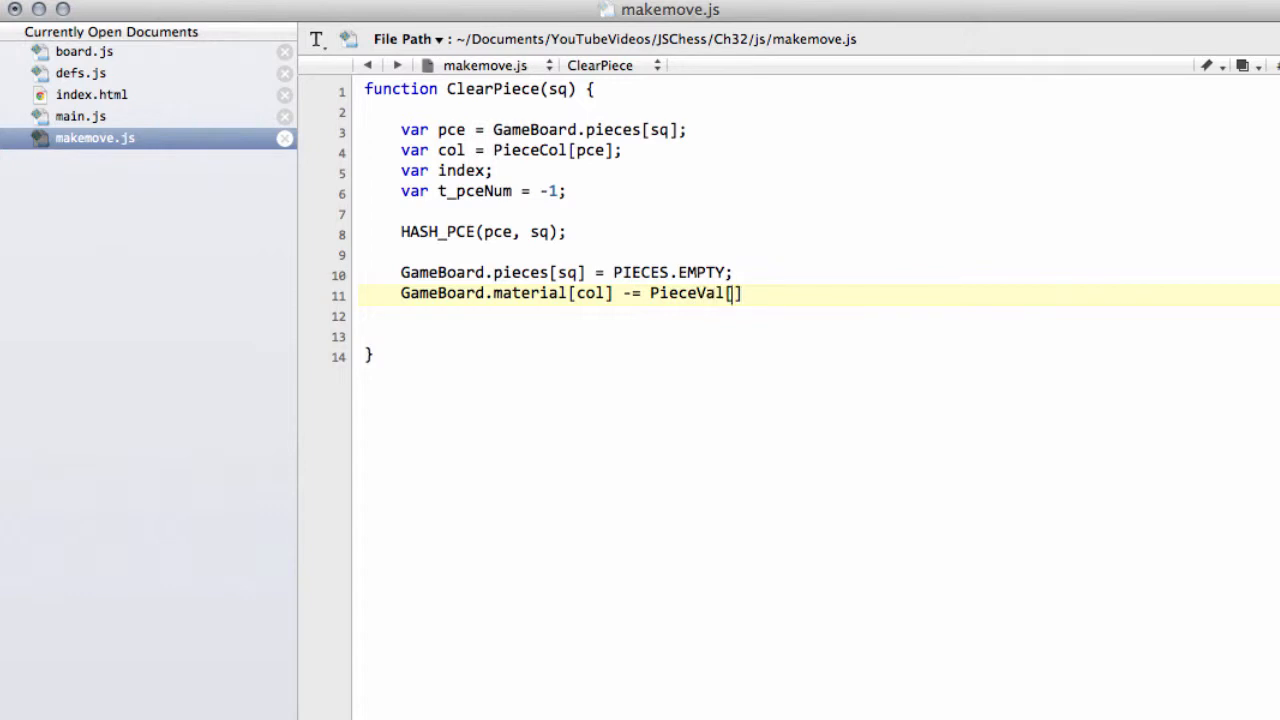
{"action": "type", "text": "pce];"}
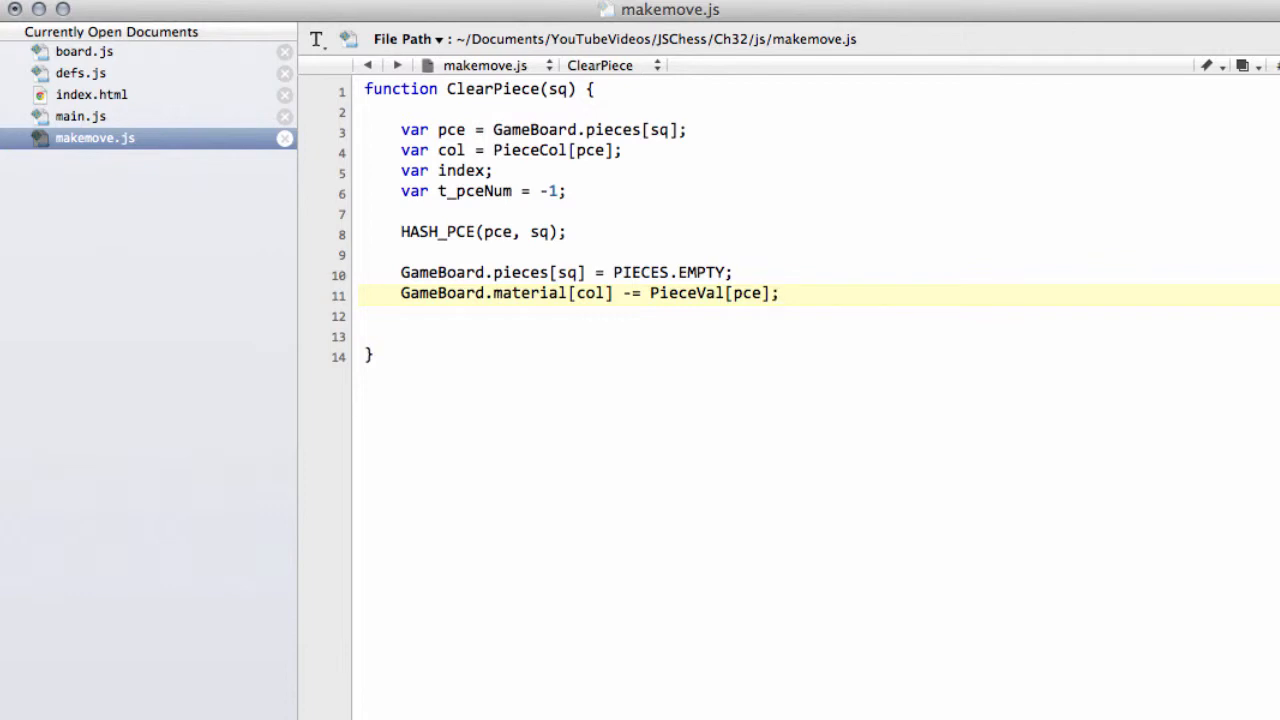
{"action": "left_click", "coordinate": [780, 293]}
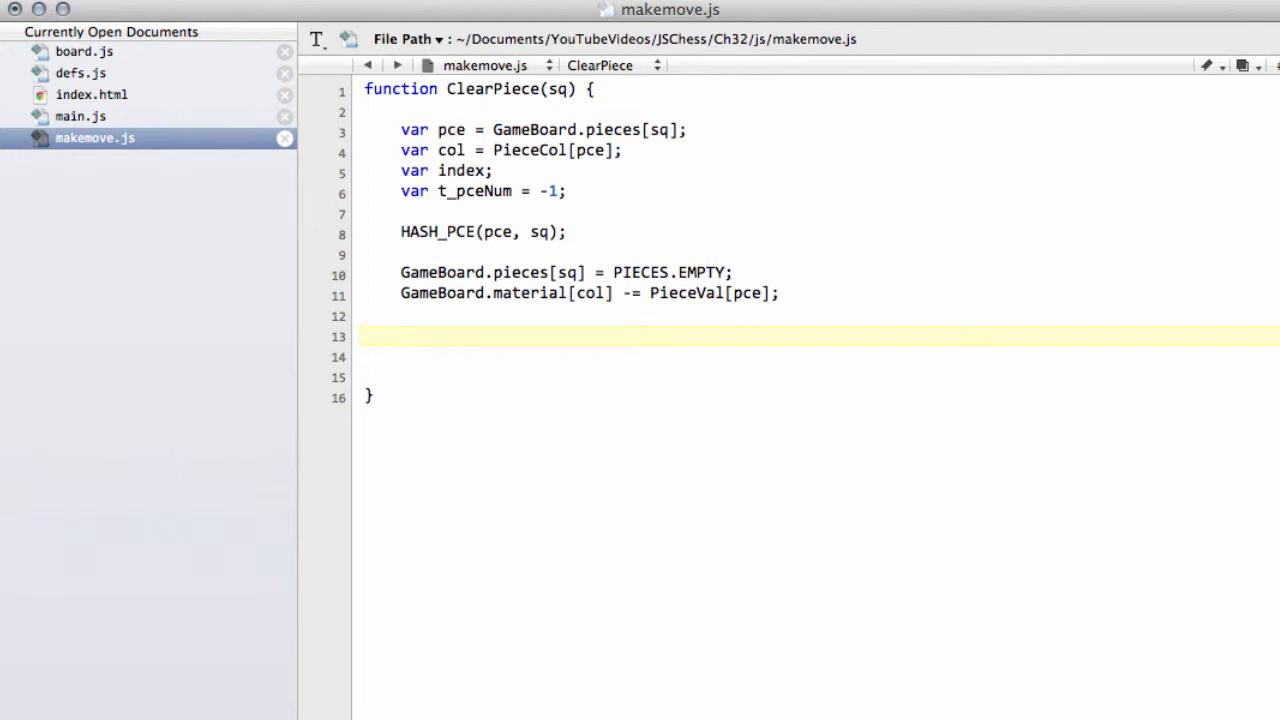
Start a /* comment block on the line below the material update.
{"action": "left_click", "coordinate": [400, 336]}
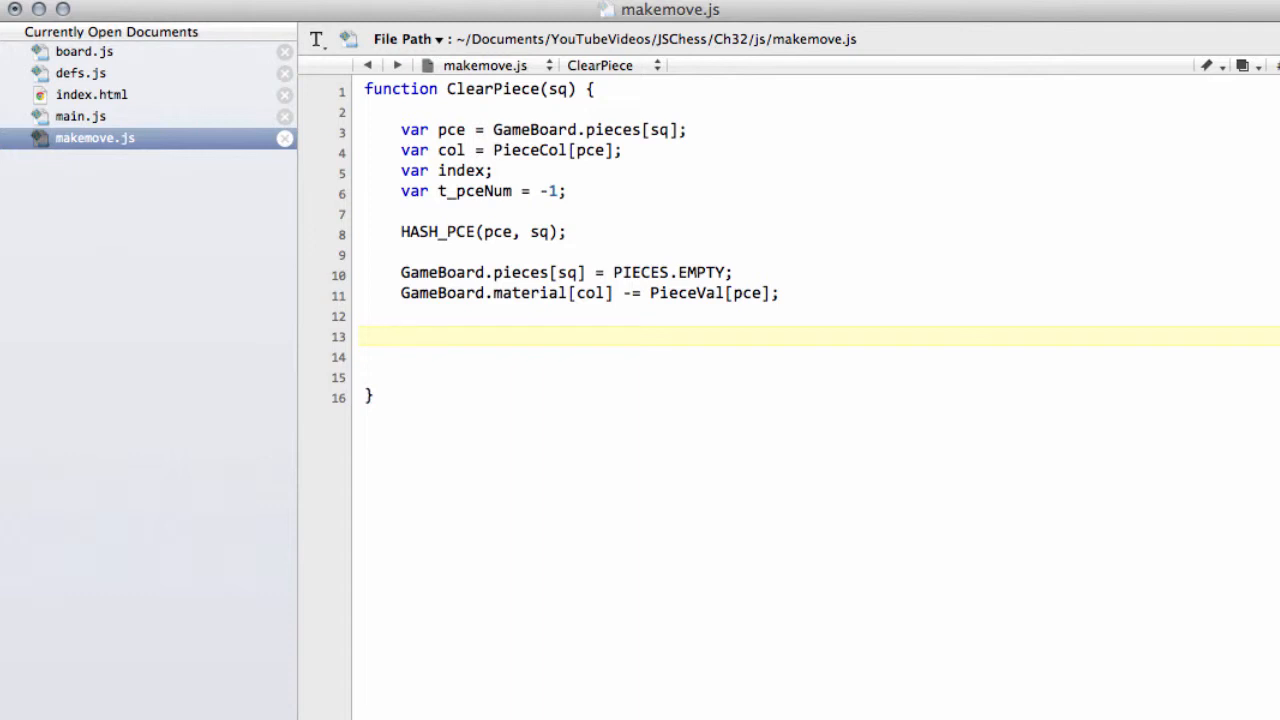
{"action": "left_click", "coordinate": [400, 336]}
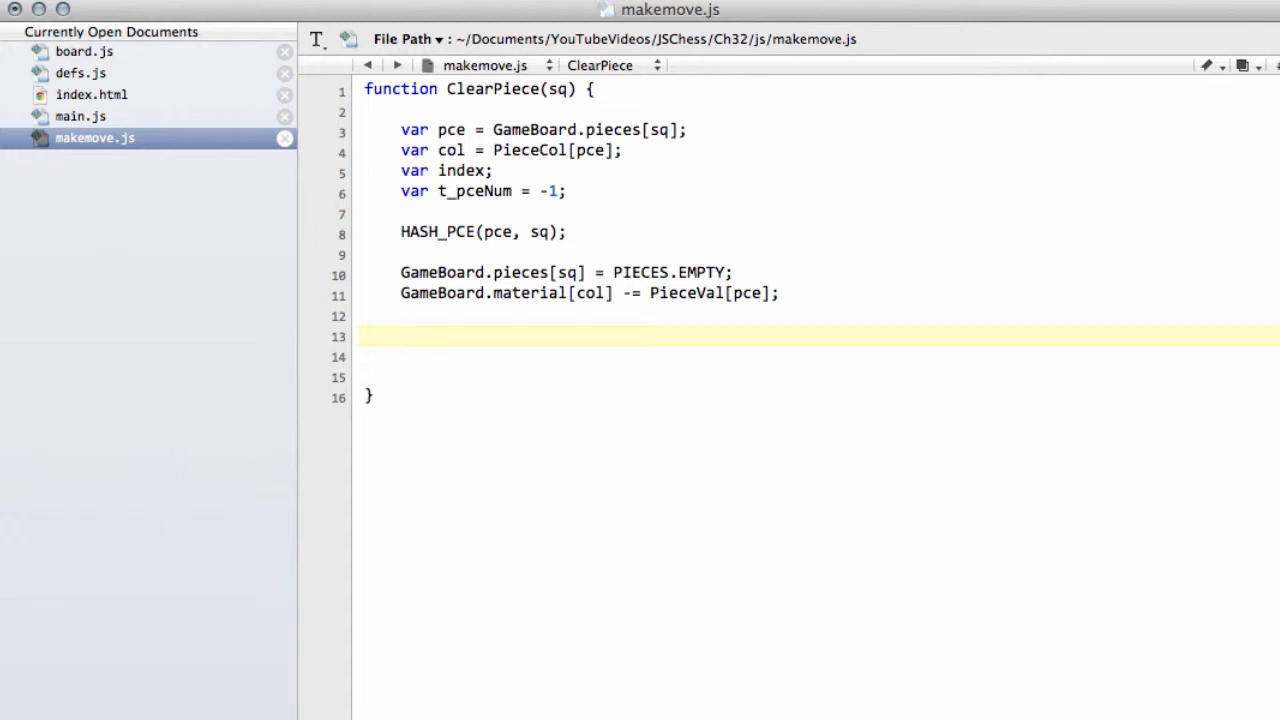
{"action": "type", "text": "/*"}
{"action": "type", "text": "*/"}
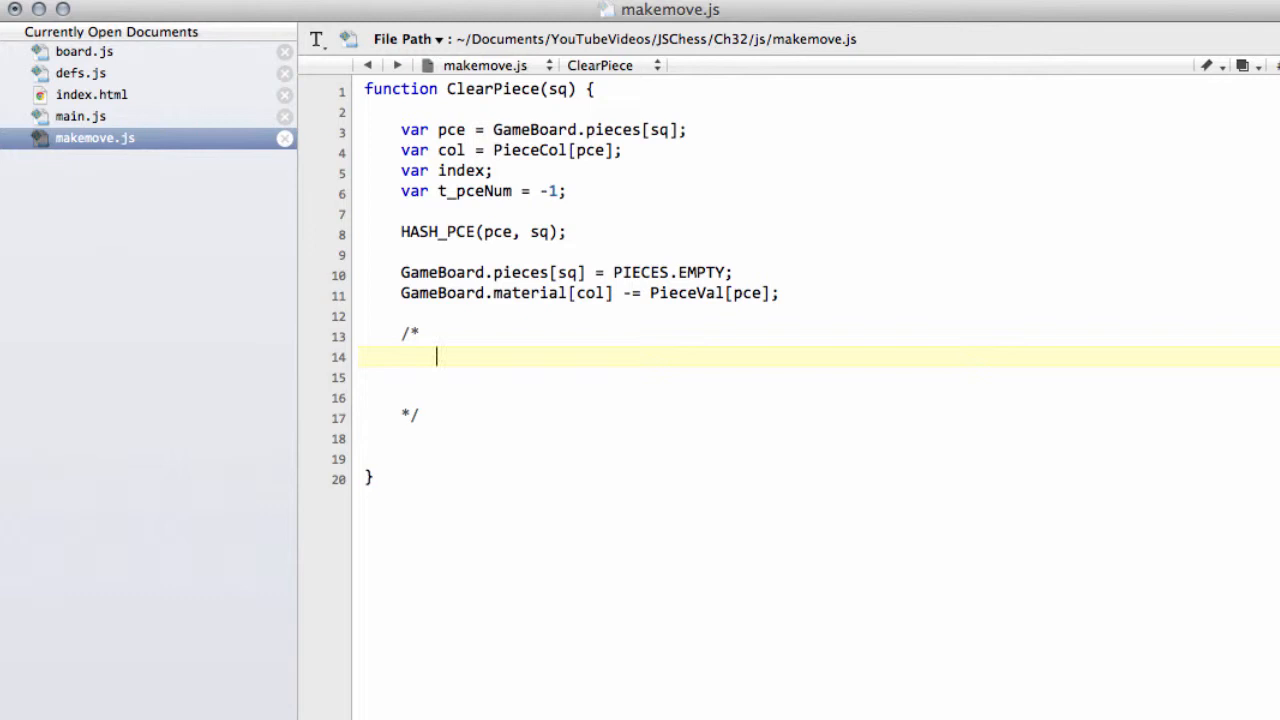
Type example entries pList[wP 0] = s1 through pList[wP 4] = s5 in the comment.
{"action": "type", "text": "pList"}
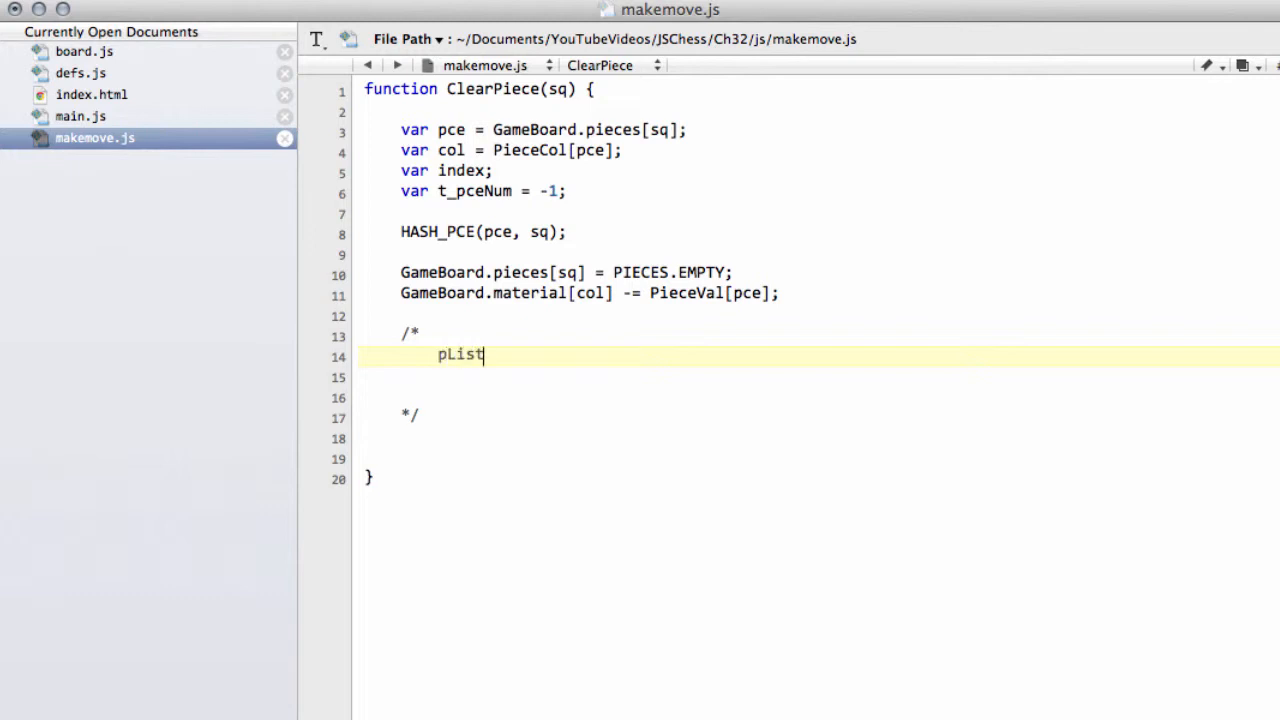
{"action": "type", "text": "[]"}
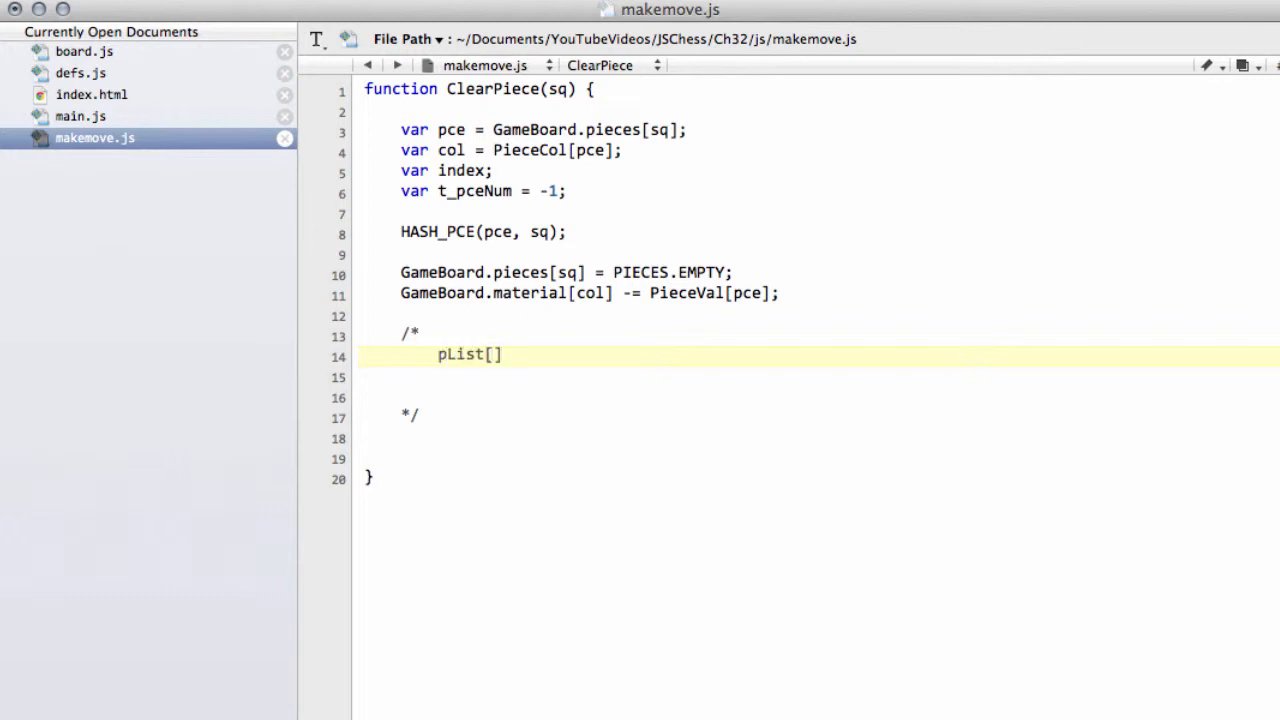
{"action": "type", "text": "wP"}
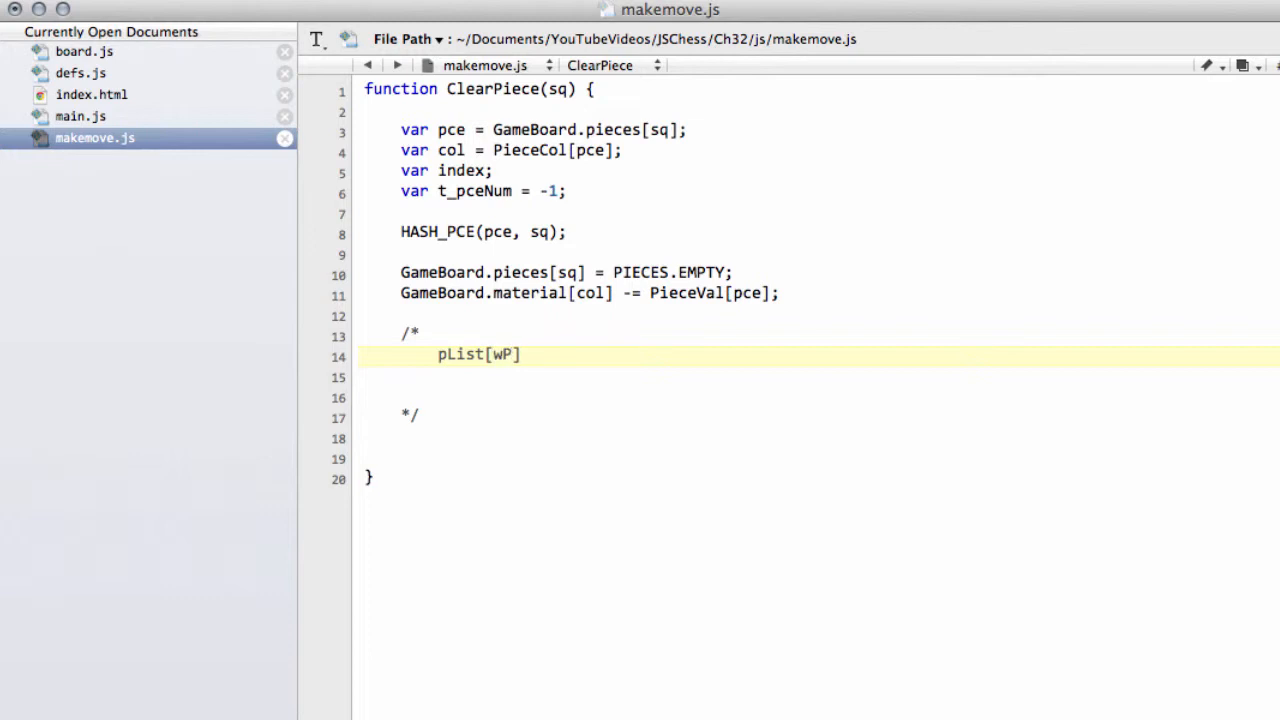
{"action": "type", "text": "0"}
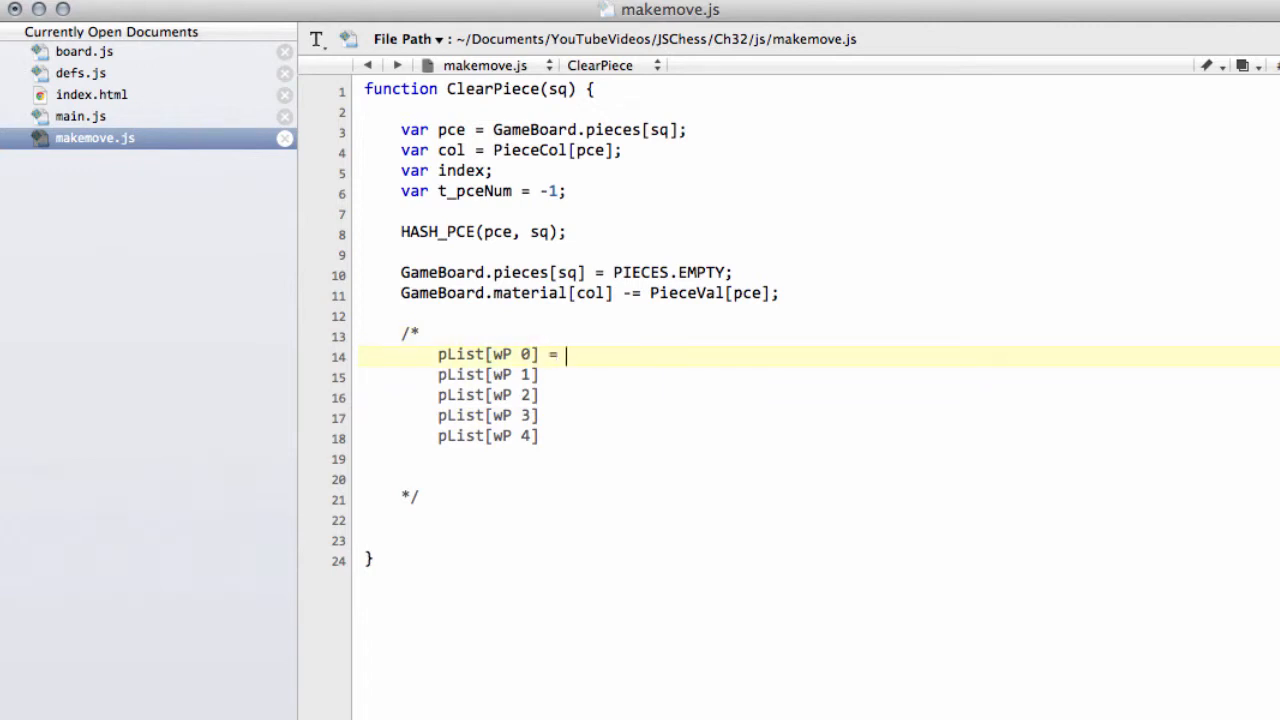
{"action": "type", "text": "s1"}
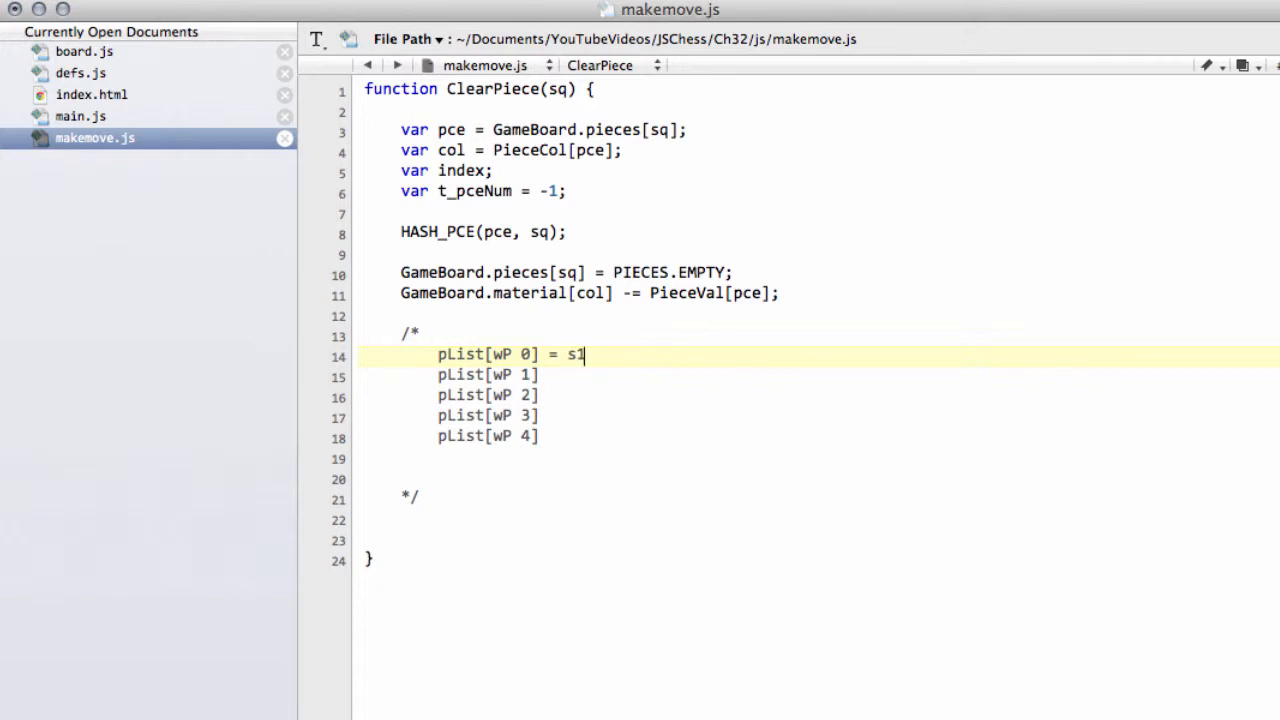
{"action": "type", "text": "="}
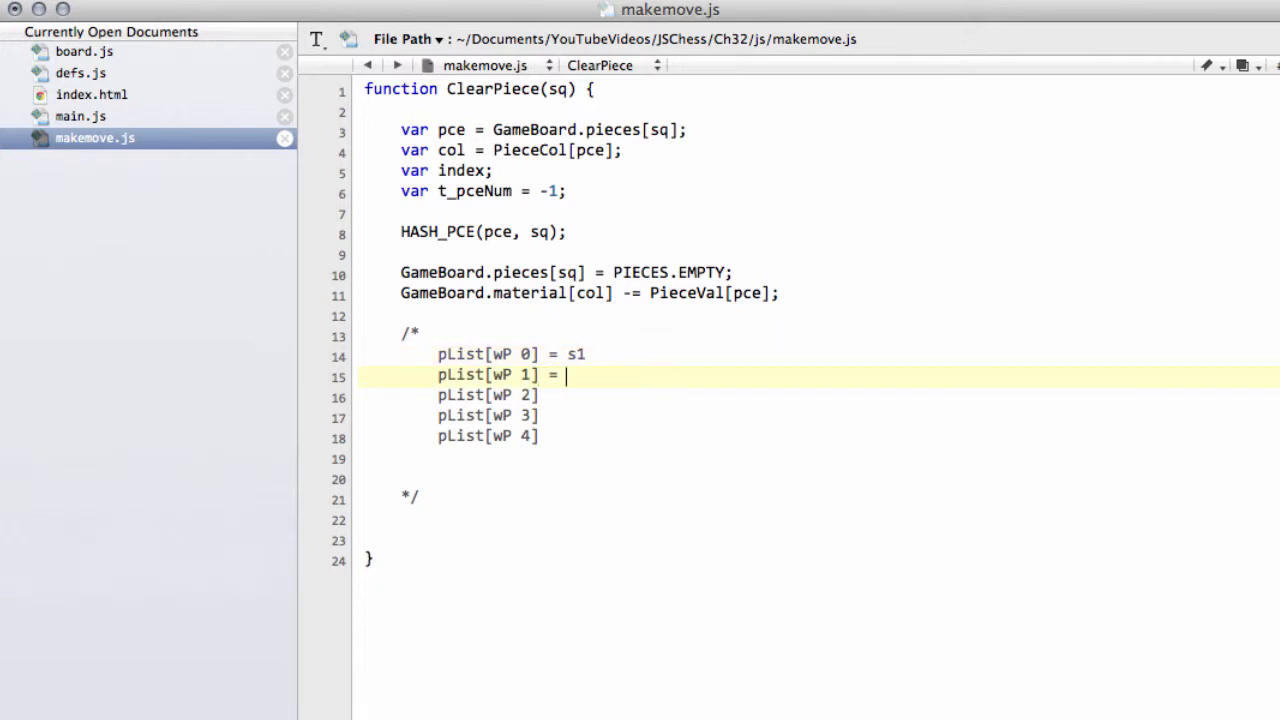
{"action": "type", "text": "s2"}
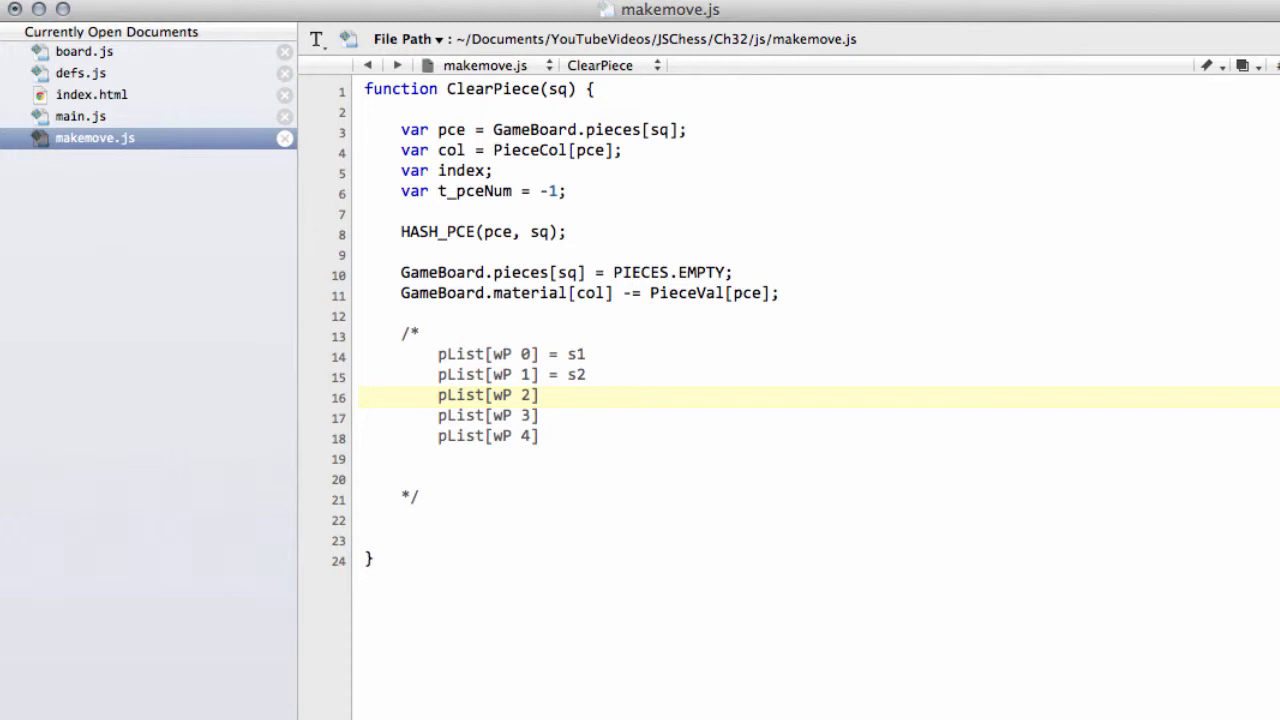
{"action": "type", "text": "= s3"}
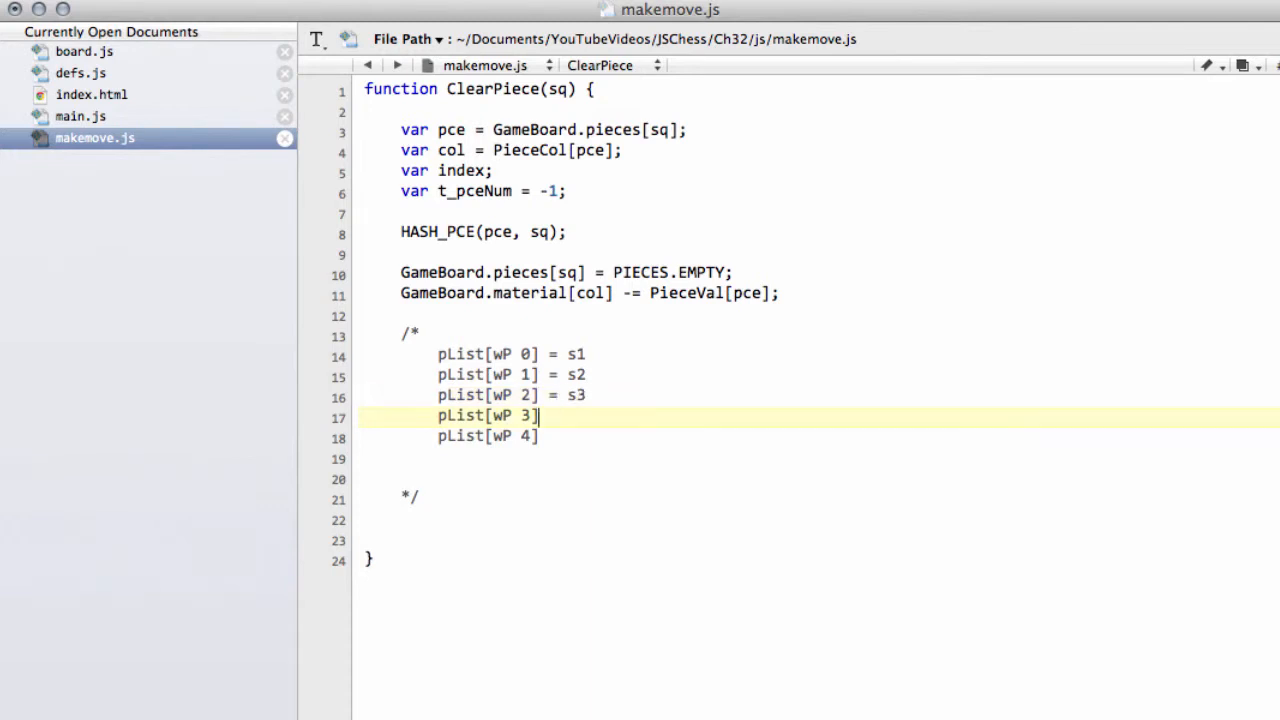
{"action": "type", "text": "= s"}
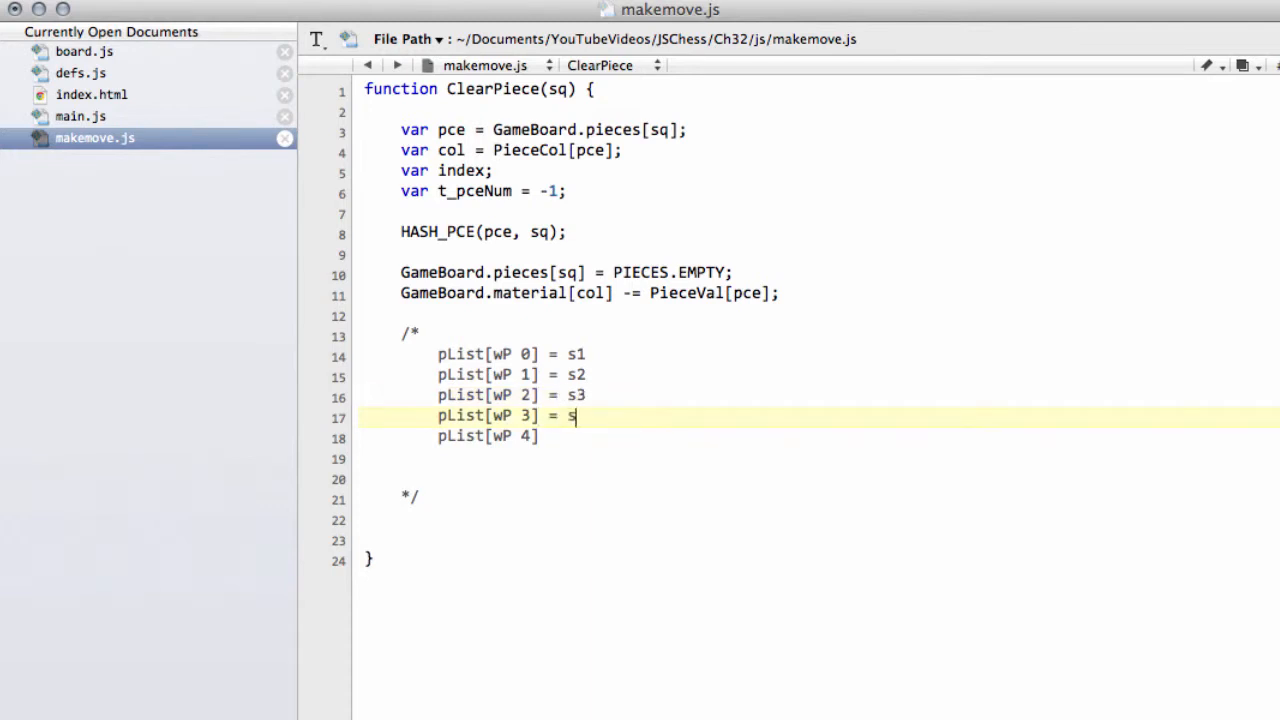
{"action": "type", "text": "4"}
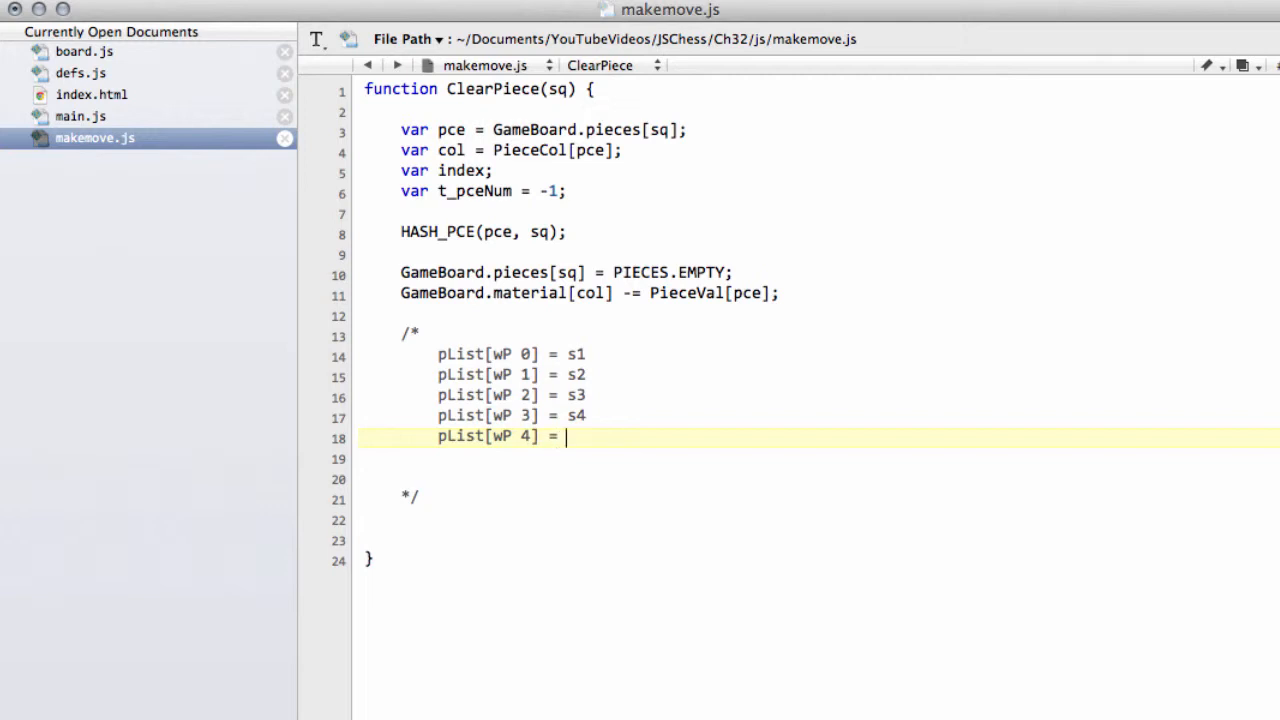
{"action": "type", "text": "s5"}
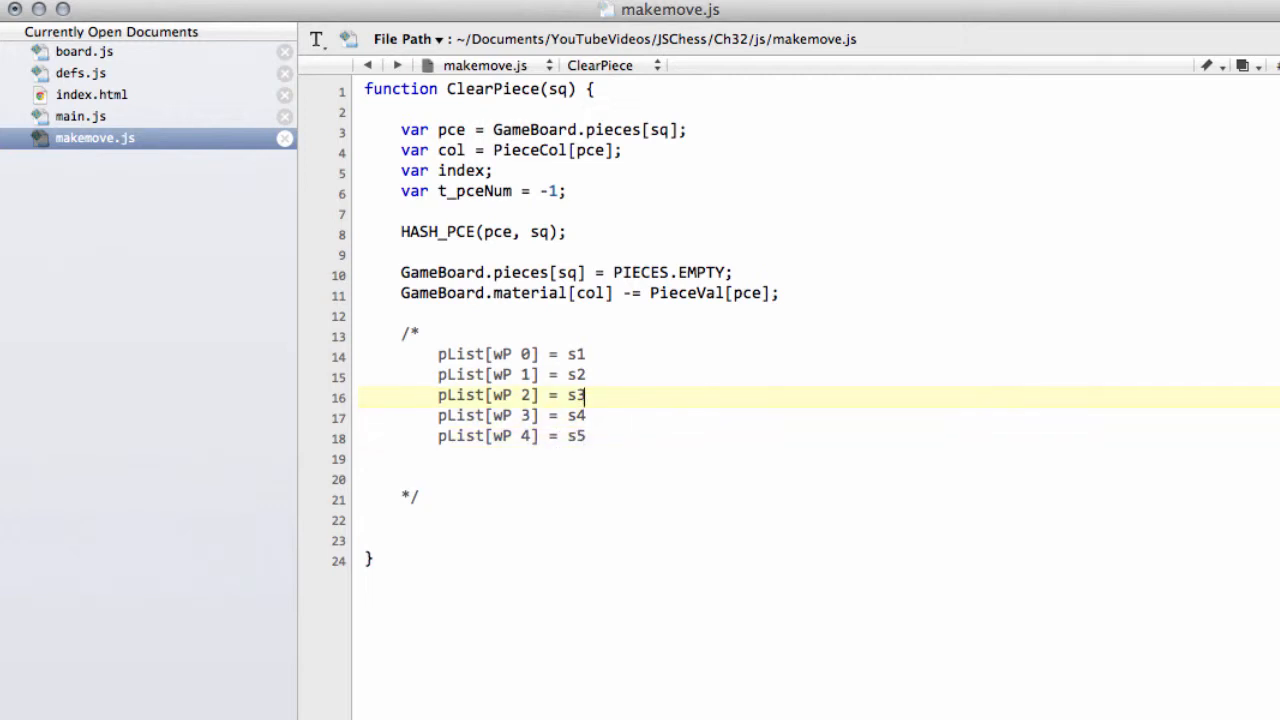
Highlight the s3 value and the t_pceNum variable to explain the example.
{"action": "double_click", "coordinate": [576, 395]}
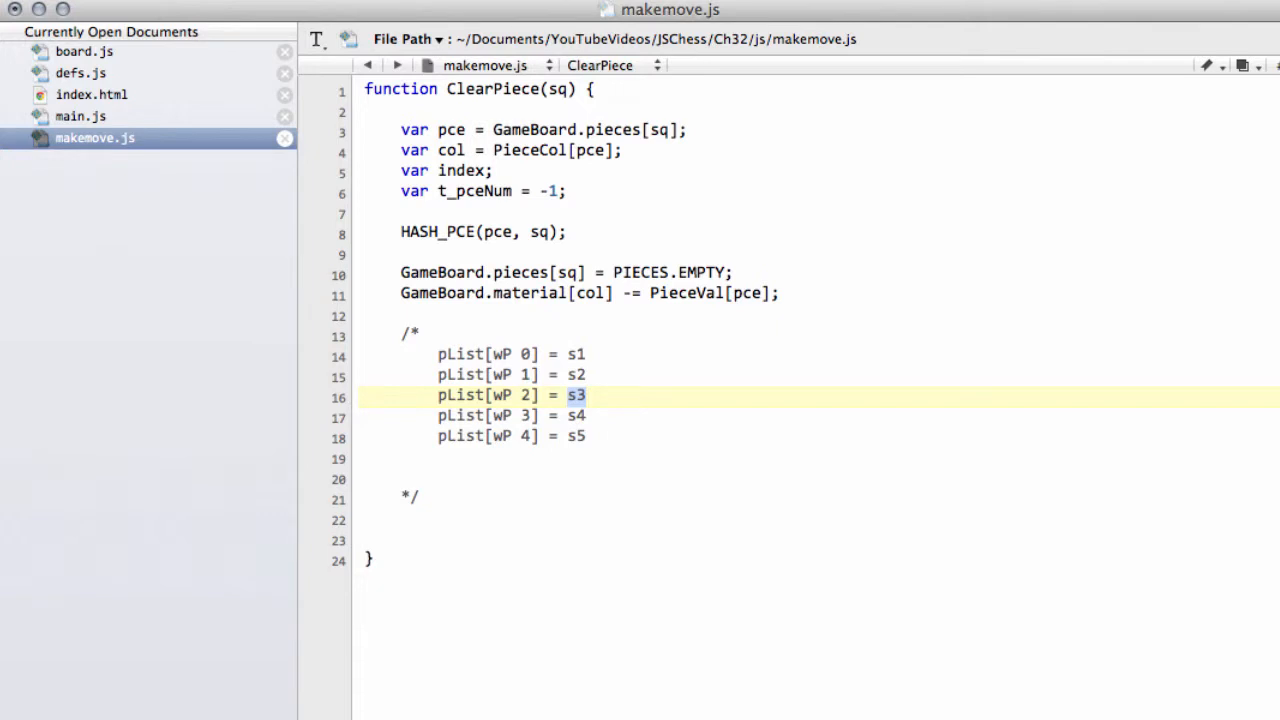
{"action": "left_click", "coordinate": [576, 394]}
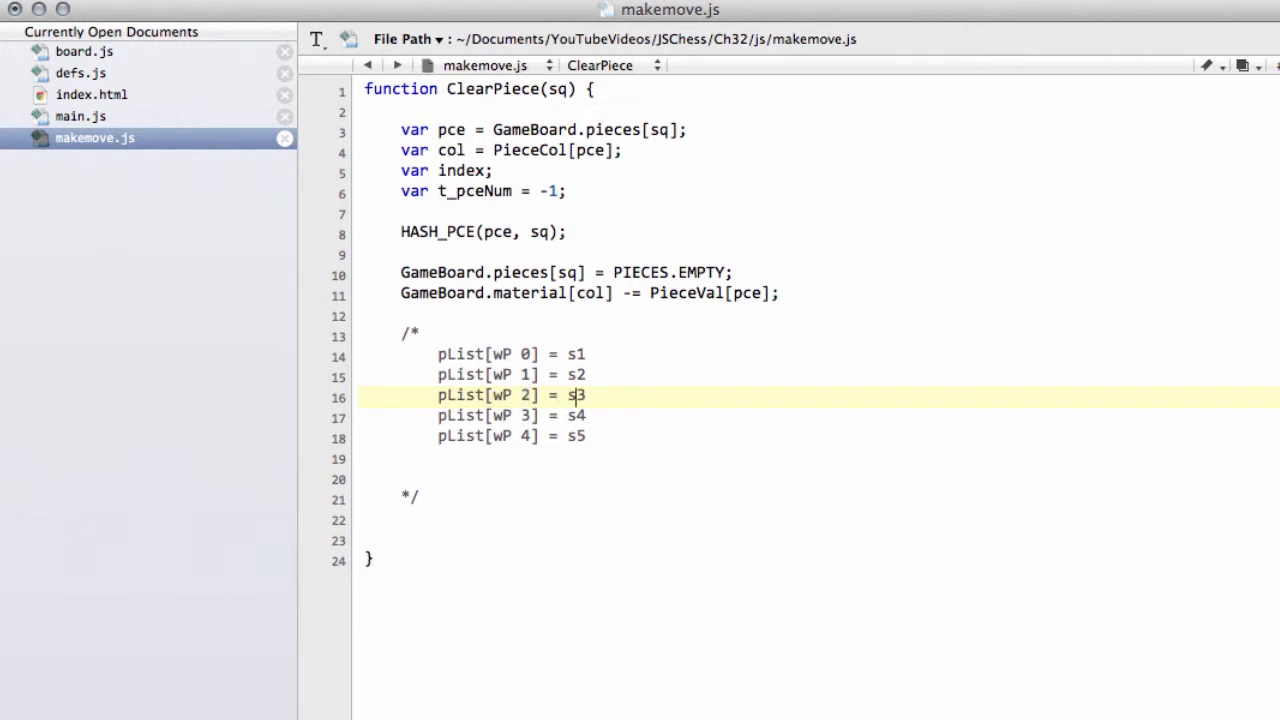
{"action": "double_click", "coordinate": [575, 395]}
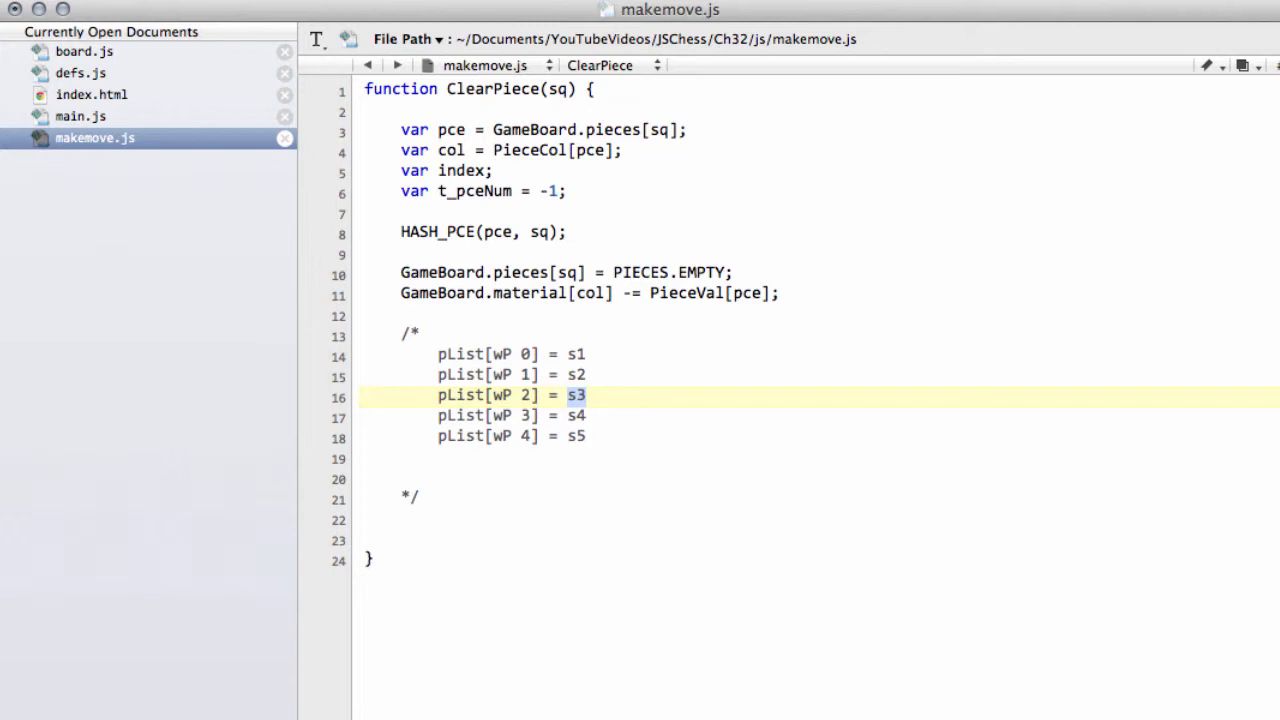
{"action": "mouse_move", "coordinate": [528, 170]}
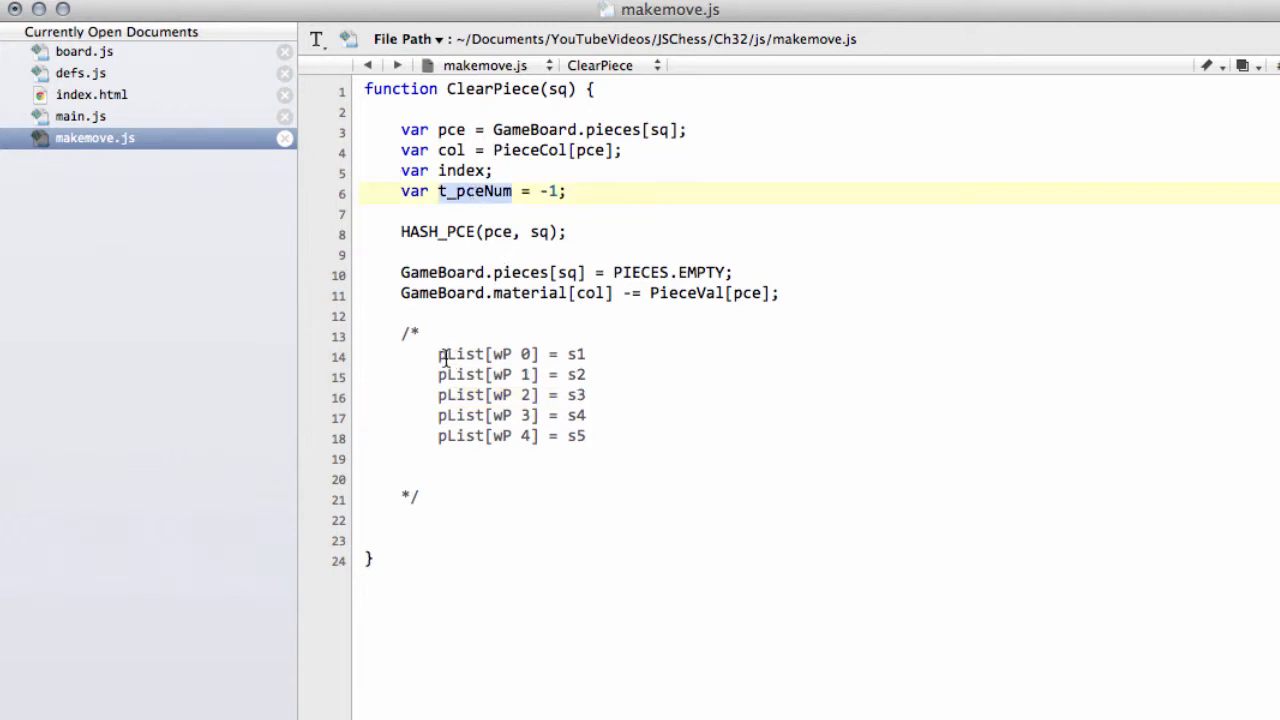
{"action": "left_click_drag", "start_coordinate": [438, 354], "coordinate": [586, 436]}
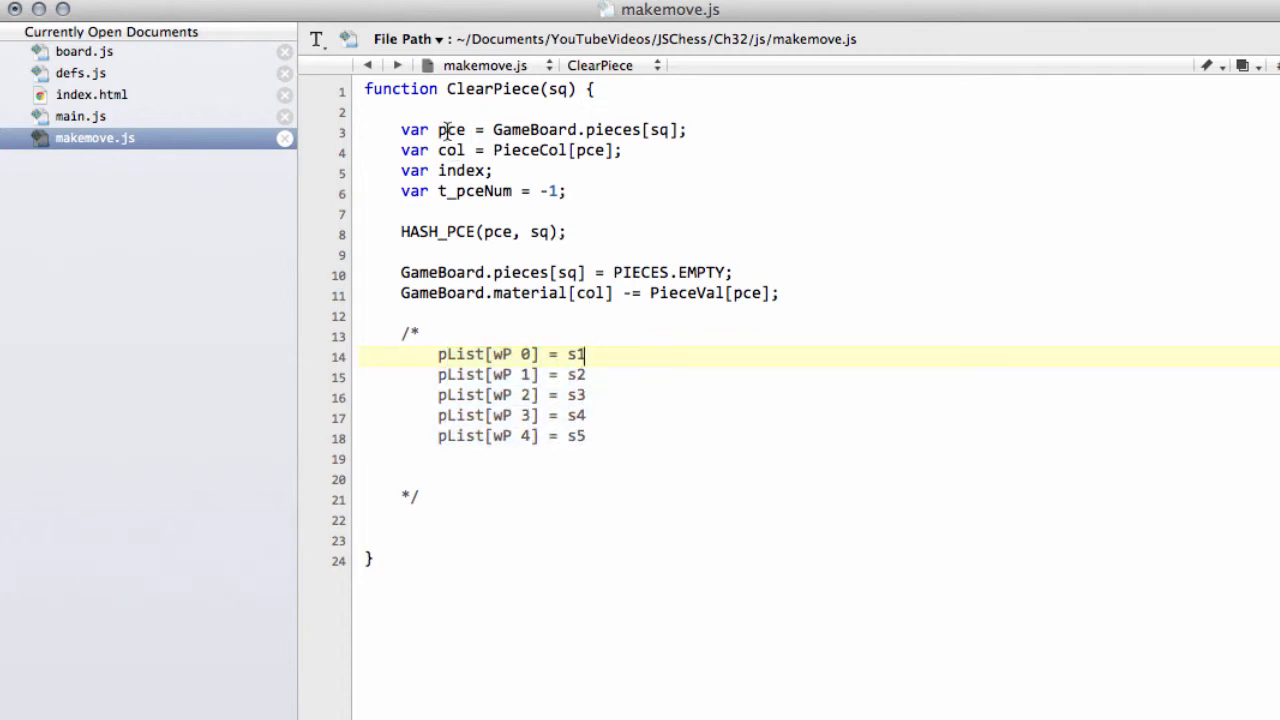
{"action": "double_click", "coordinate": [451, 130]}
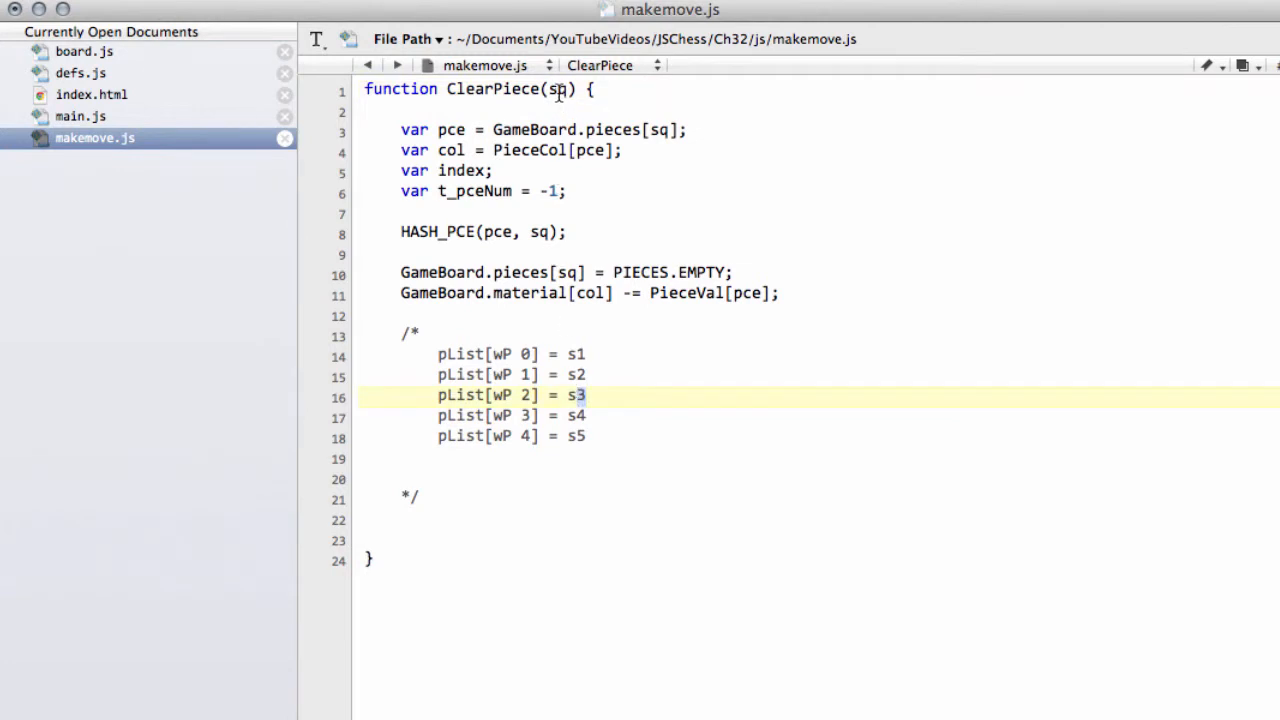
{"action": "left_click", "coordinate": [478, 335]}
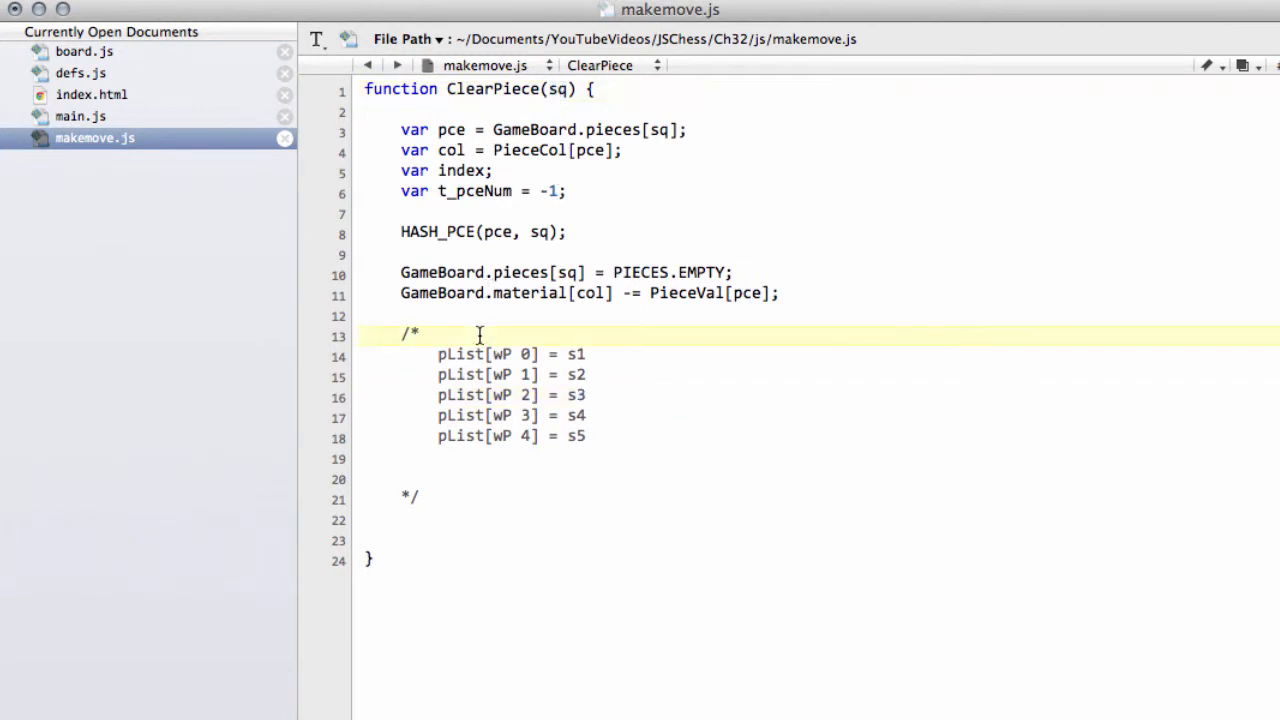
Note sq = s3 and t_pceNum = 2 in the comment.
{"action": "type", "text": "sq = s3"}
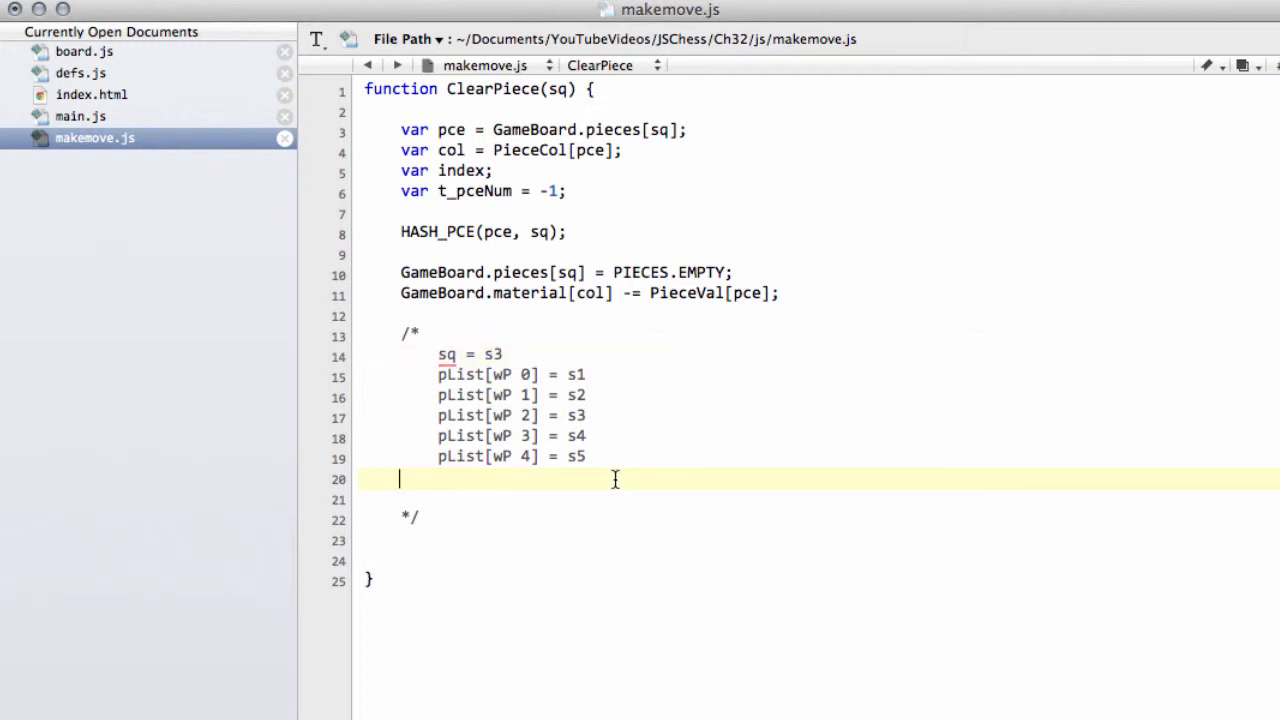
{"action": "type", "text": "t_"}
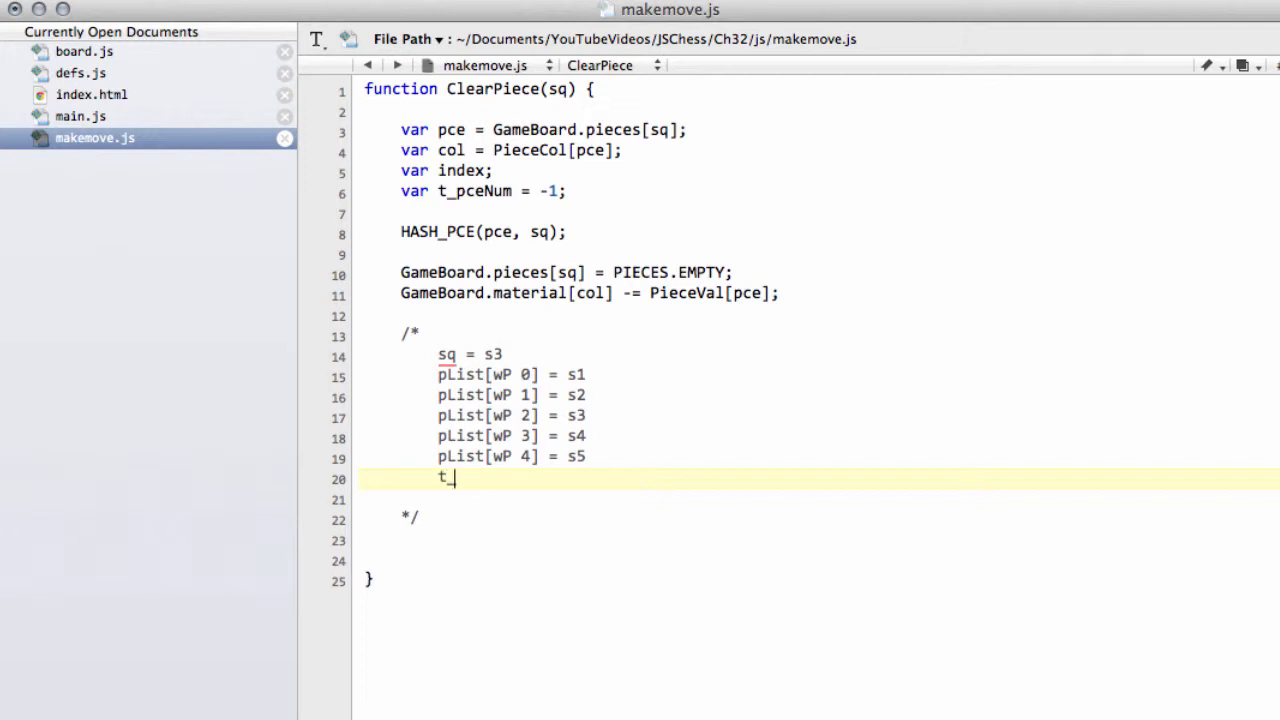
{"action": "type", "text": "_pceNum ="}
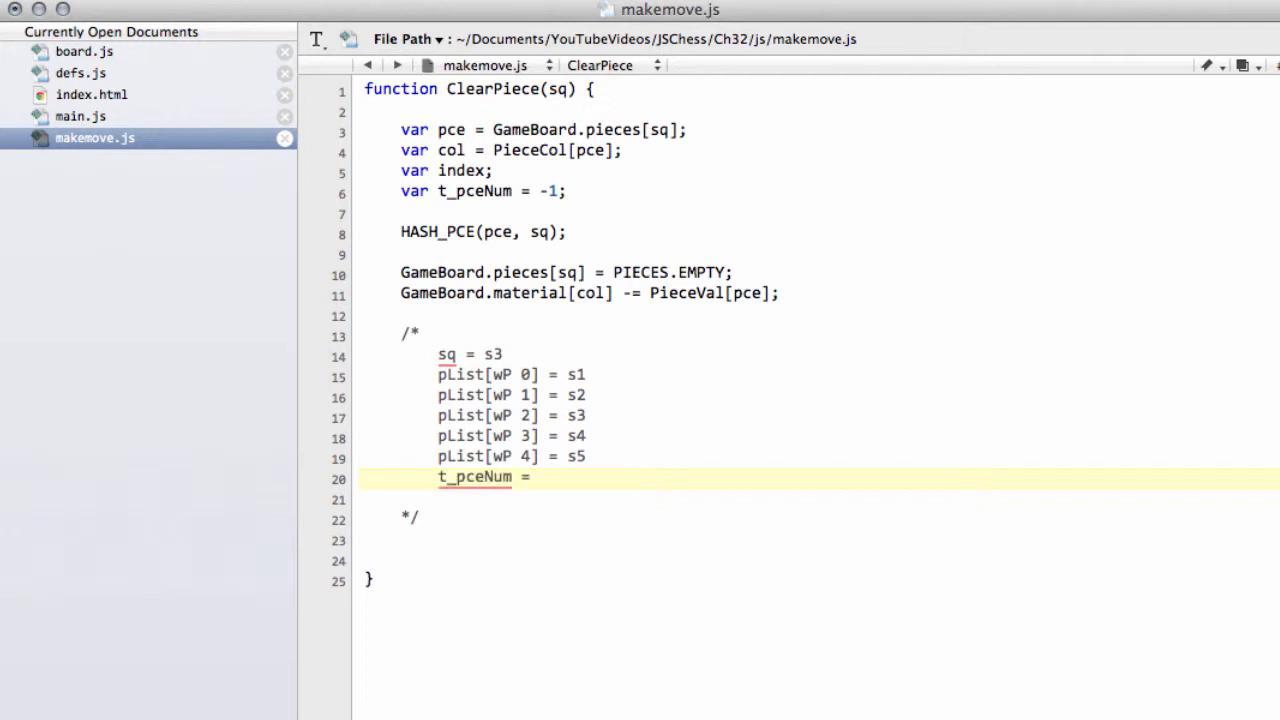
{"action": "type", "text": "2;"}
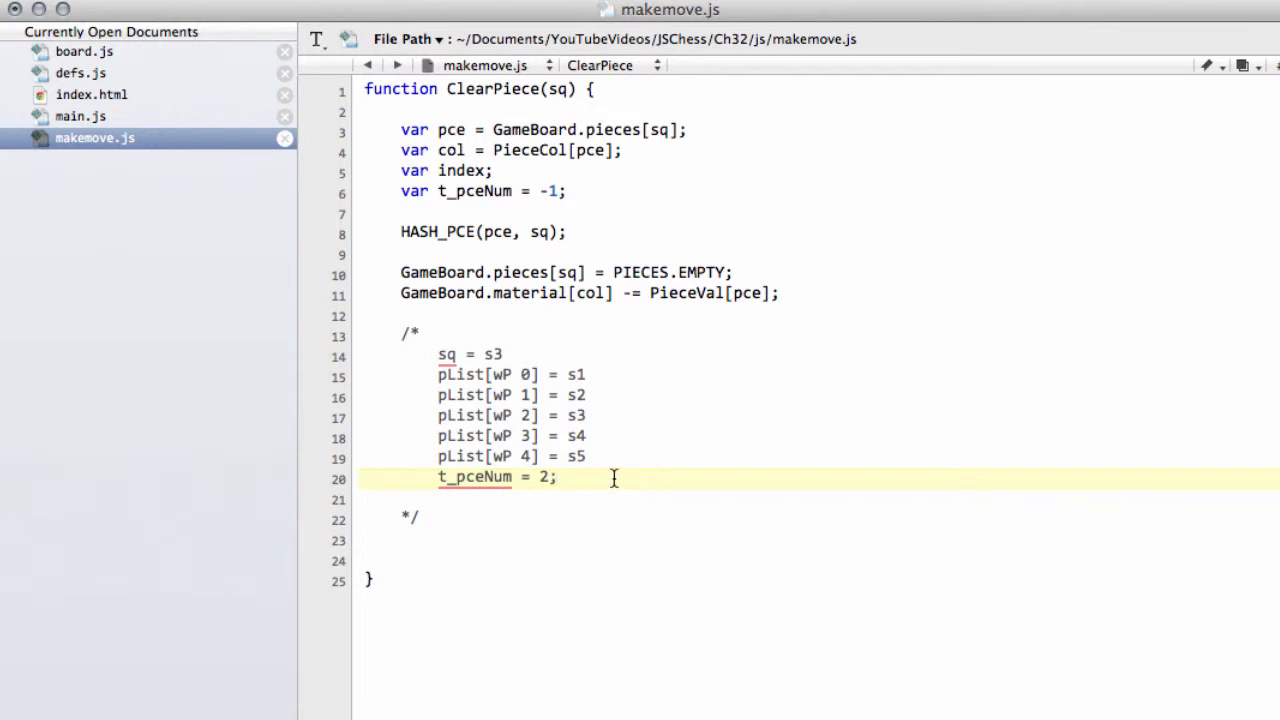
{"action": "left_click", "coordinate": [434, 415]}
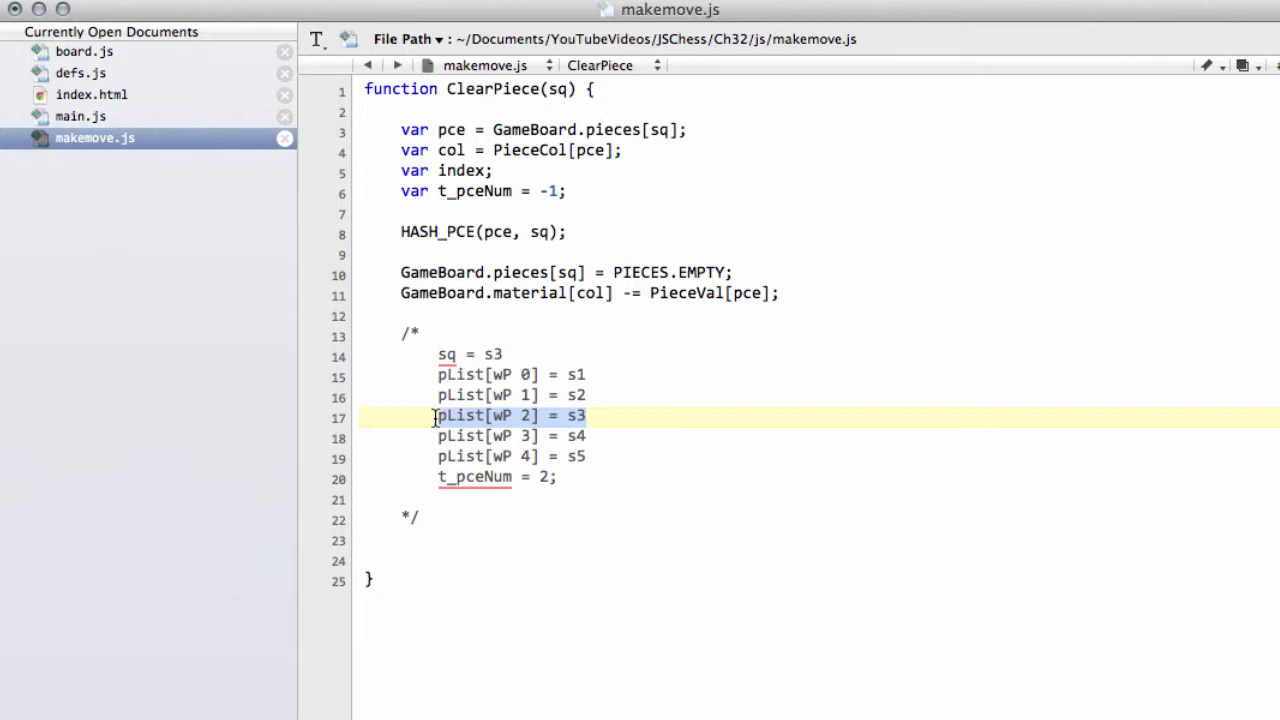
Add a 'swap at 4 and 2' note below the t_pceNum line.
{"action": "key", "text": "Return"}
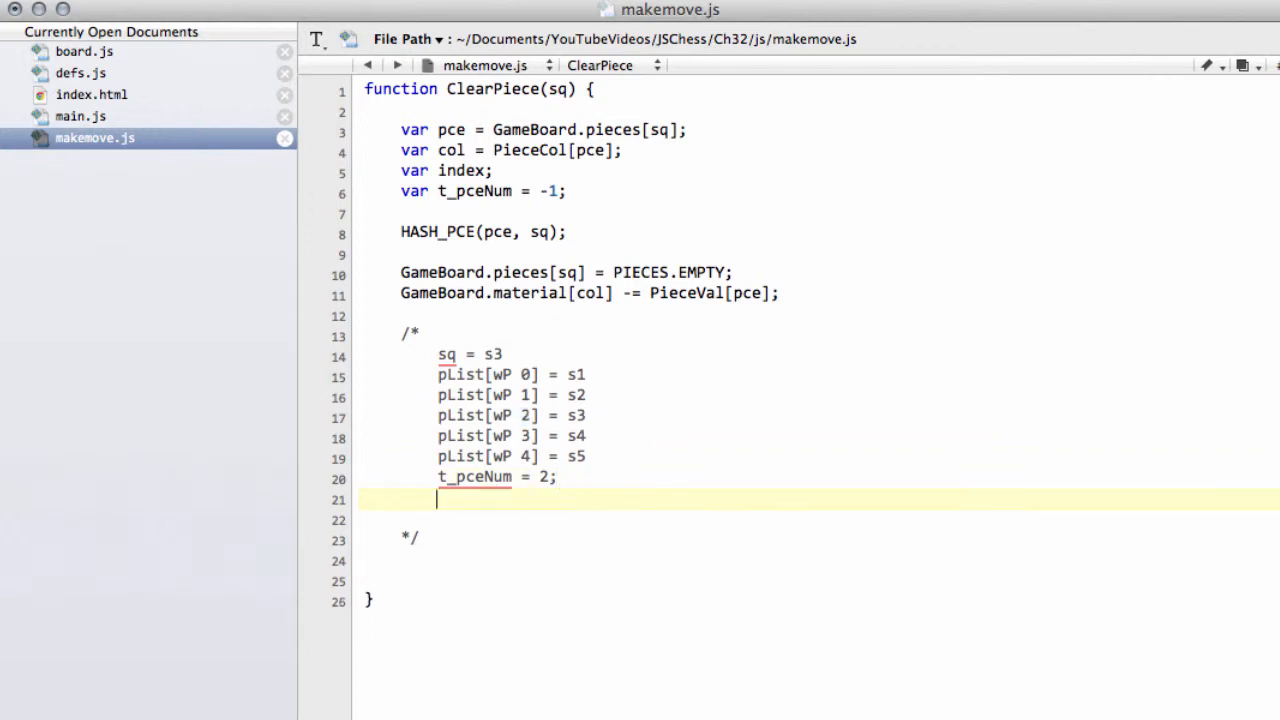
{"action": "type", "text": "swap"}
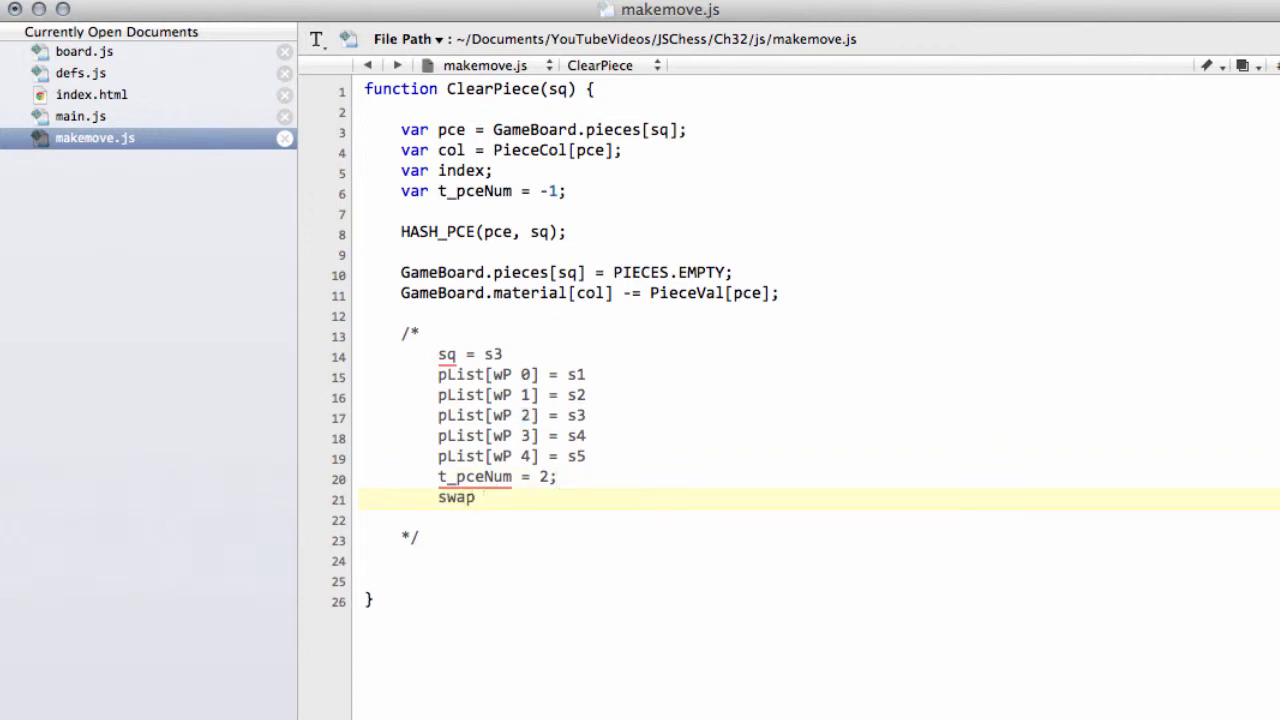
{"action": "type", "text": "at 4"}
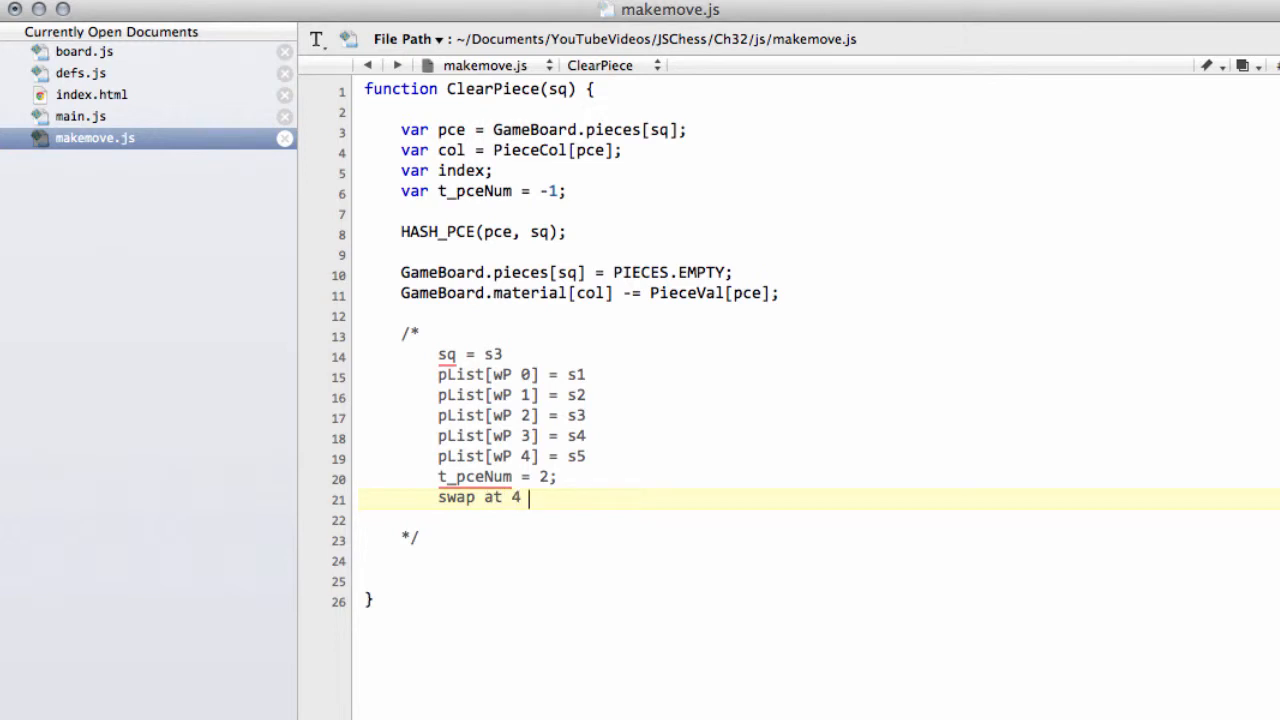
{"action": "type", "text": "and 2"}
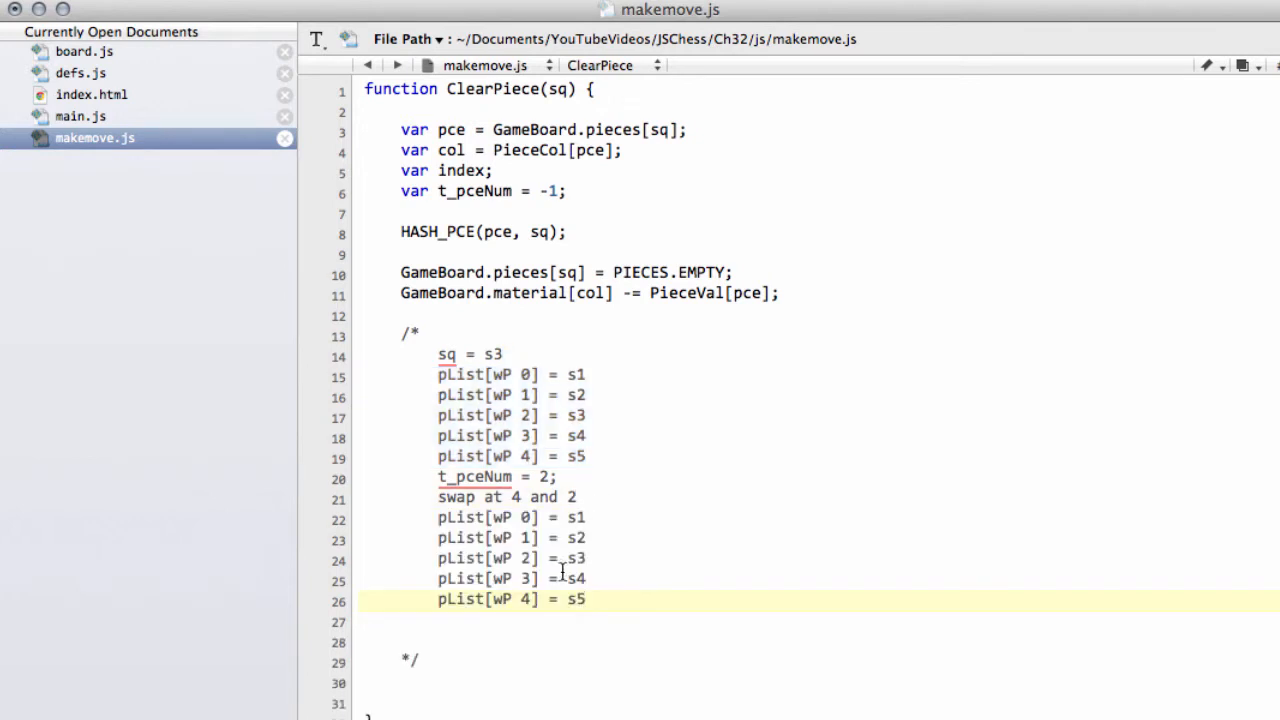
{"action": "left_click", "coordinate": [585, 558]}
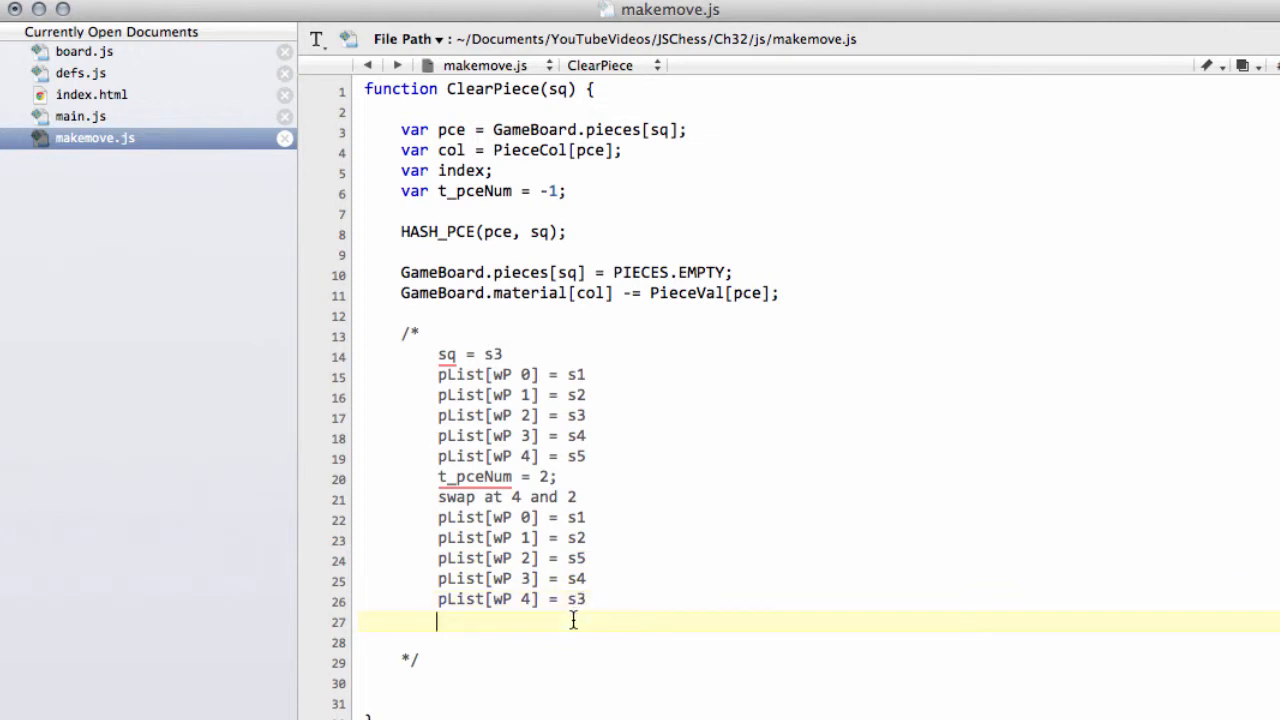
Add 'reduce pceNum wP by 1' with the four-entry list s1, s2, s5, s4.
{"action": "type", "text": "reduce pceNum w"}
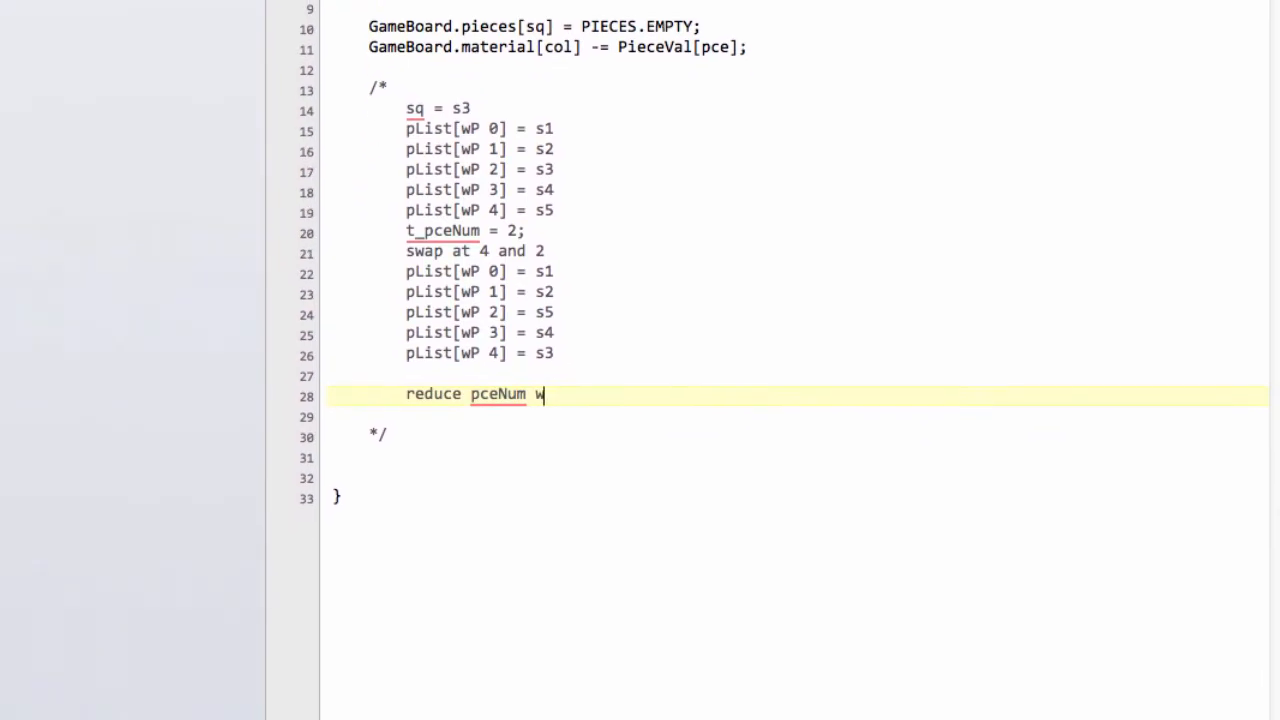
{"action": "type", "text": "P b"}
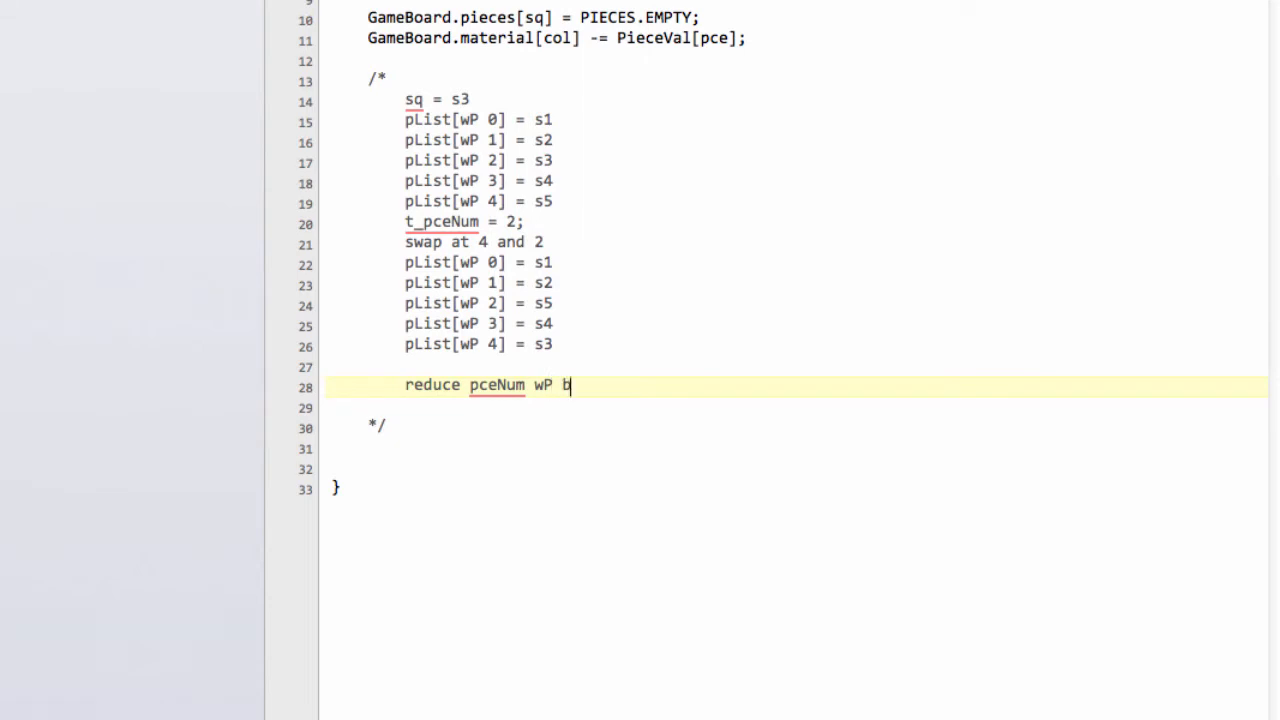
{"action": "type", "text": "y 1"}
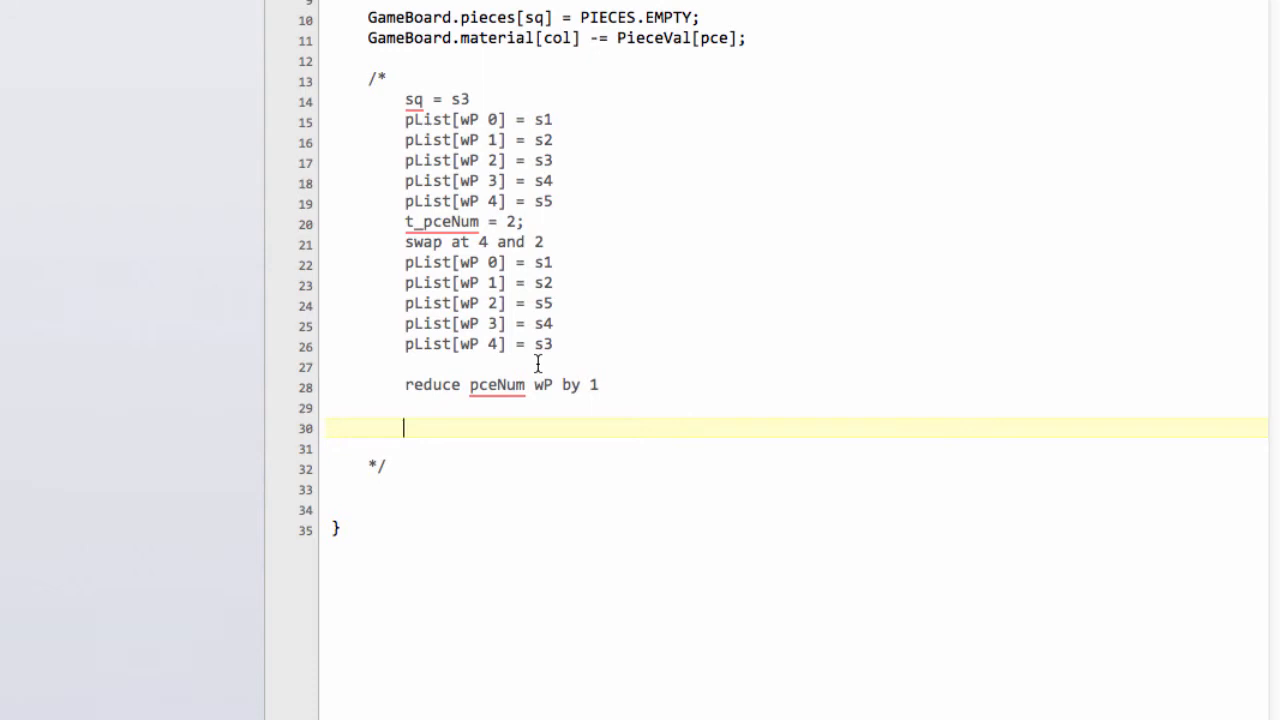
{"action": "left_click_drag", "start_coordinate": [405, 242], "coordinate": [560, 323]}
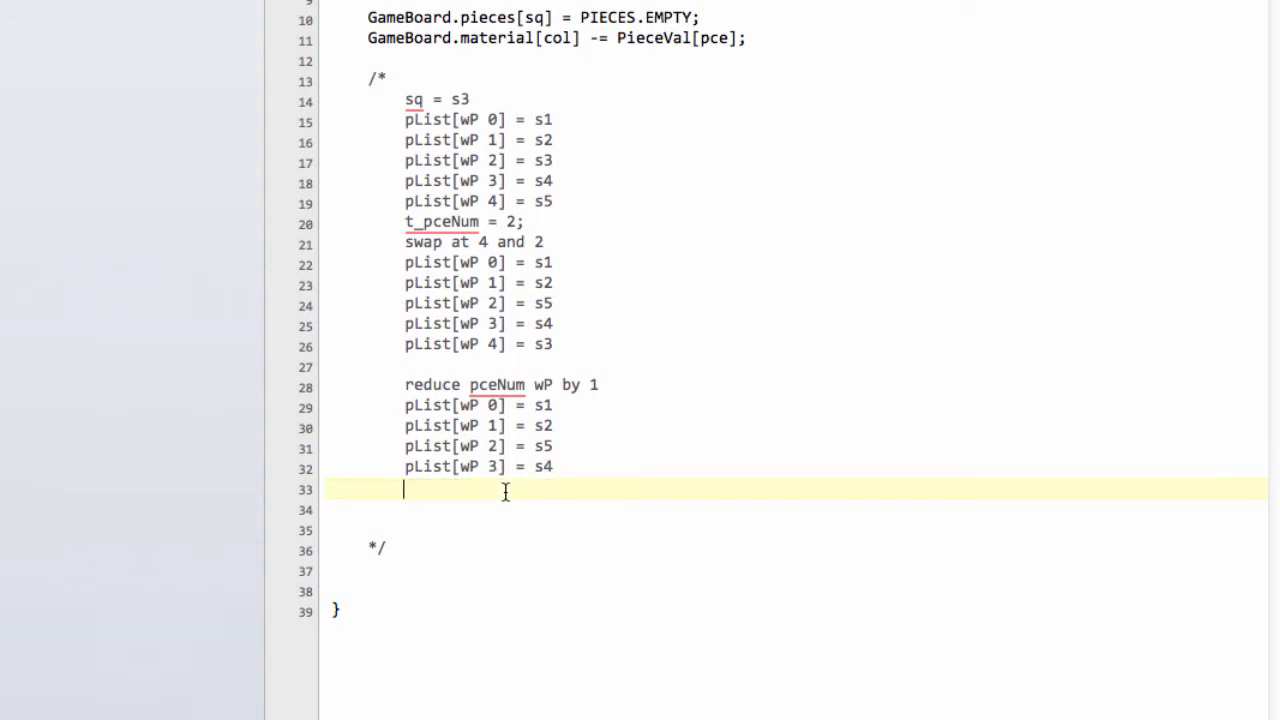
{"action": "key", "text": "Backspace"}
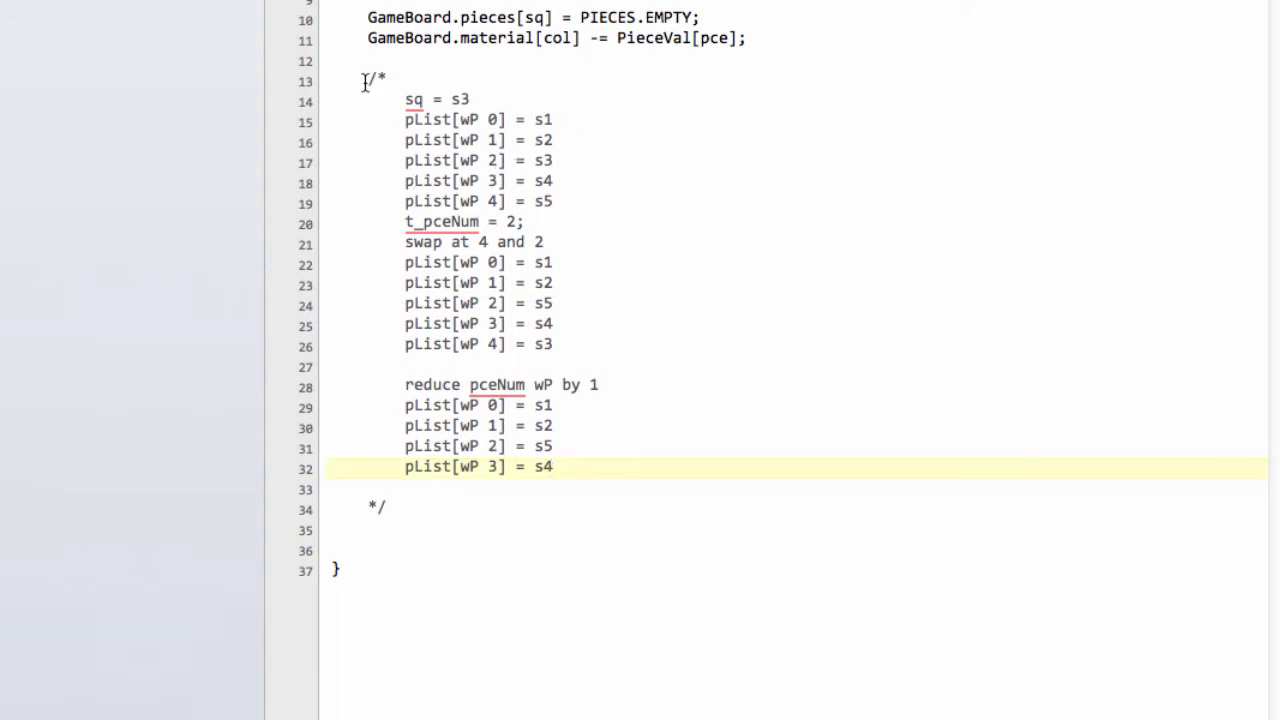
{"action": "left_click", "coordinate": [710, 38]}
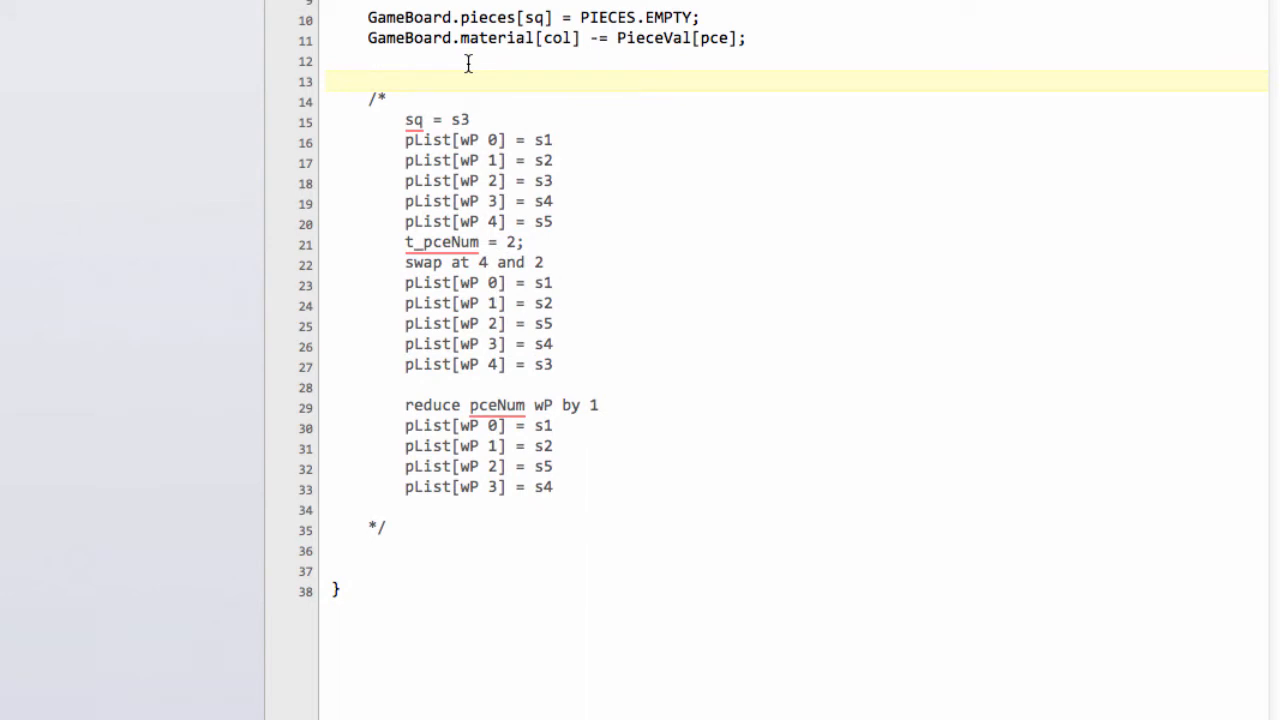
Write a for loop over index from 0 to GameBoard.pceNum[pce].
{"action": "left_click", "coordinate": [367, 80]}
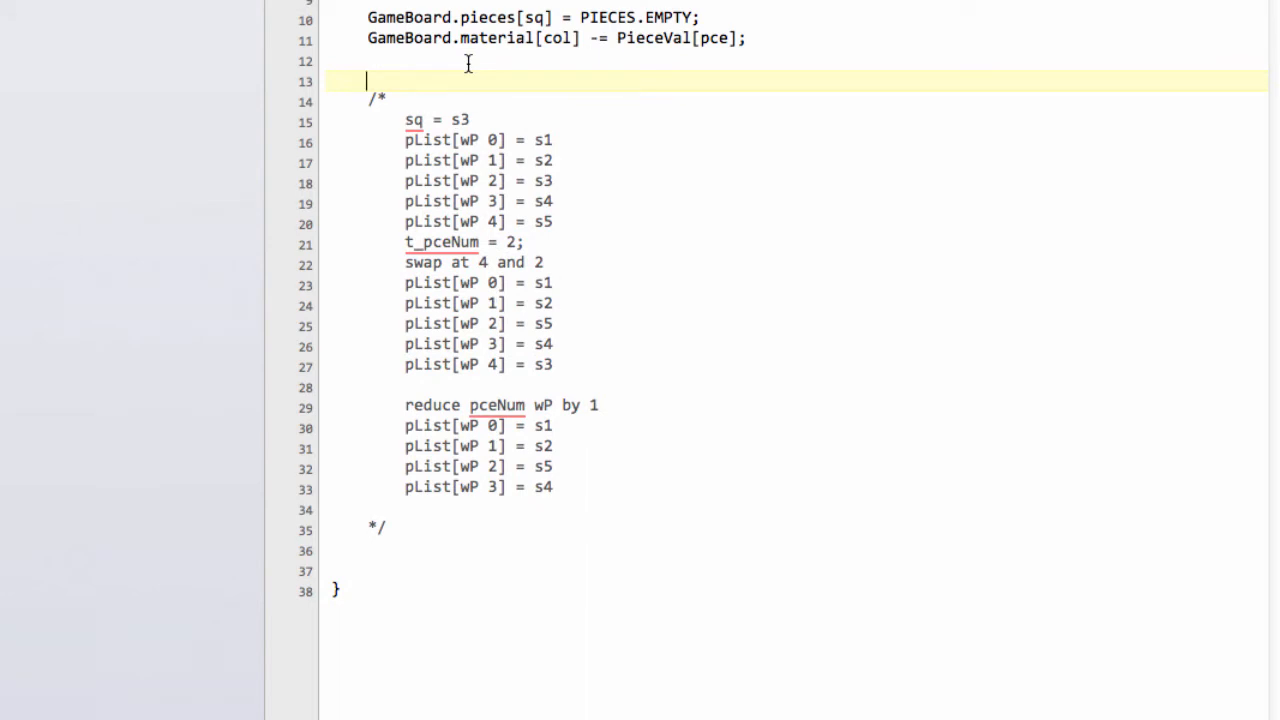
{"action": "type", "text": "for"}
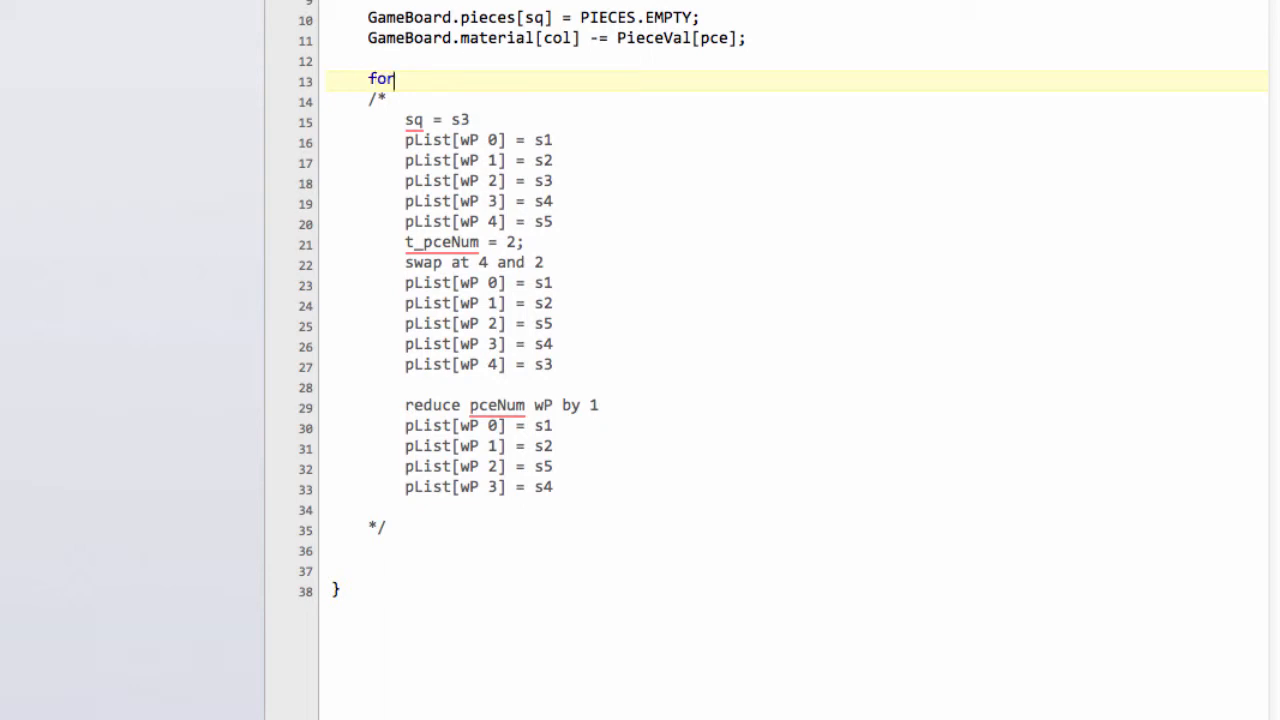
{"action": "type", "text": "(index ="}
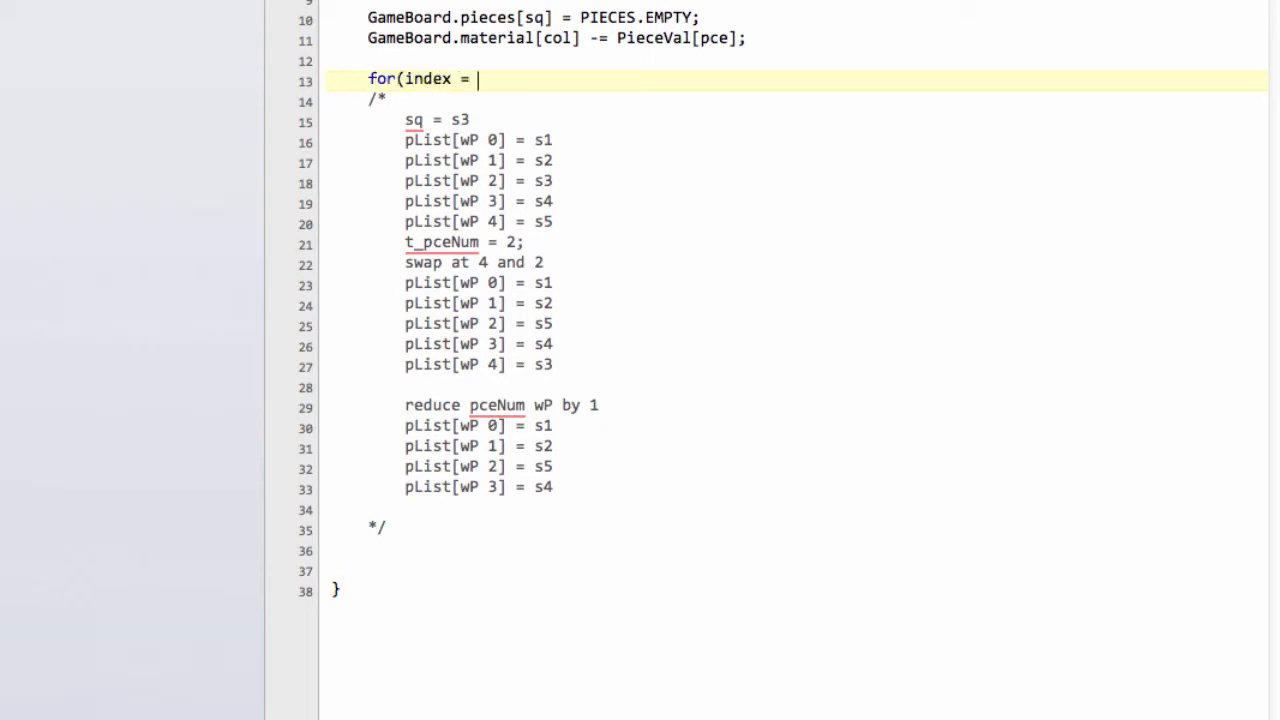
{"action": "type", "text": "0; index"}
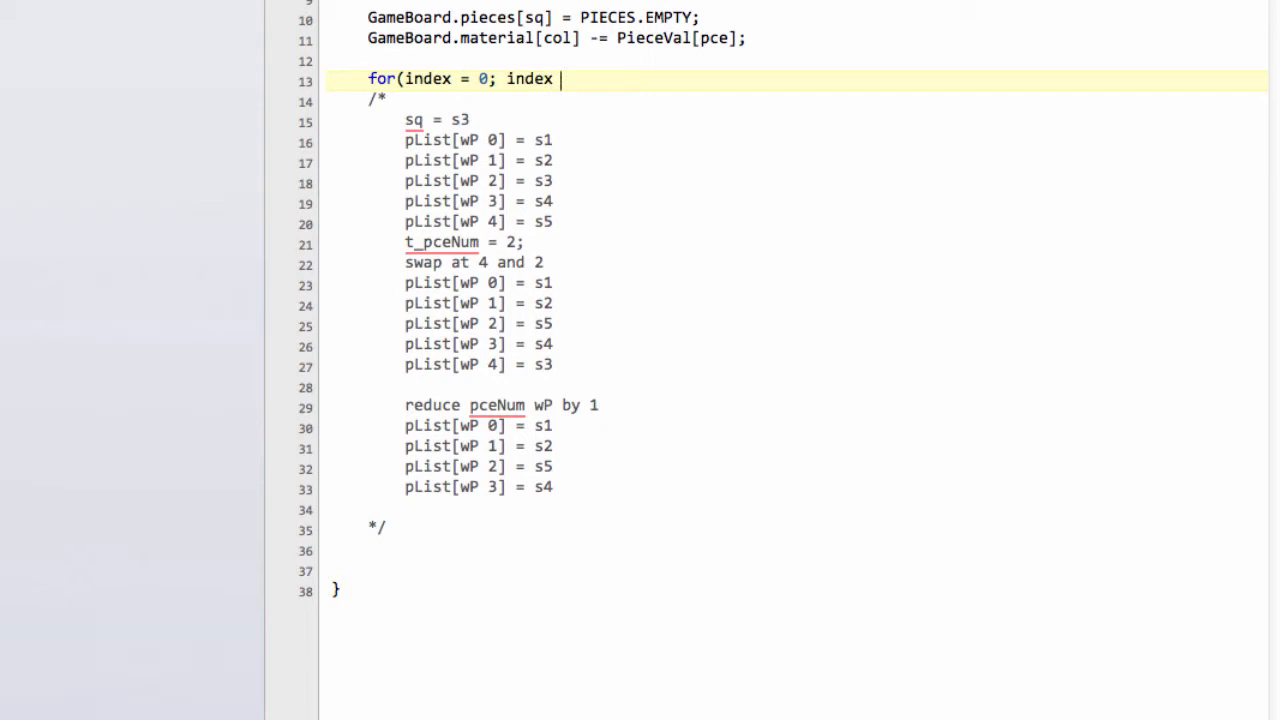
{"action": "type", "text": "< Game"}
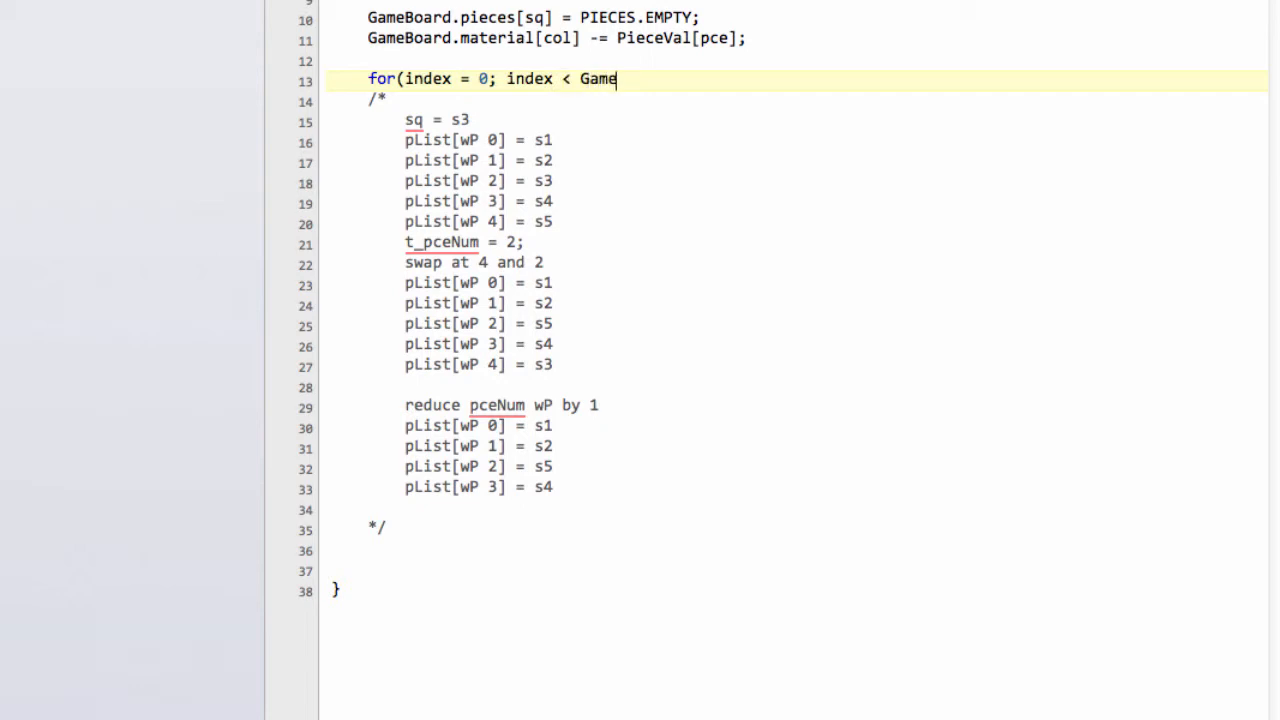
{"action": "type", "text": "Board.pceNu"}
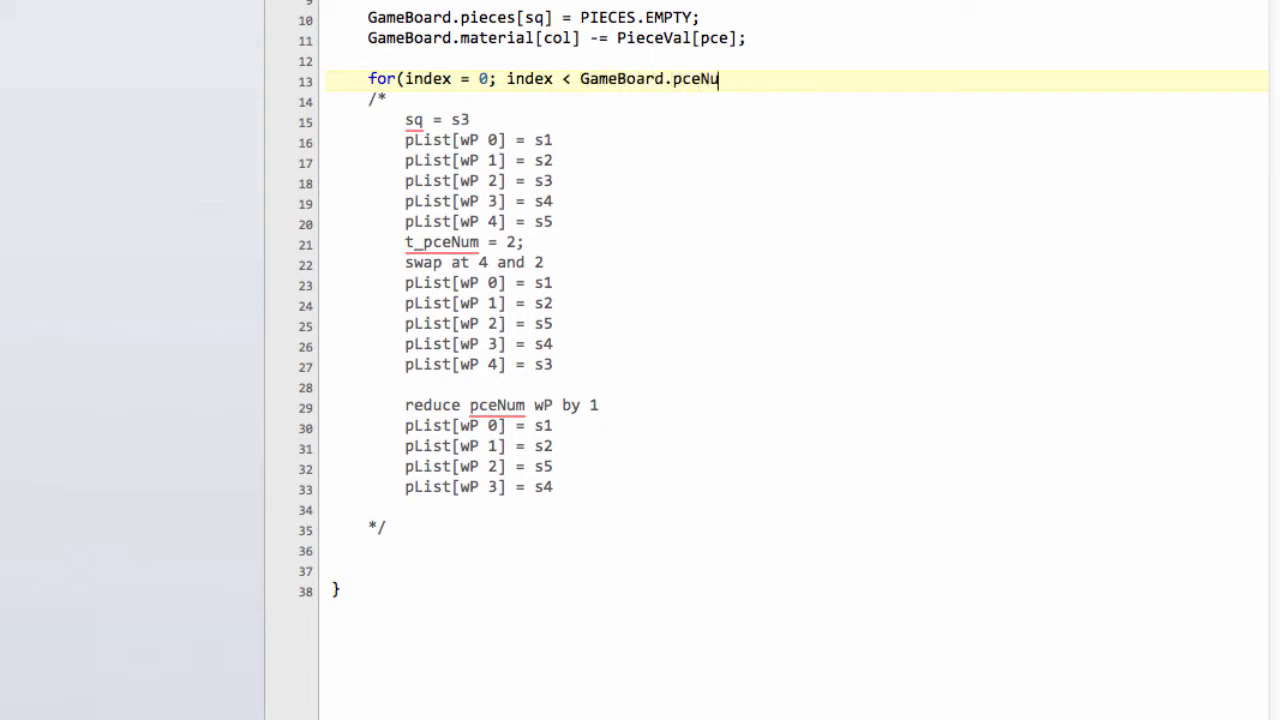
{"action": "type", "text": "m"}
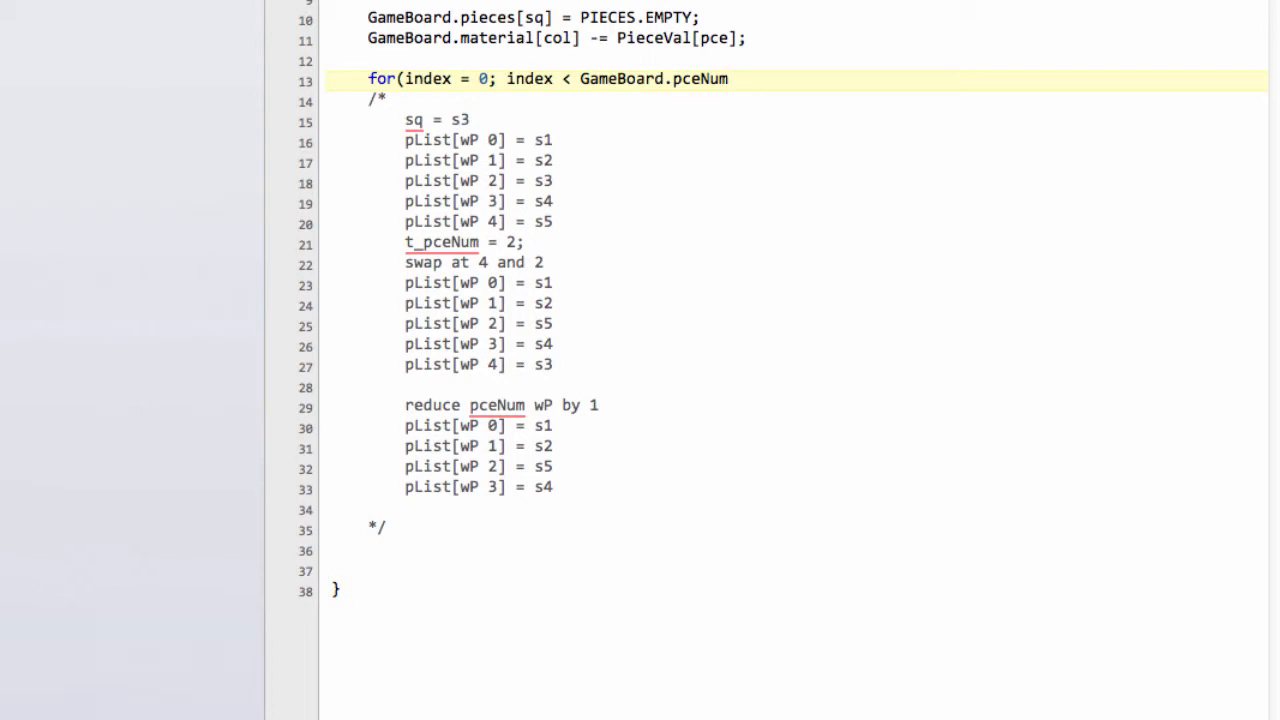
{"action": "type", "text": "[pce]"}
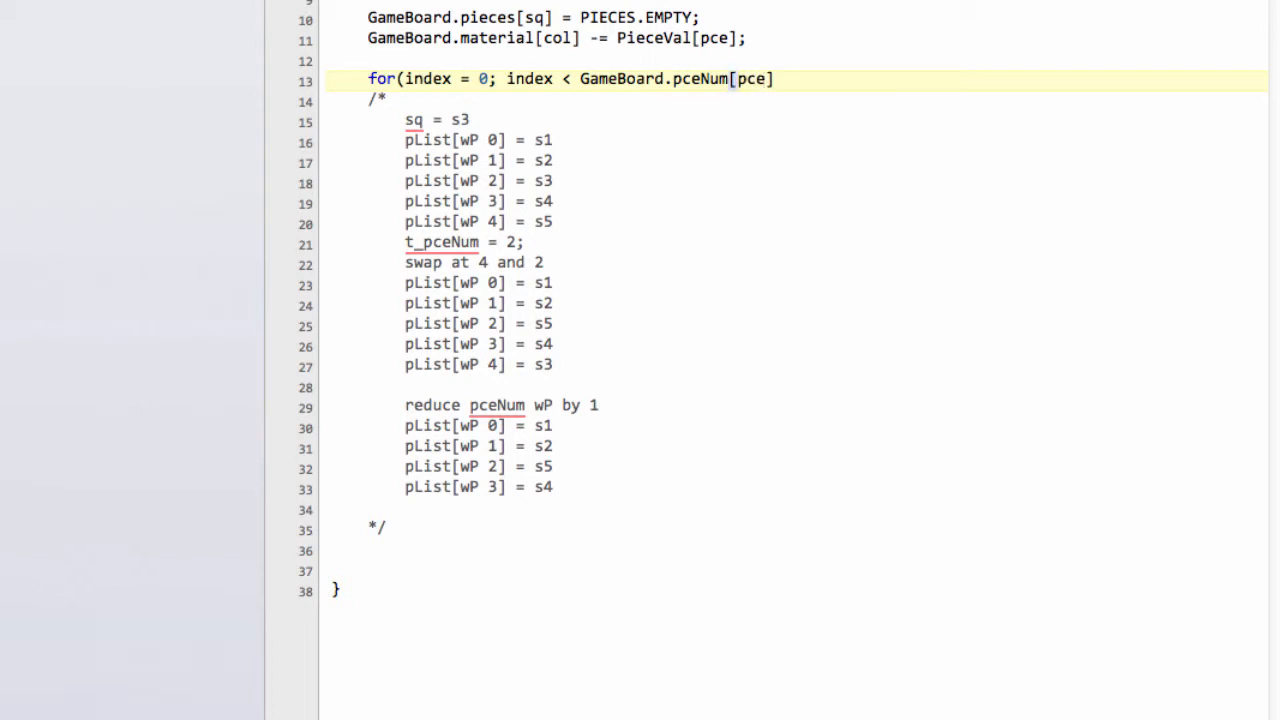
{"action": "type", "text": "; ++index) {"}
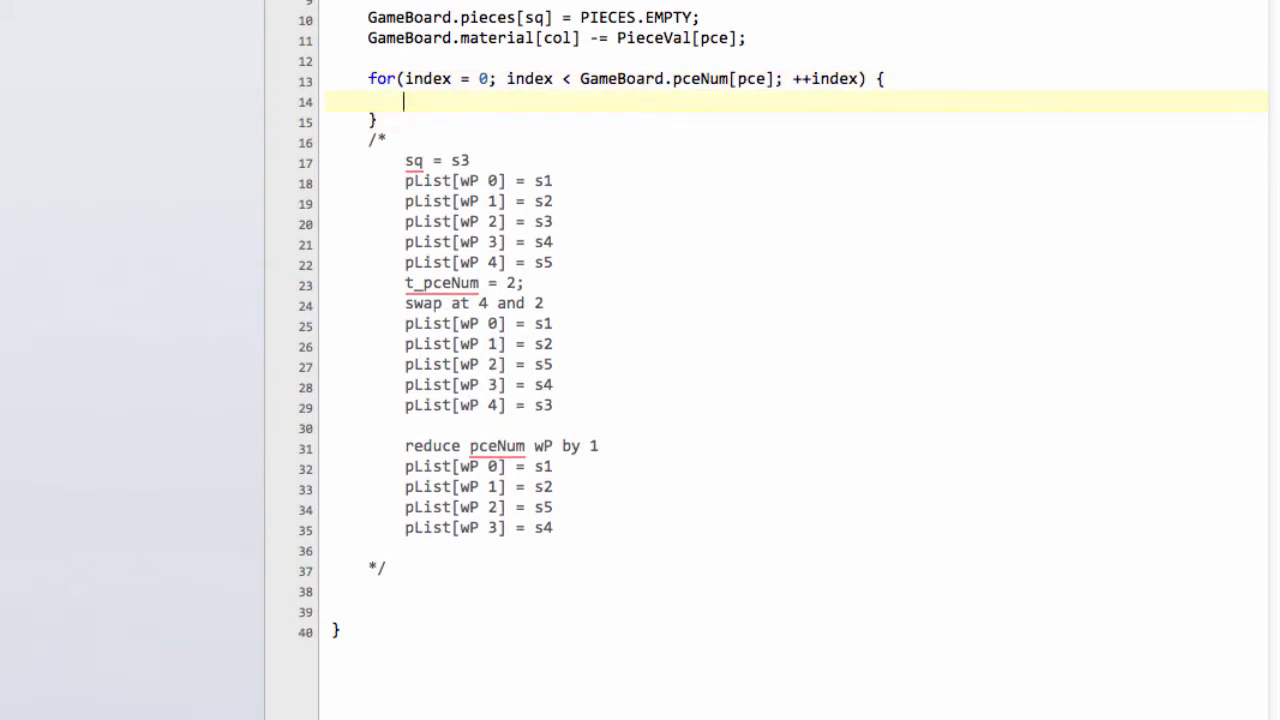
Inside the loop, set t_pceNum = index and break when pList[PCEINDEX(pce, index)] equals sq.
{"action": "type", "text": "if(G"}
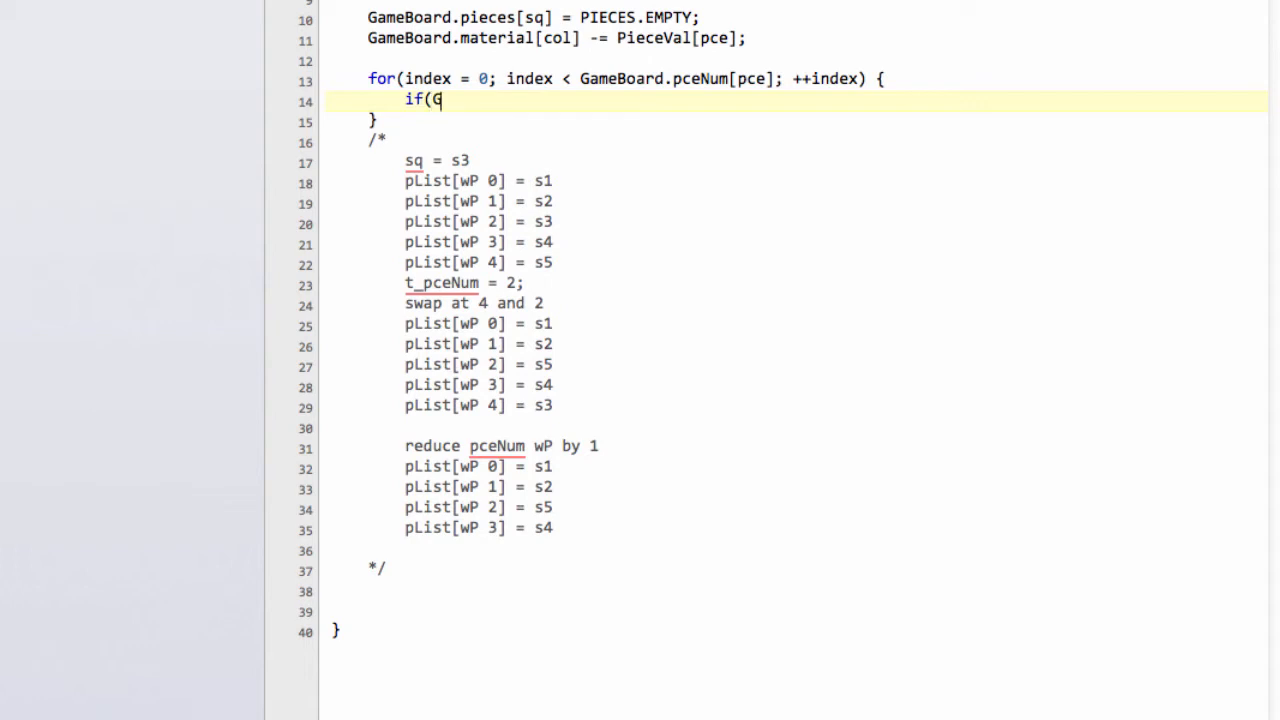
{"action": "type", "text": "ameBoard."}
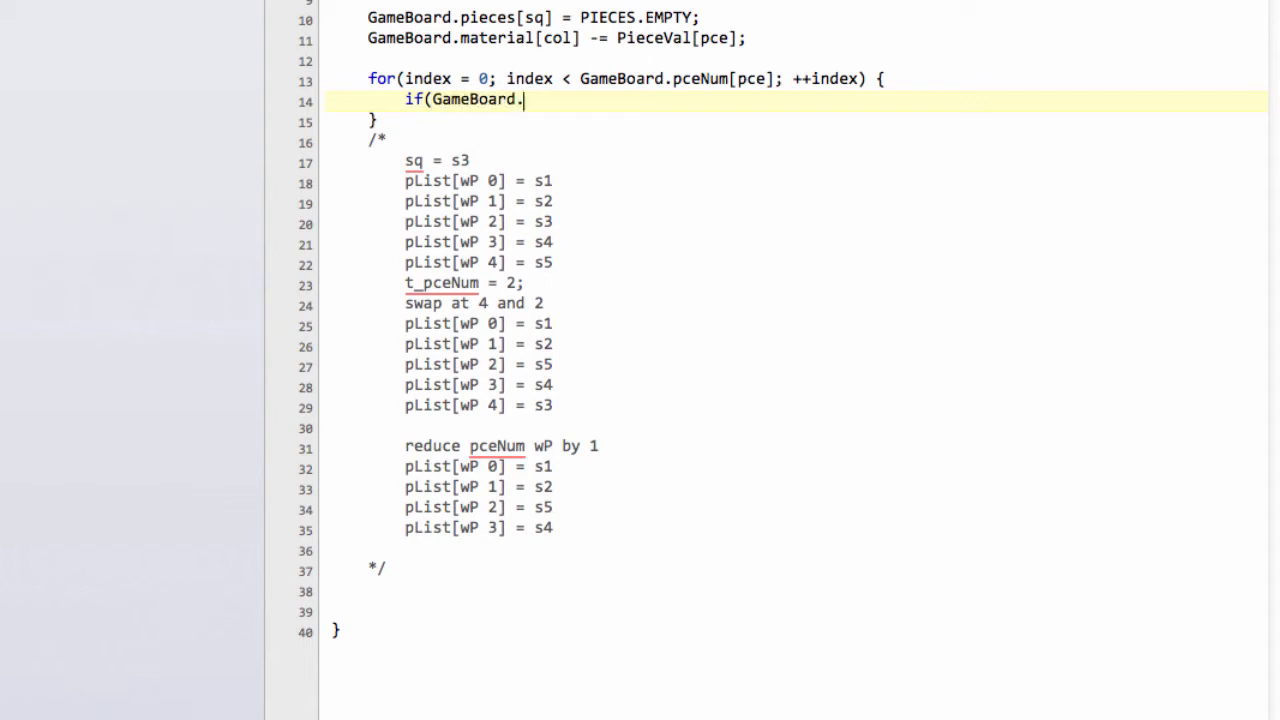
{"action": "type", "text": "pList"}
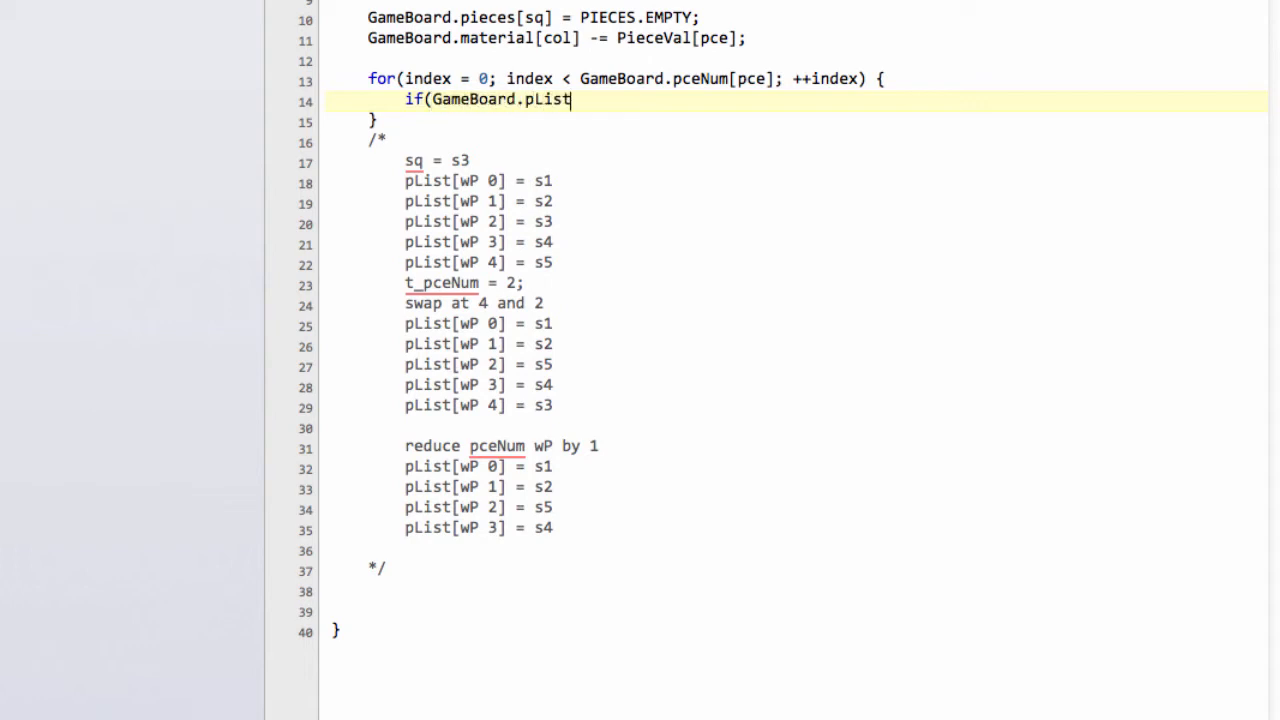
{"action": "type", "text": "[P]"}
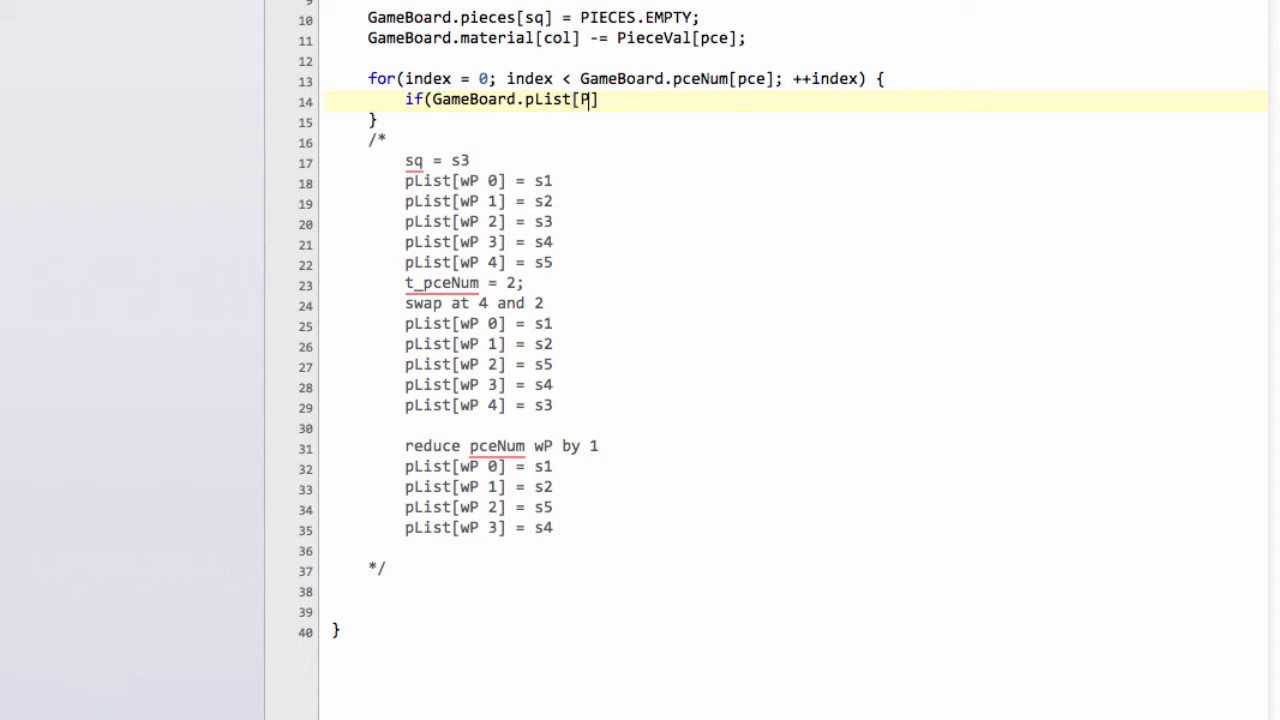
{"action": "type", "text": "CEINDEX()"}
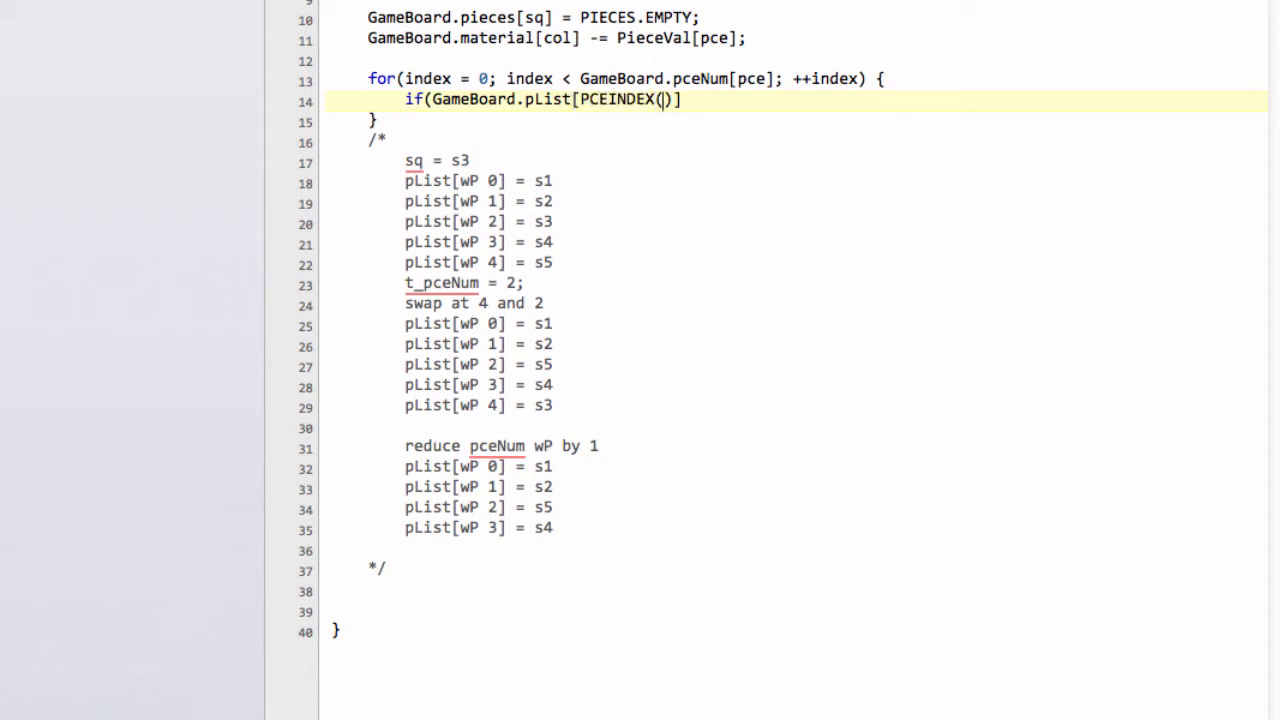
{"action": "type", "text": "pce,"}
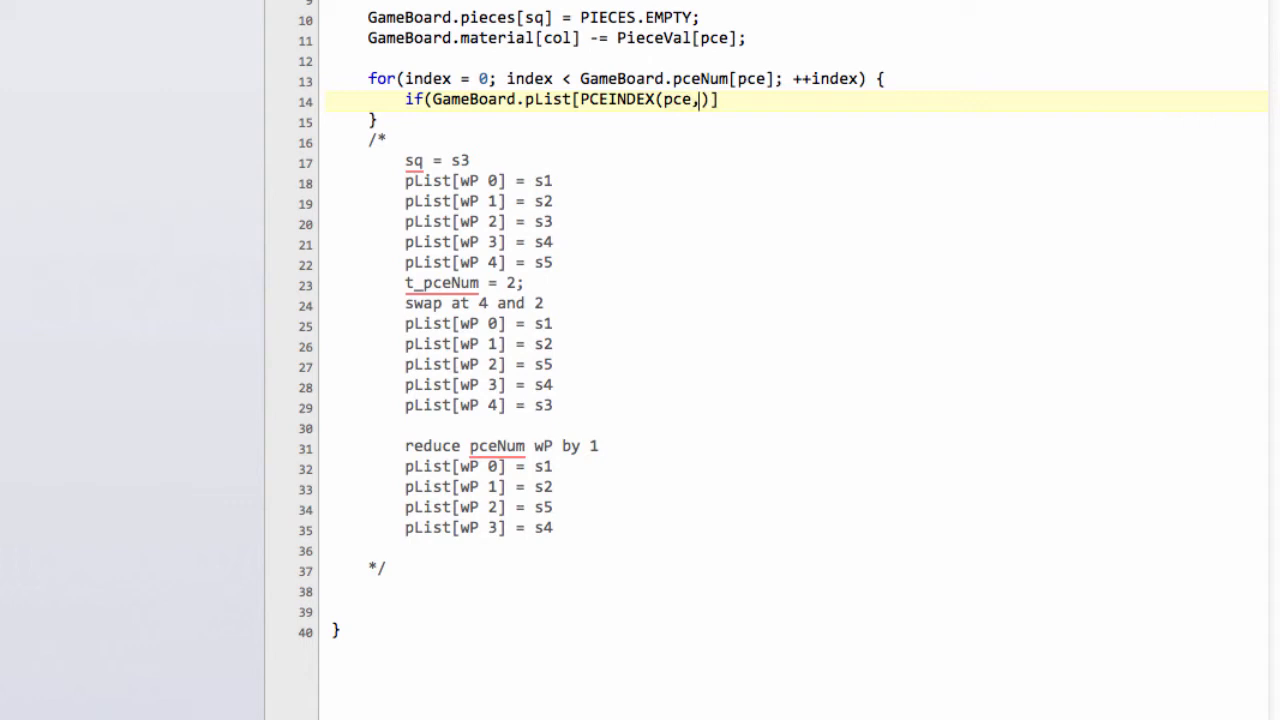
{"action": "type", "text": "index"}
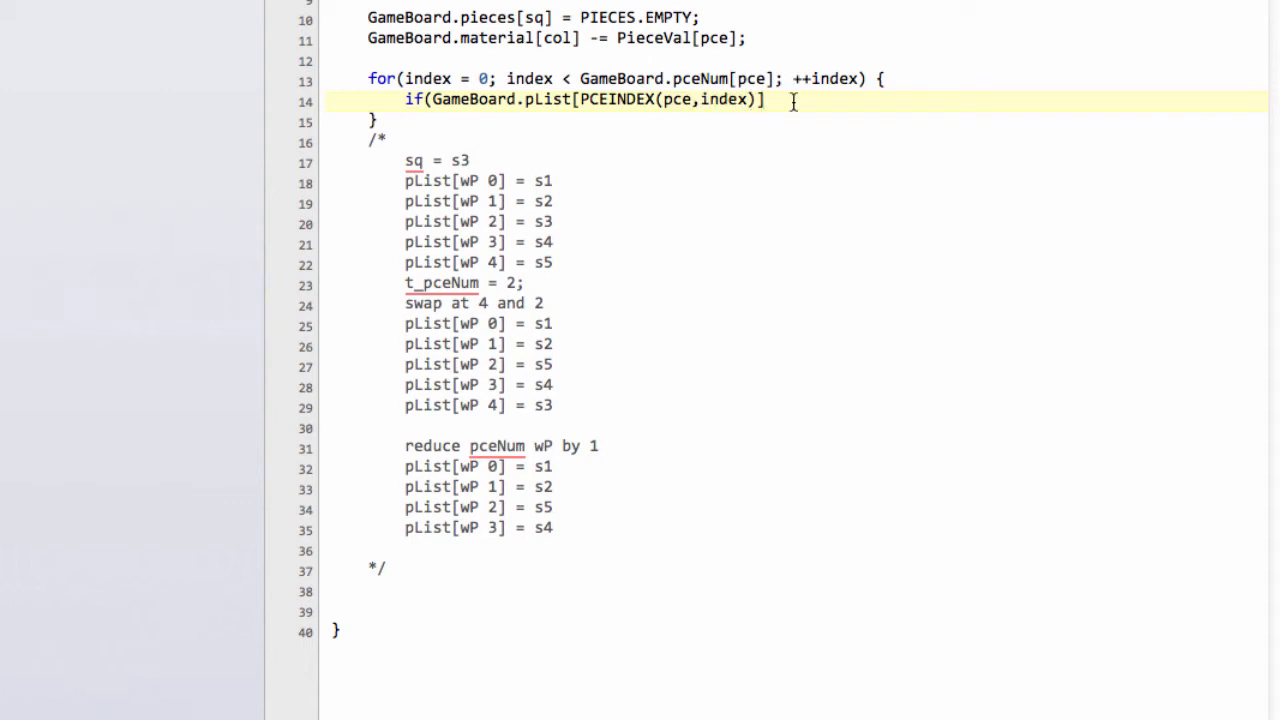
{"action": "type", "text": "== sq) {"}
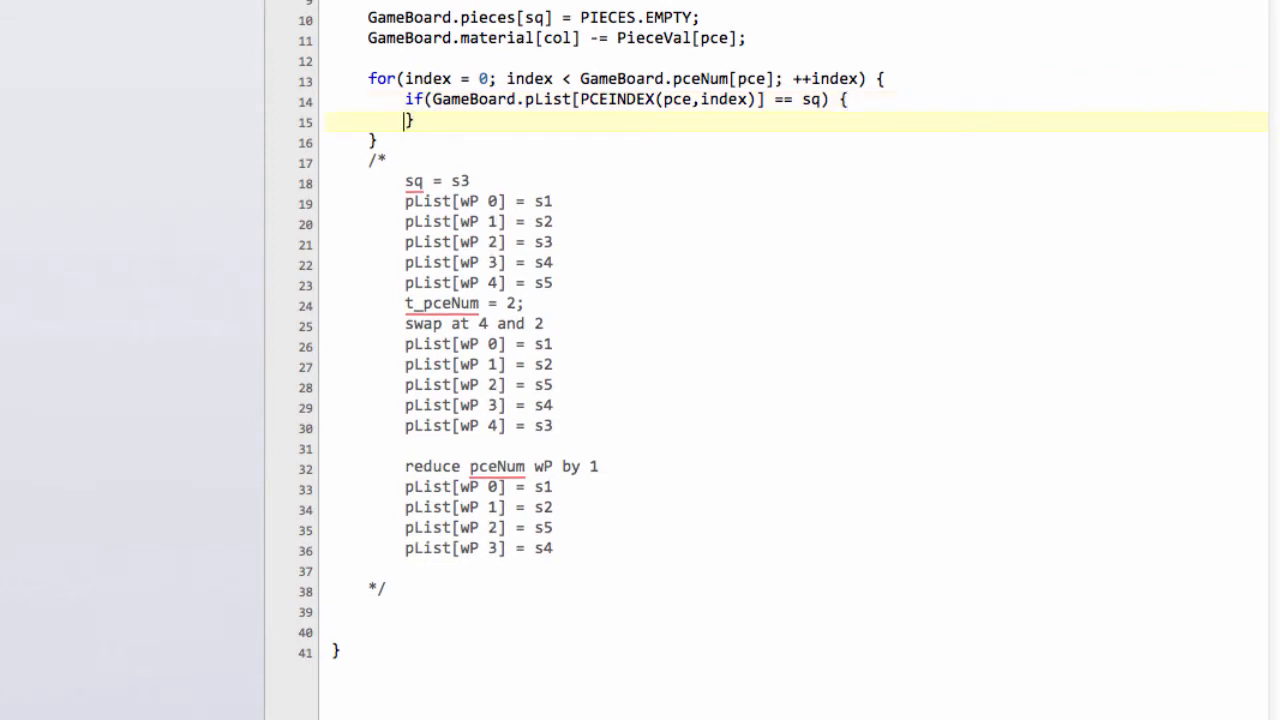
{"action": "key", "text": "Return"}
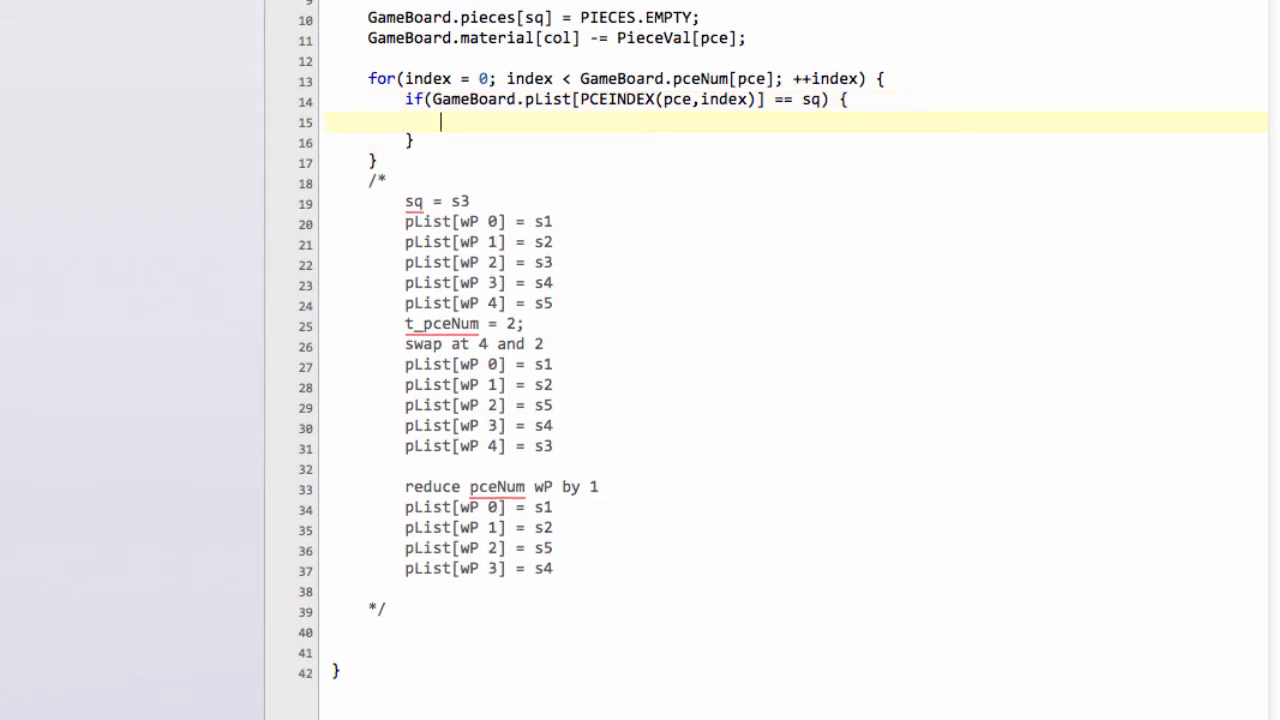
{"action": "type", "text": "t_"}
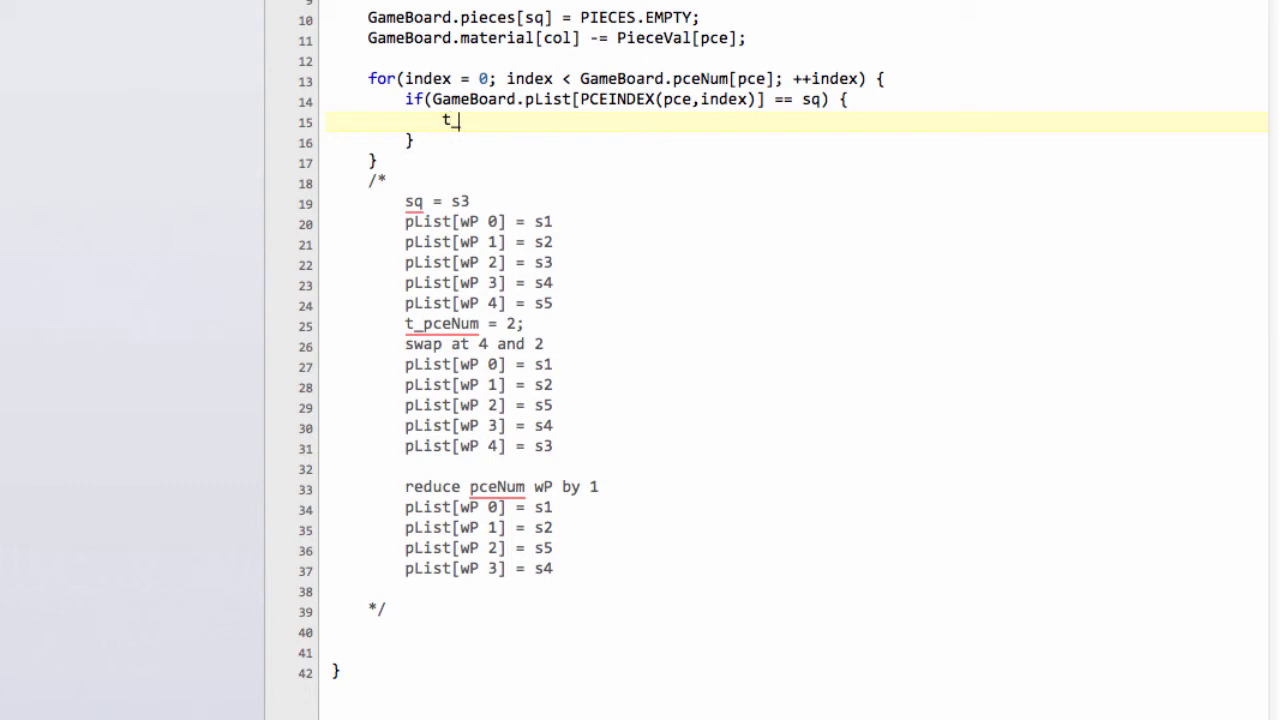
{"action": "type", "text": "_pceNum ="}
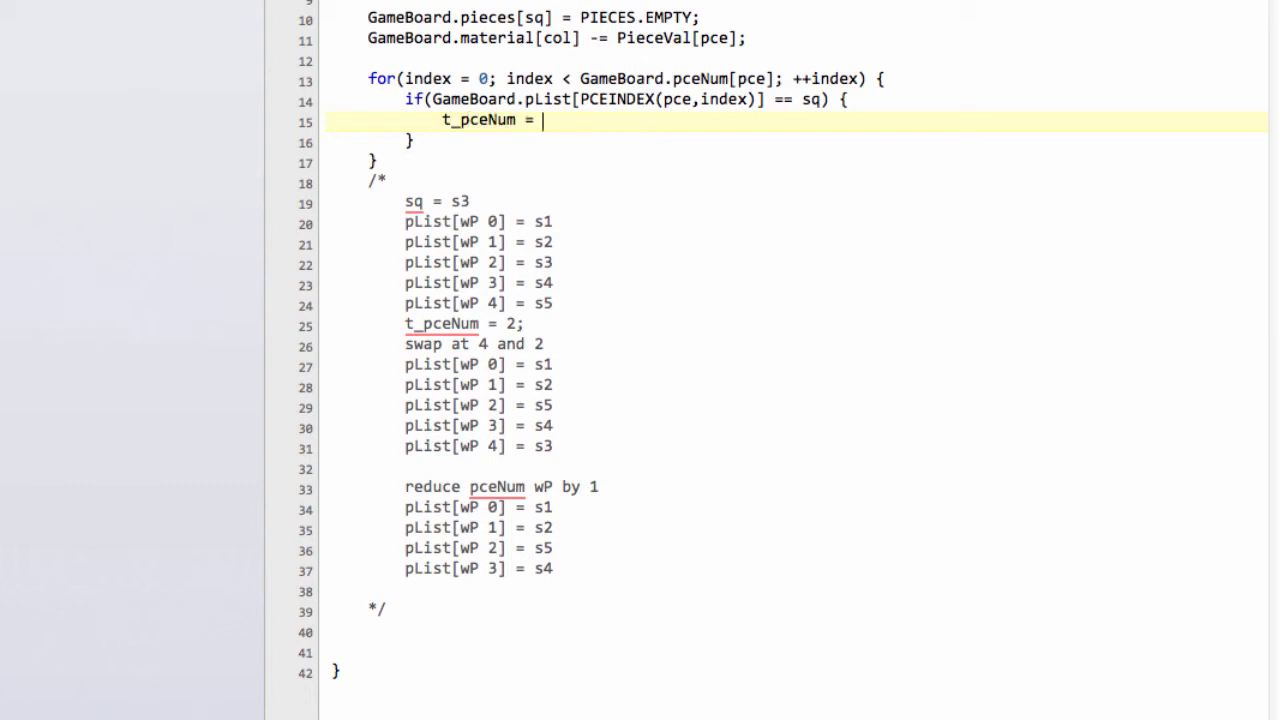
{"action": "type", "text": "index;"}
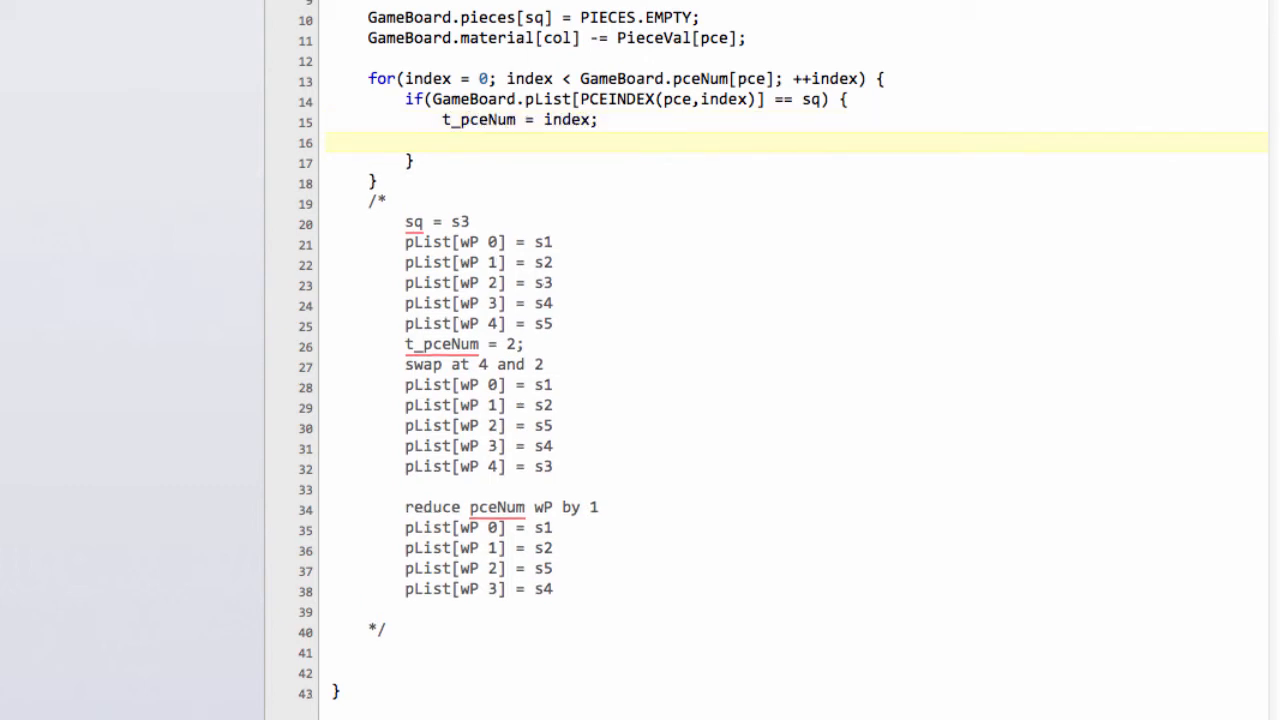
{"action": "type", "text": "break;"}
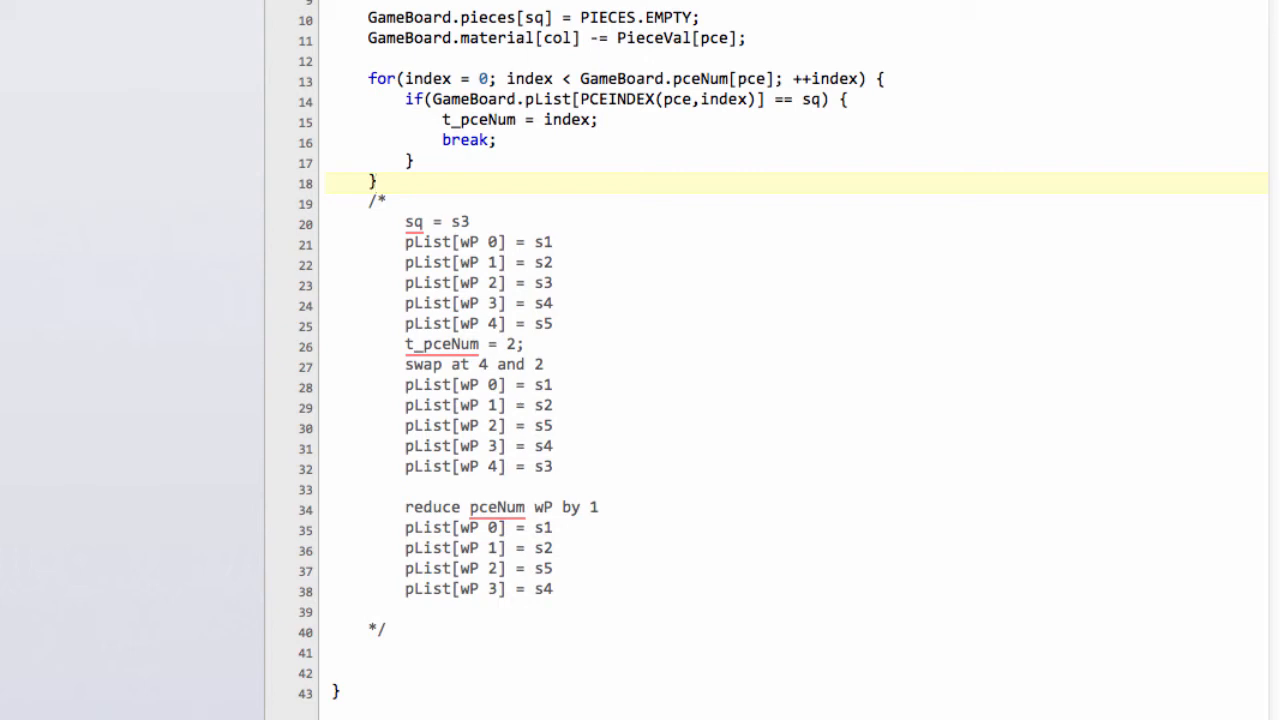
{"action": "left_click", "coordinate": [375, 181]}
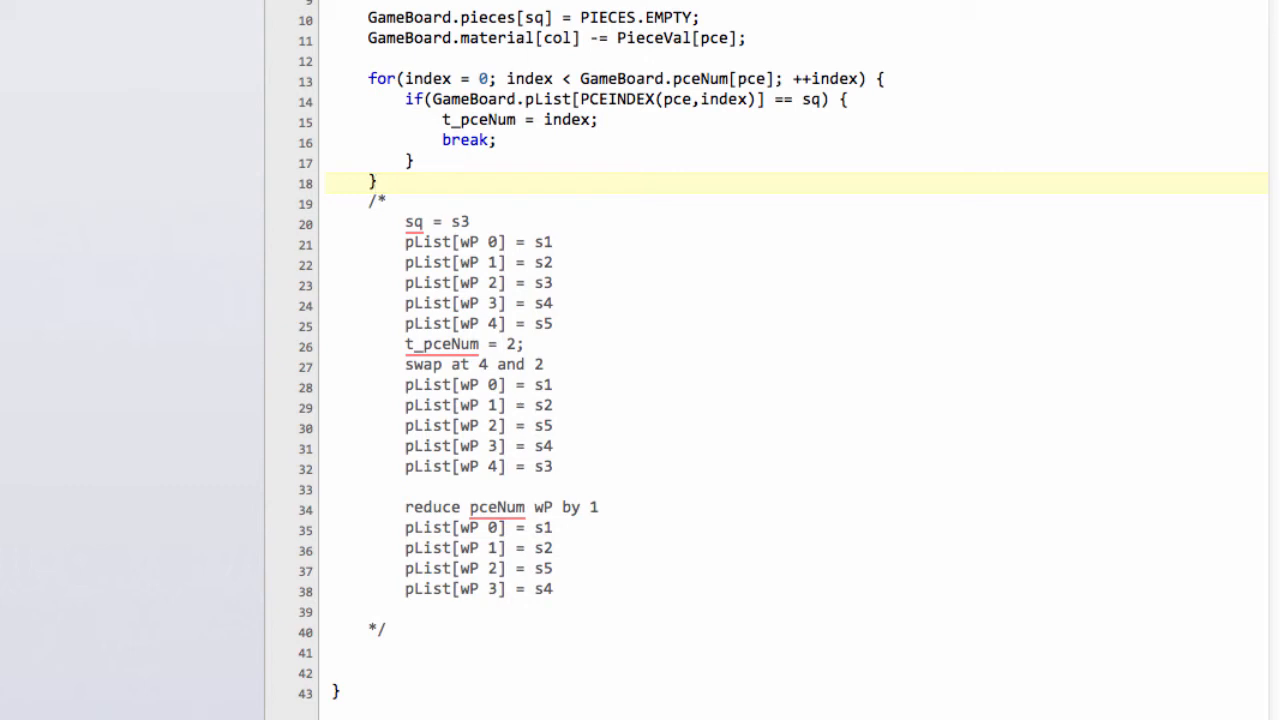
{"action": "left_click", "coordinate": [375, 182]}
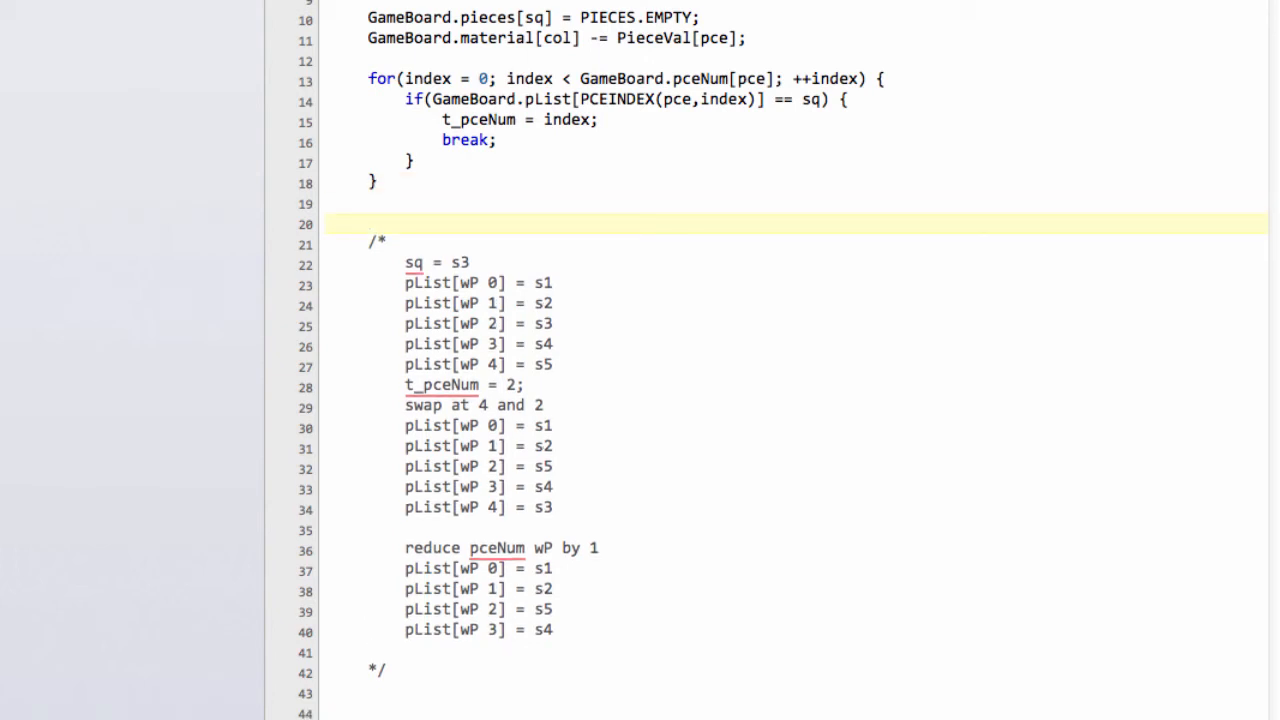
Add GameBoard.pceNum[pce]--; after the search loop on line 20.
{"action": "type", "text": "Game"}
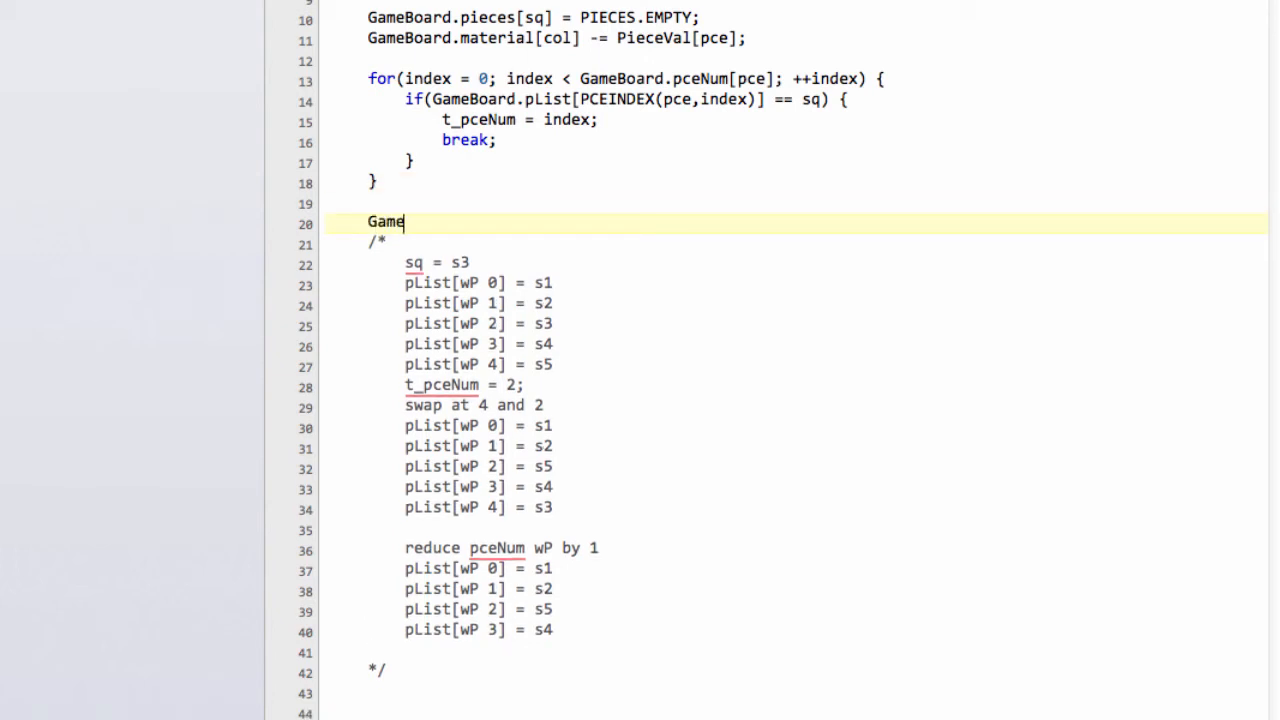
{"action": "type", "text": "Board"}
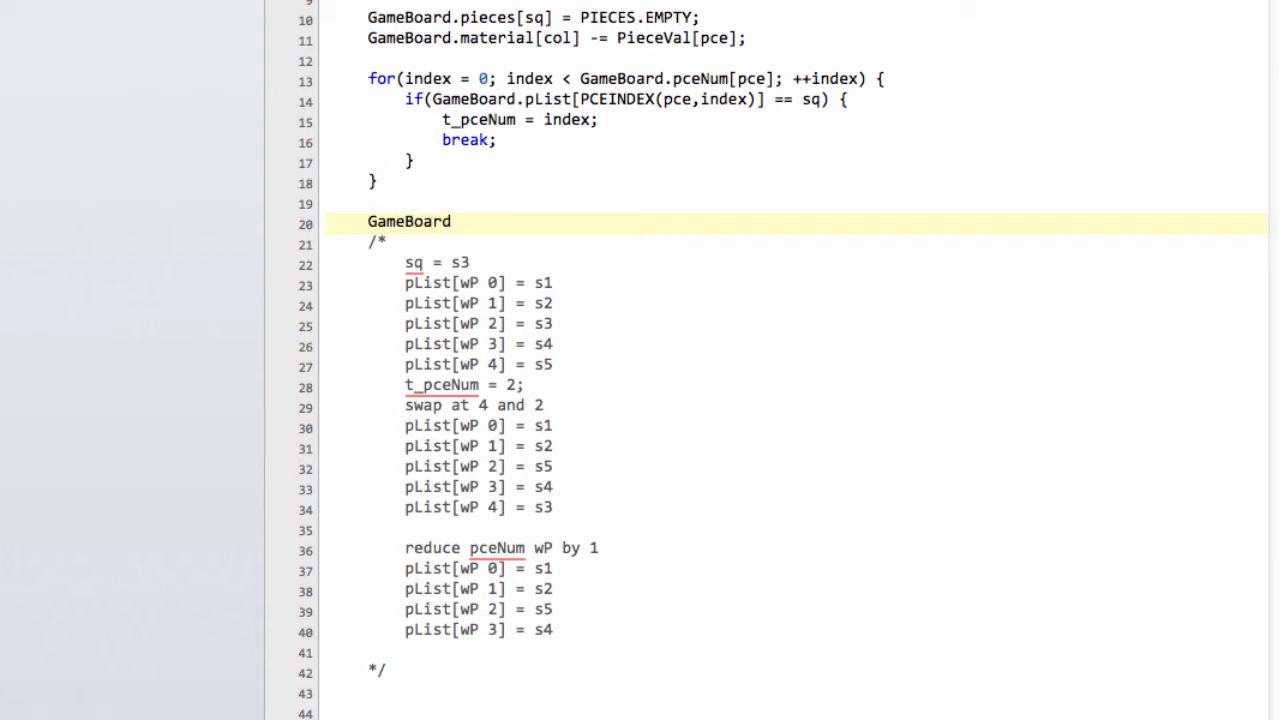
{"action": "type", "text": ".pceNum"}
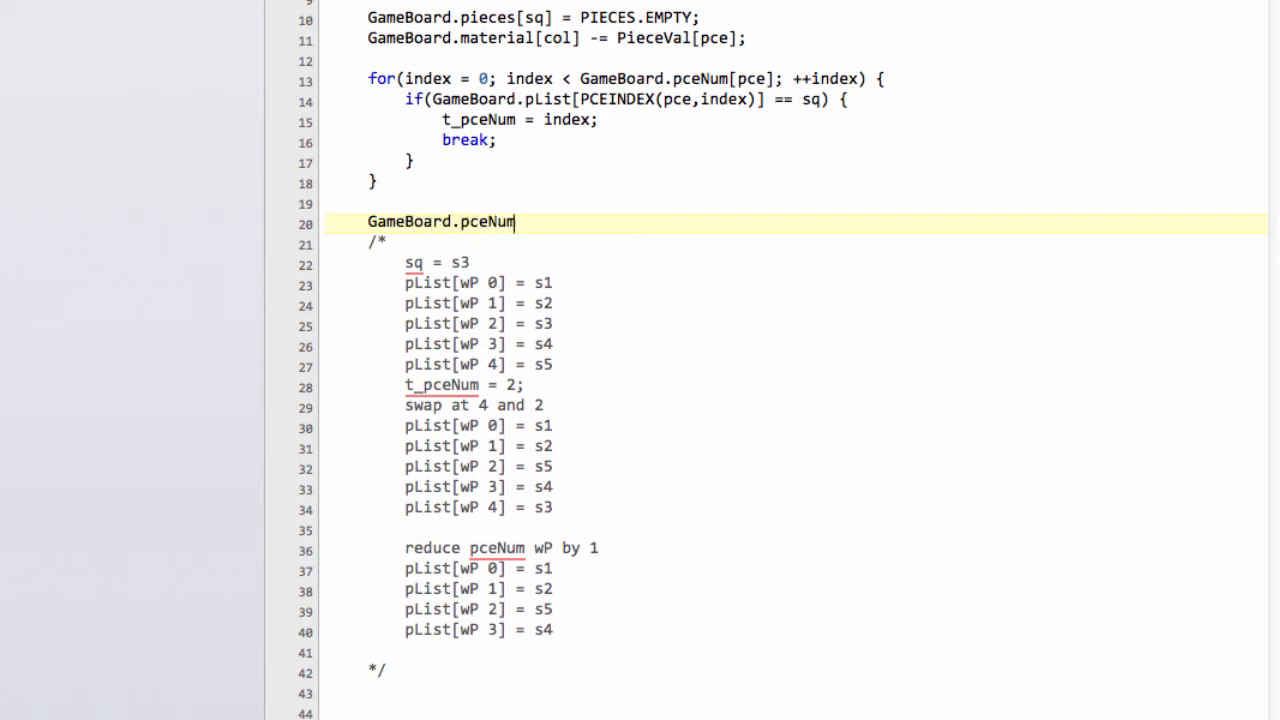
{"action": "type", "text": "[]"}
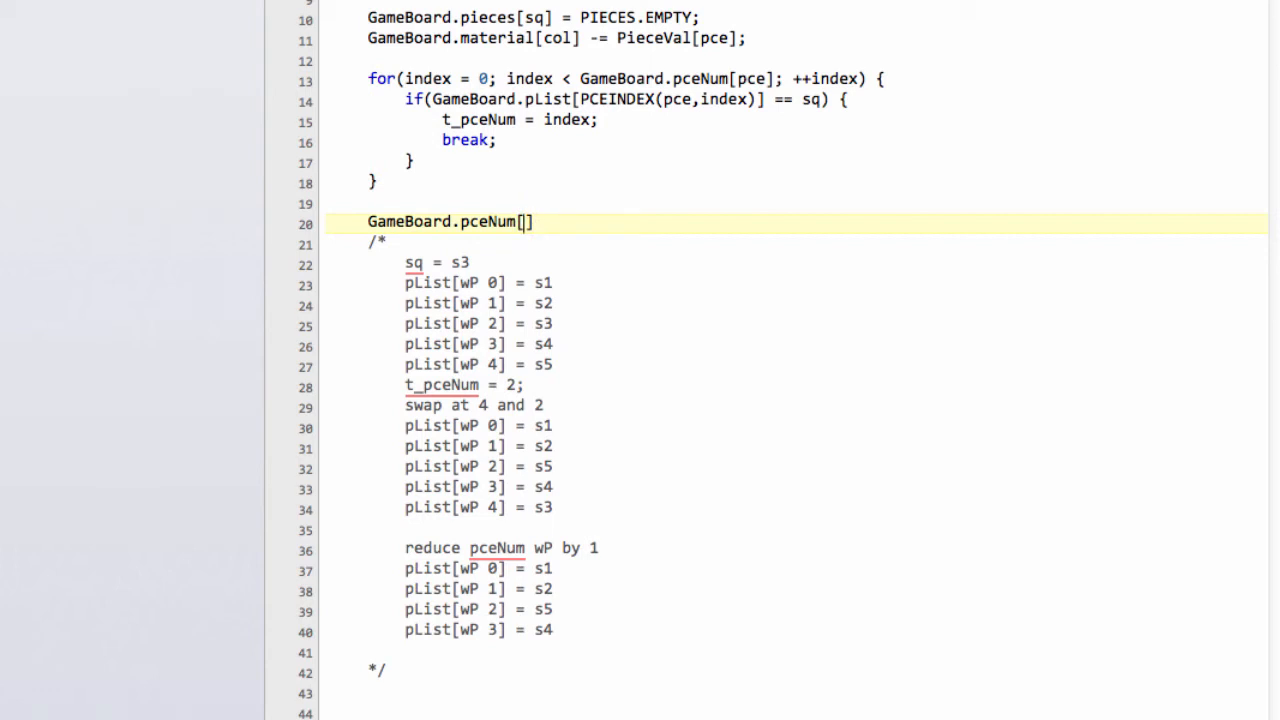
{"action": "type", "text": "pce"}
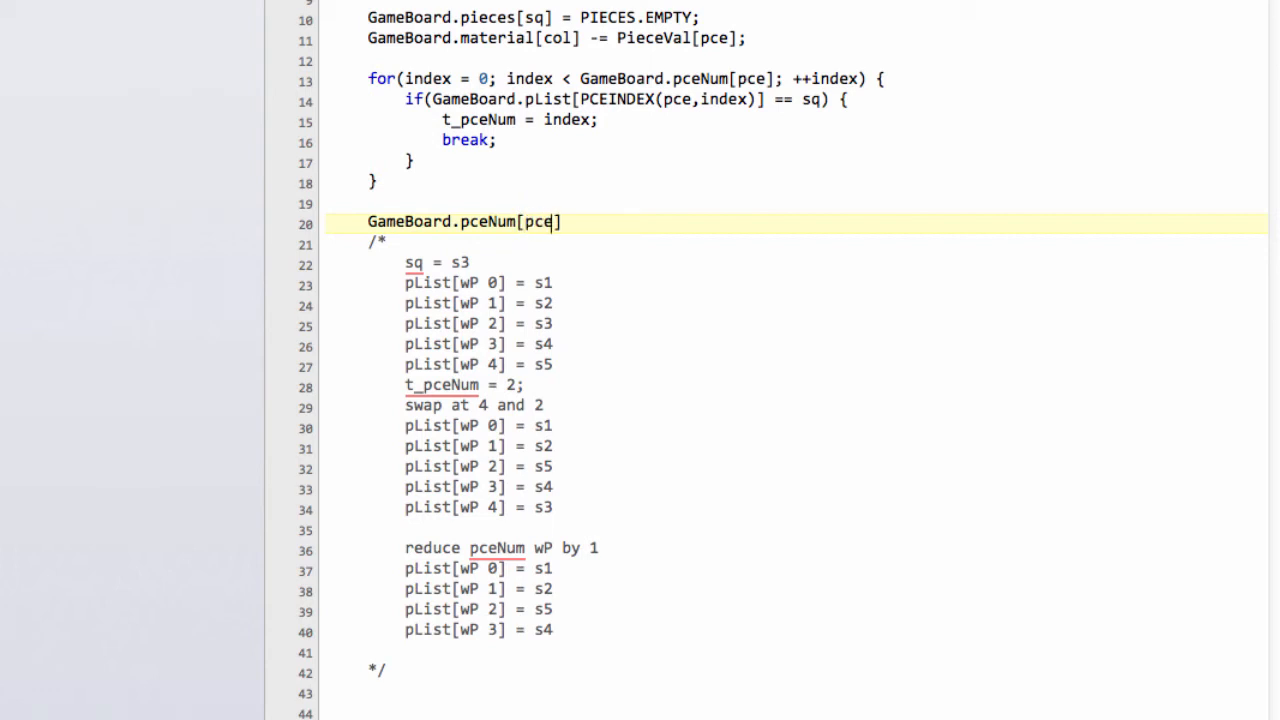
{"action": "type", "text": "]--;"}
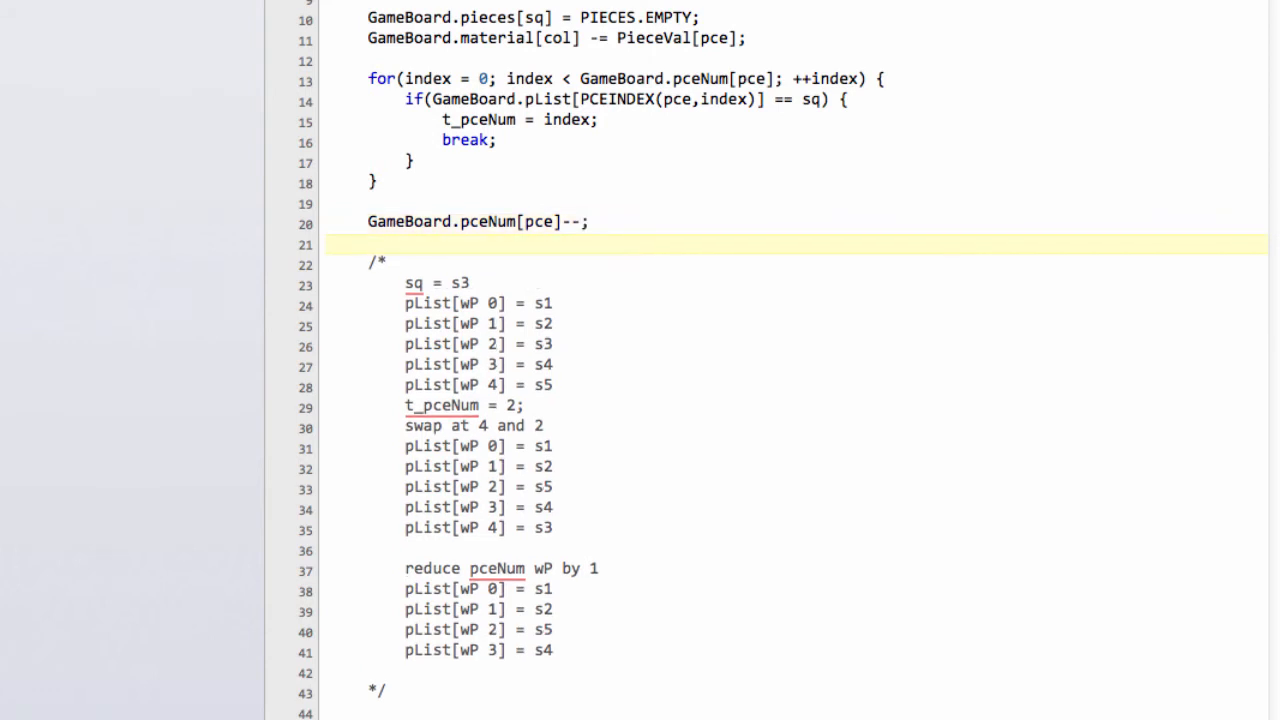
Start line 21 with GameBoard, correcting the 'GameBaor' typo.
{"action": "type", "text": "GameBaor"}
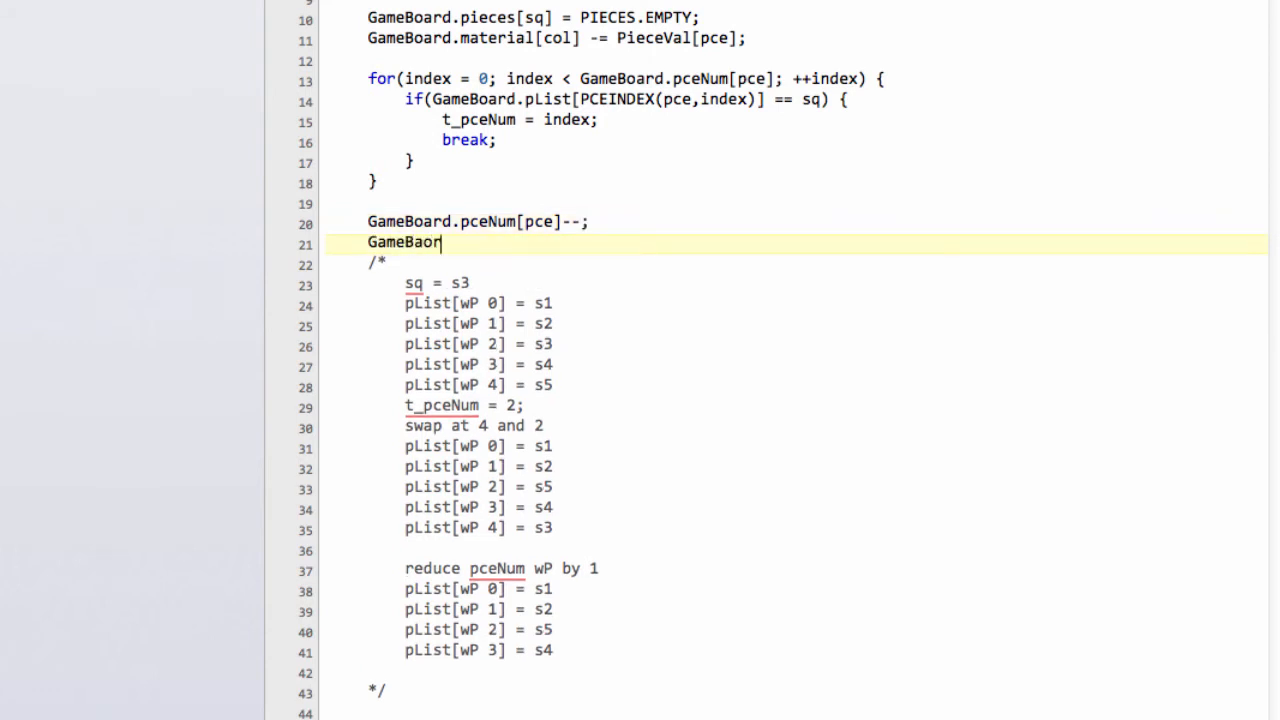
{"action": "key", "text": "Backspace"}
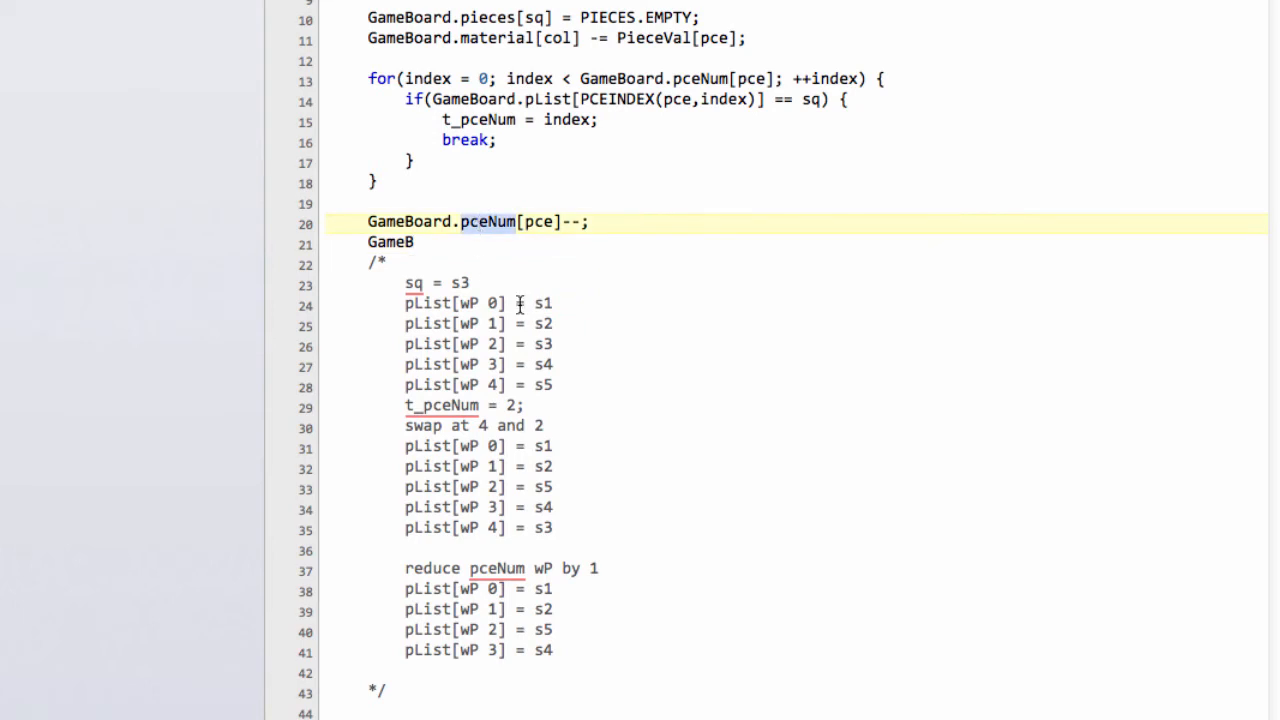
{"action": "mouse_move", "coordinate": [510, 330]}
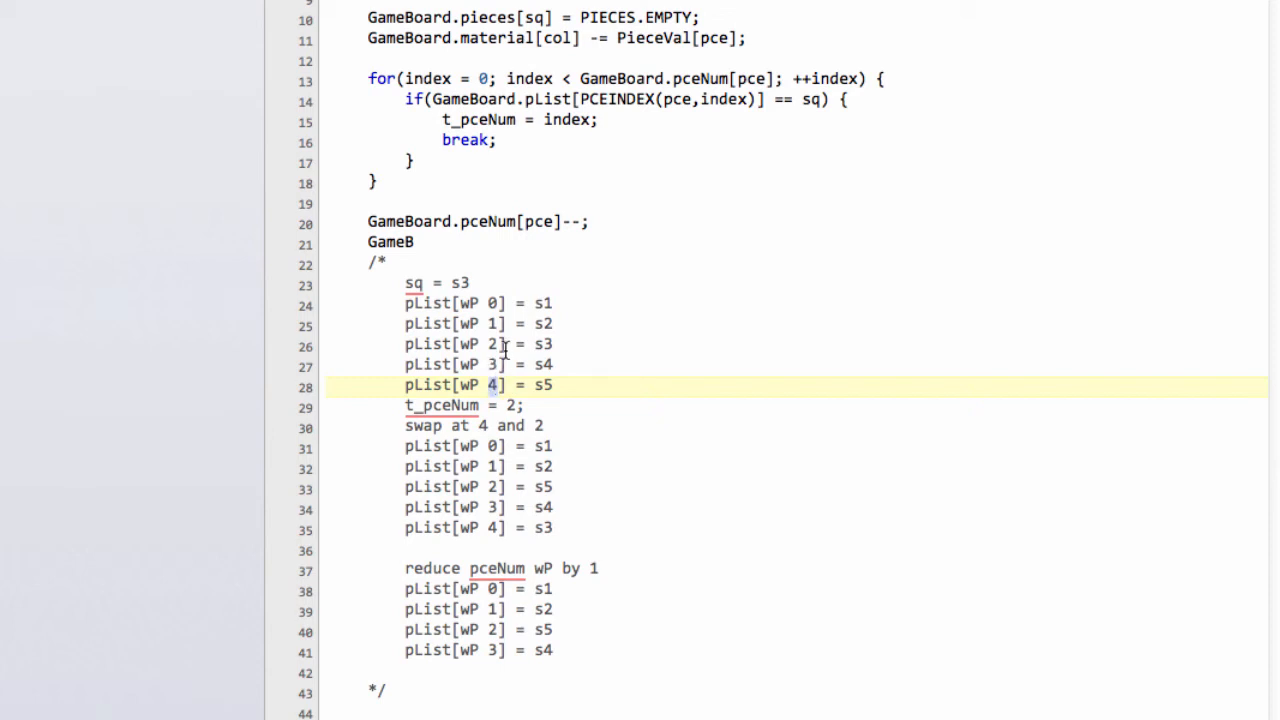
{"action": "left_click", "coordinate": [415, 242]}
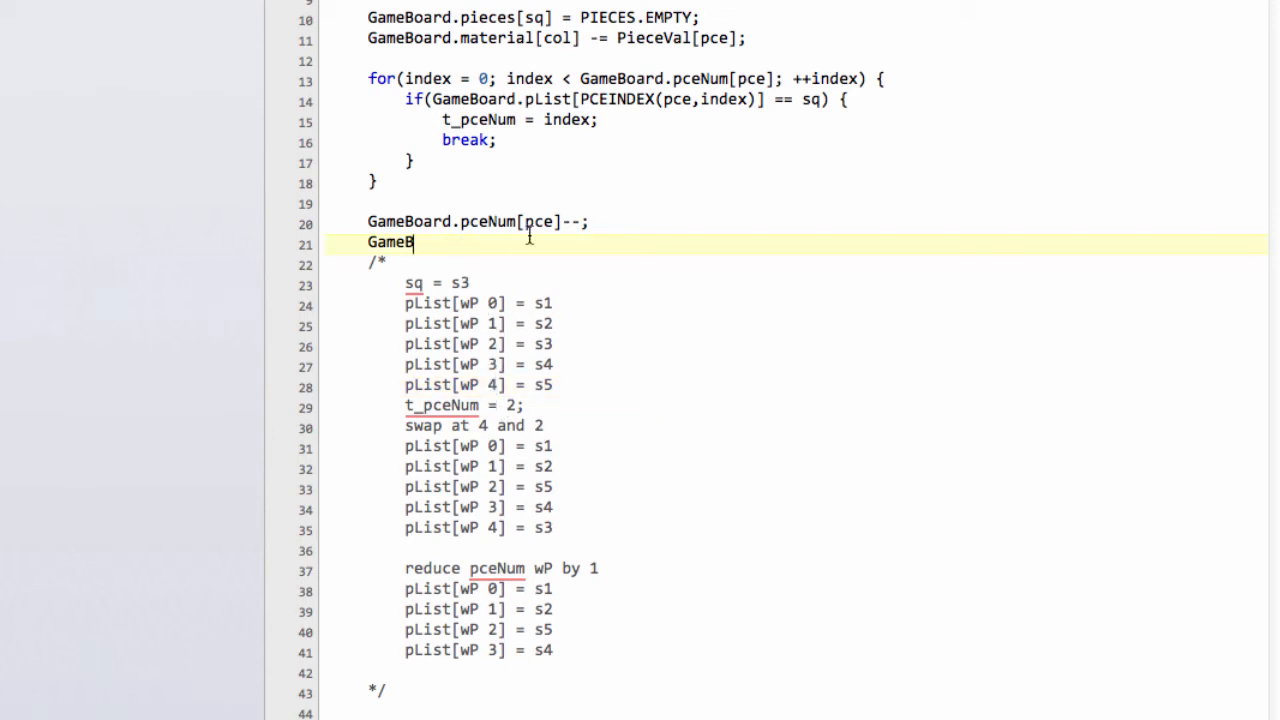
{"action": "mouse_move", "coordinate": [773, 263]}
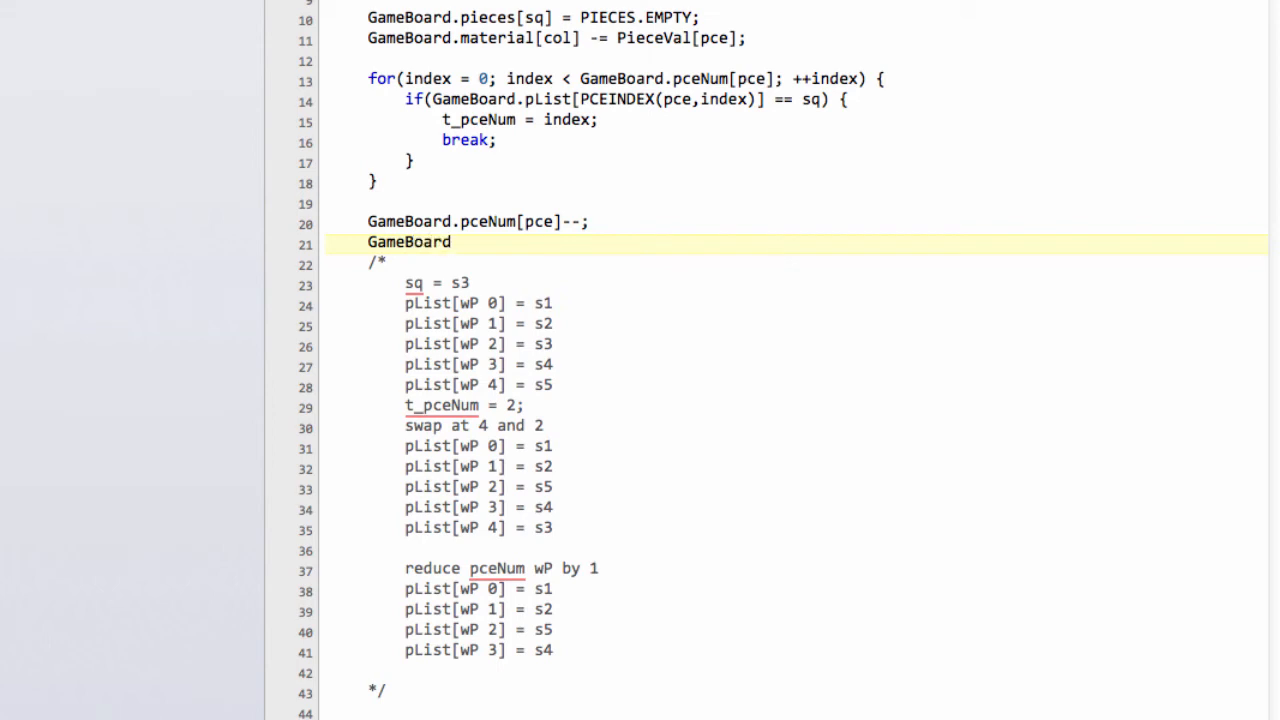
Write the pList[PCEINDEX(pce, t_pceNum)] assignment on line 21.
{"action": "type", "text": ".Plist"}
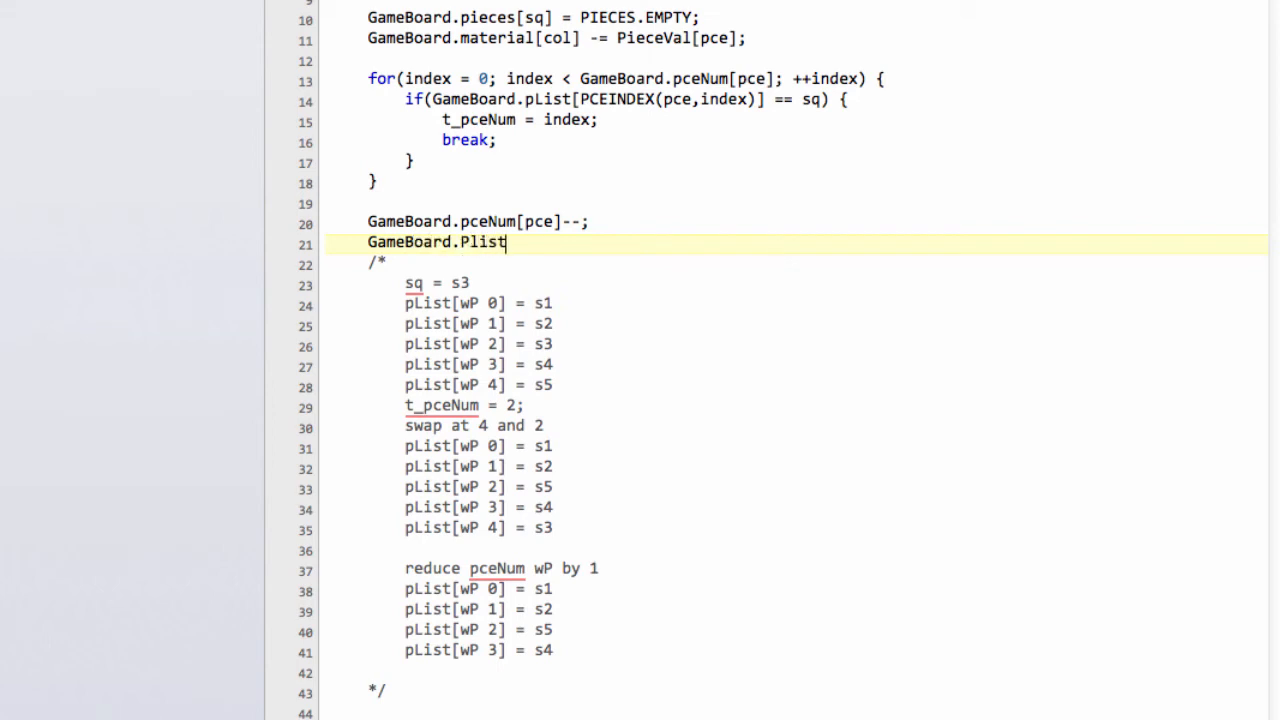
{"action": "type", "text": "[]"}
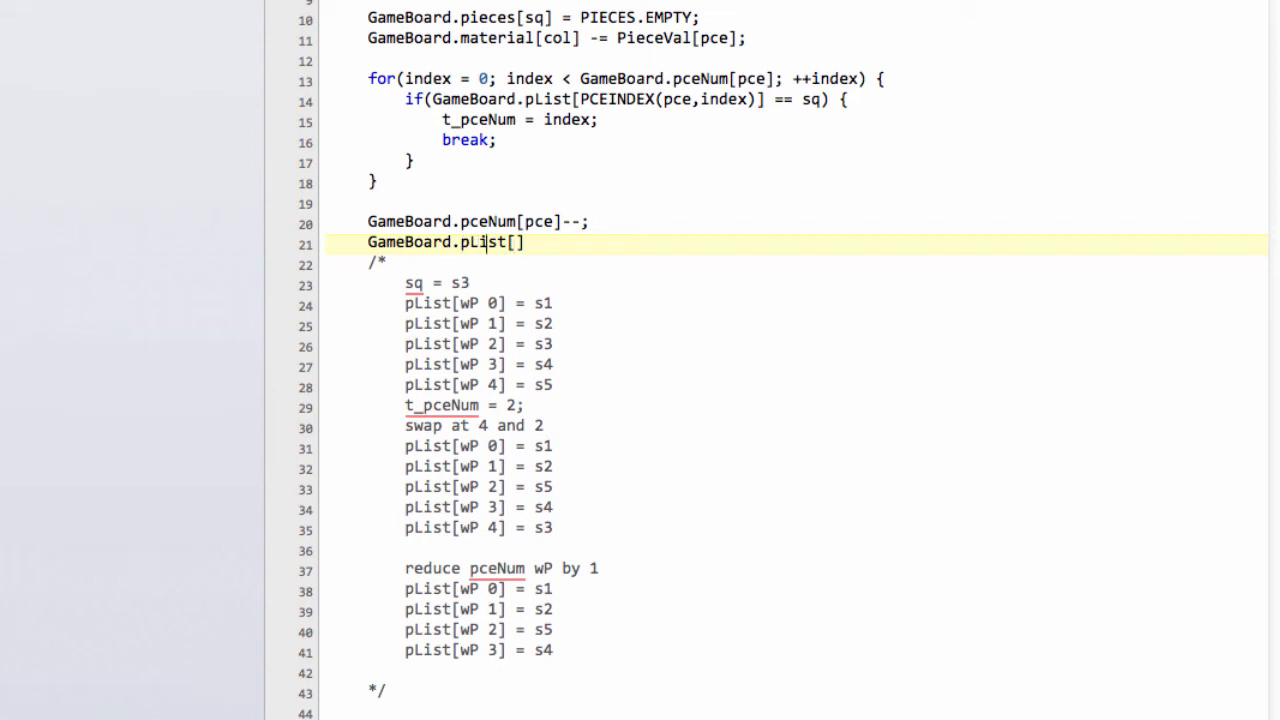
{"action": "type", "text": "PCEINDEX("}
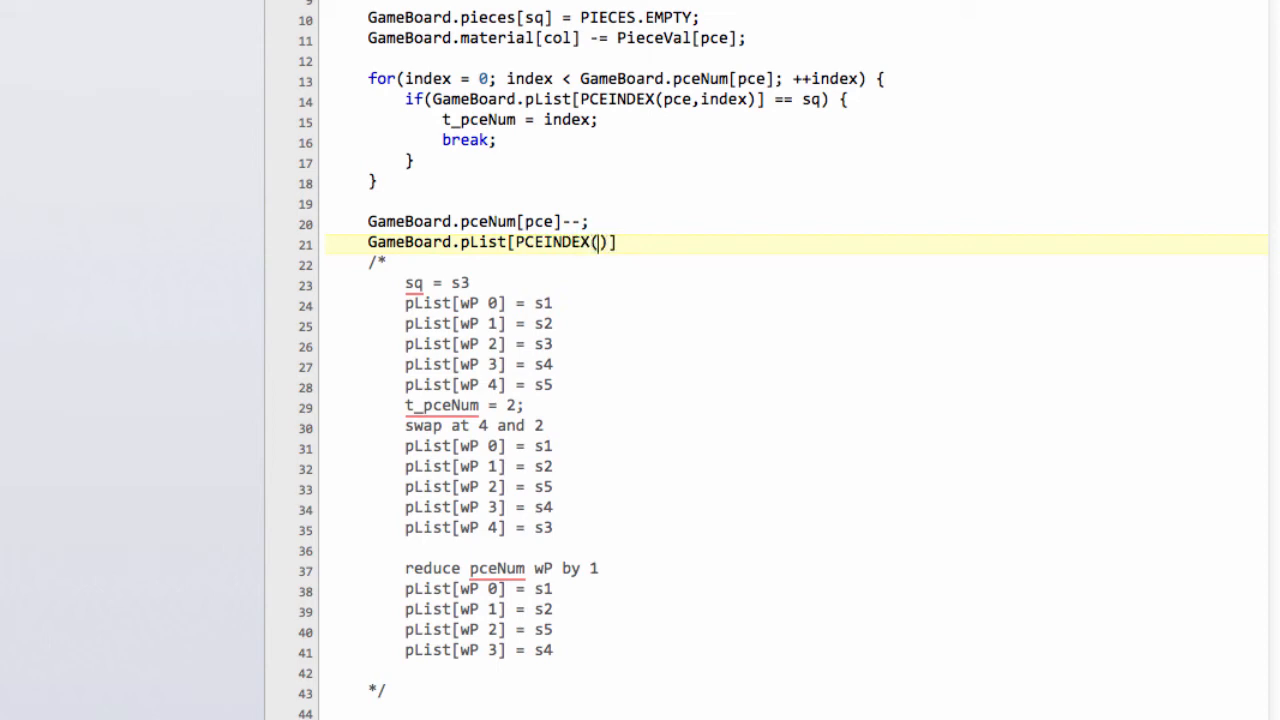
{"action": "type", "text": "pce,"}
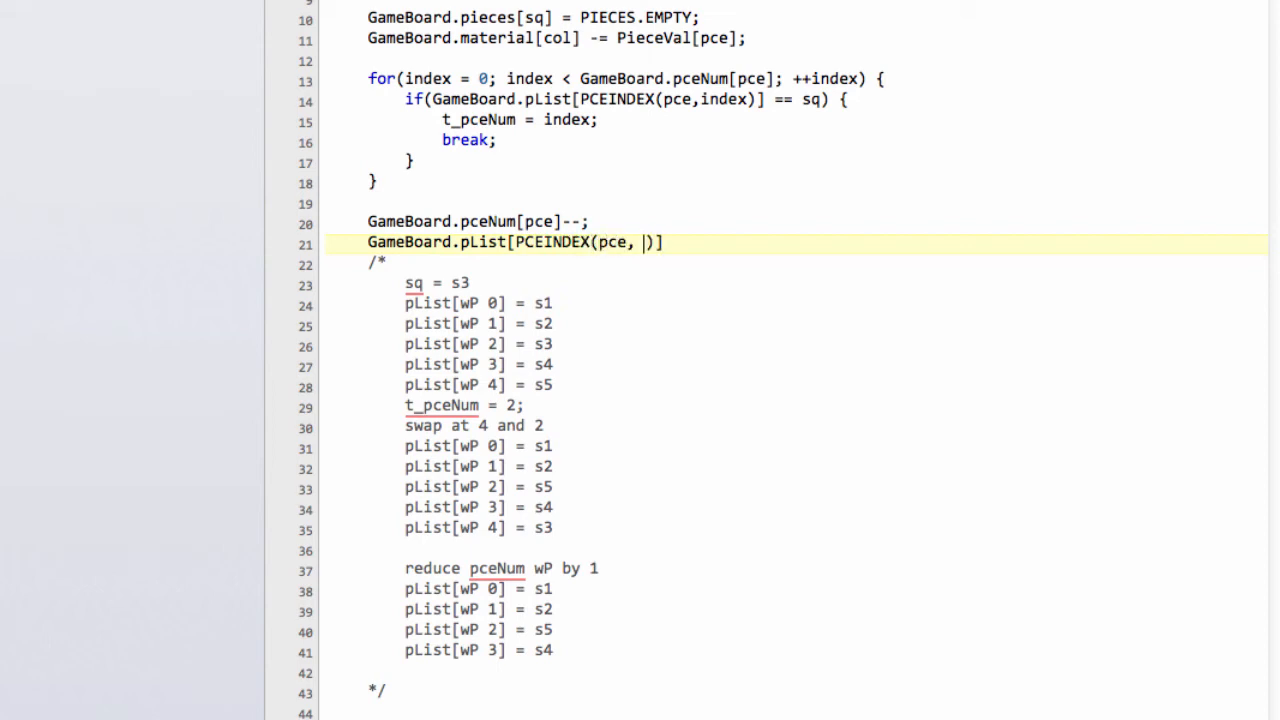
{"action": "type", "text": "t_pce"}
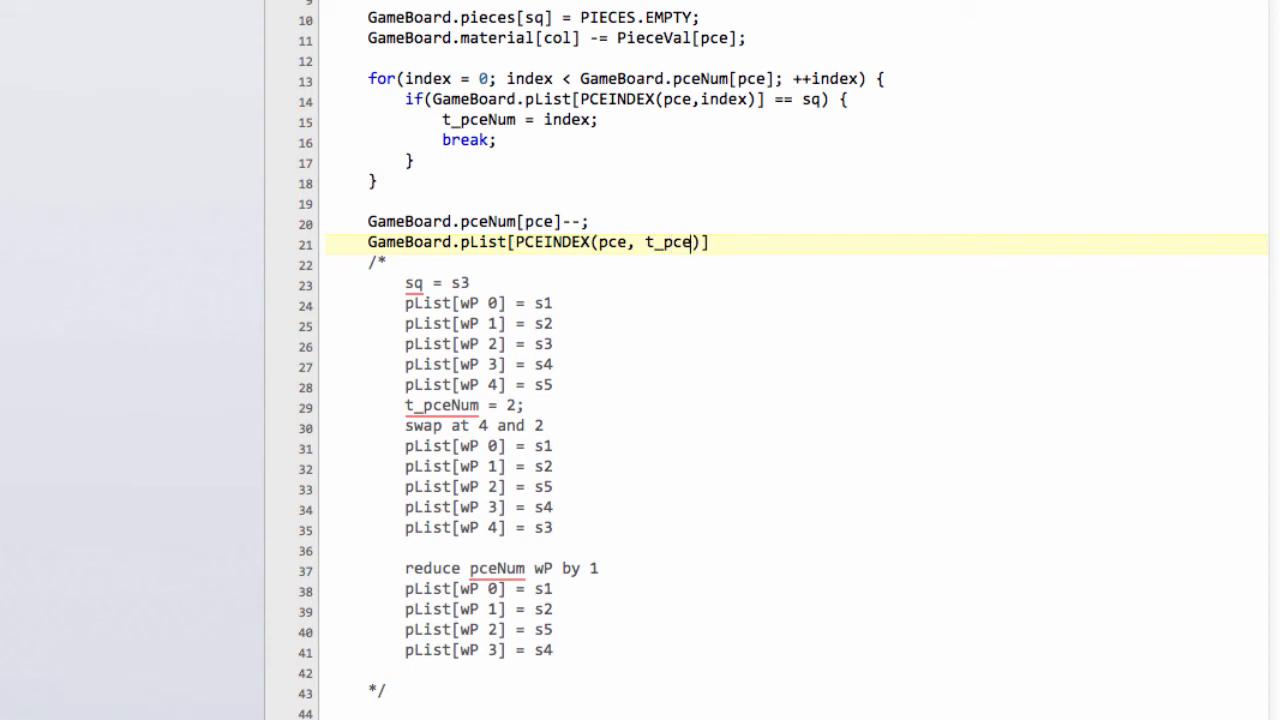
{"action": "type", "text": "Num"}
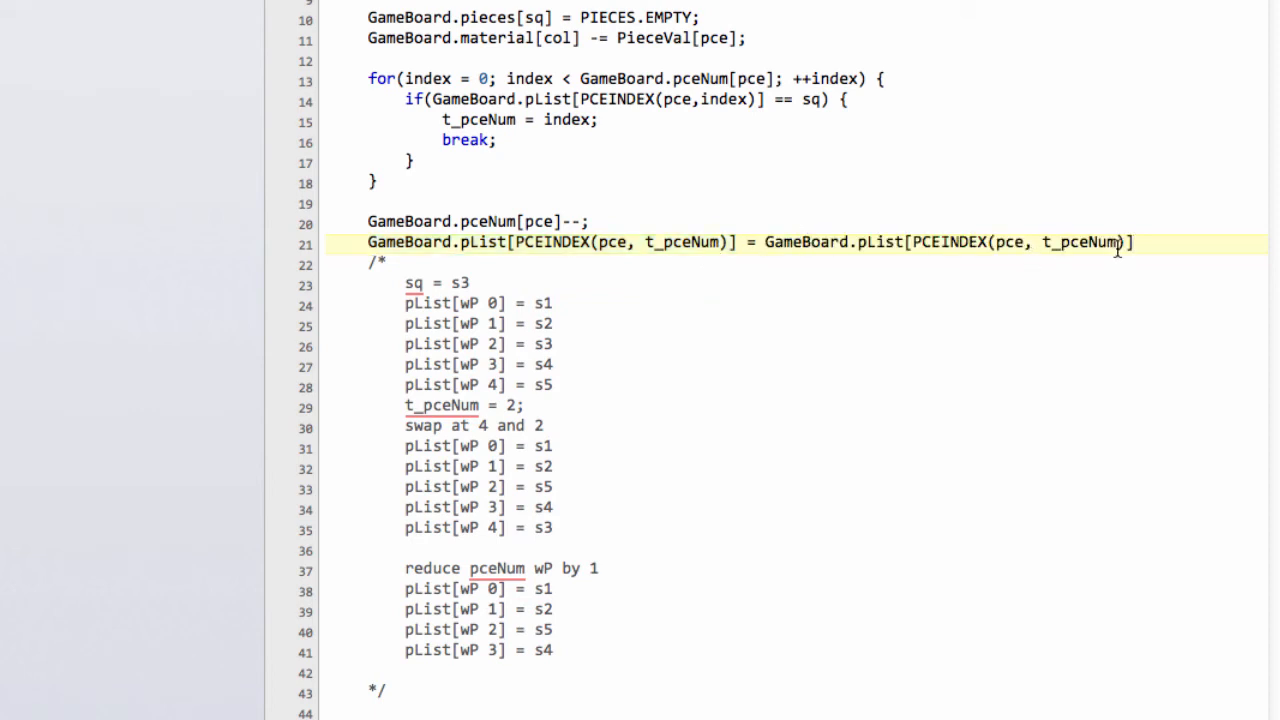
{"action": "type", "text": ";"}
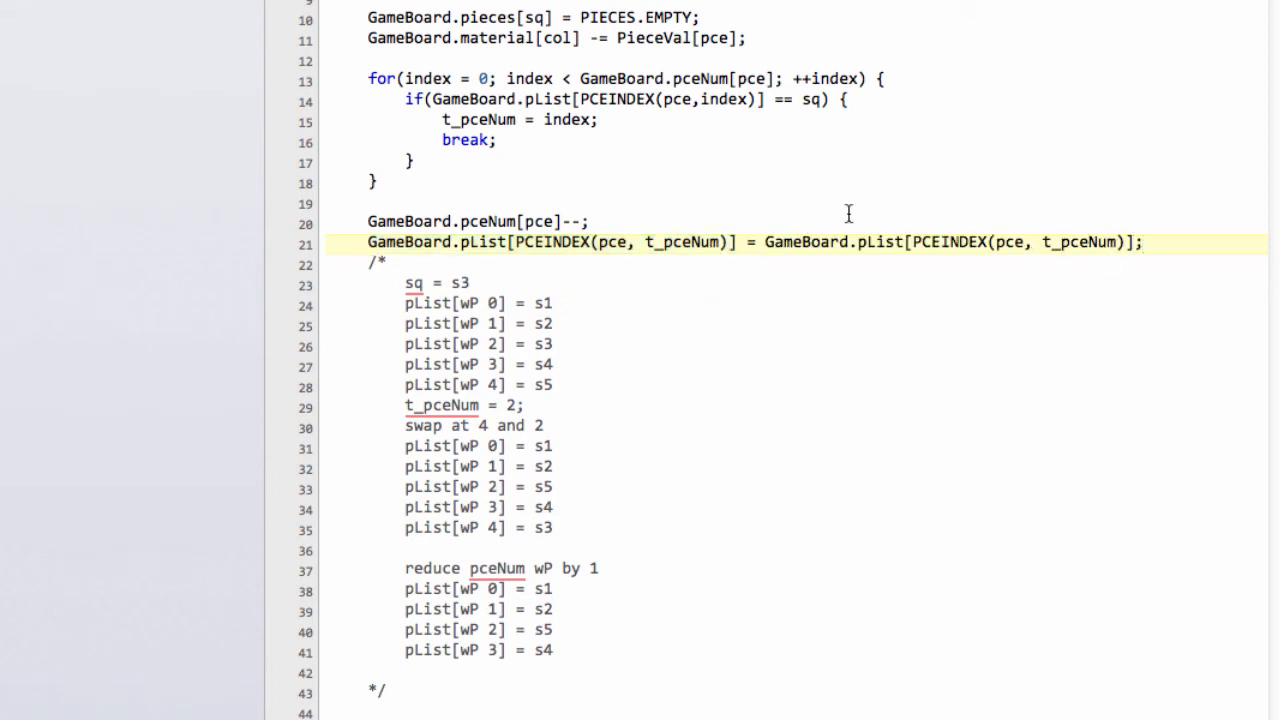
Use GameBoard.pceNum[pce] as the source index and select the explanatory comment block.
{"action": "left_click", "coordinate": [397, 221]}
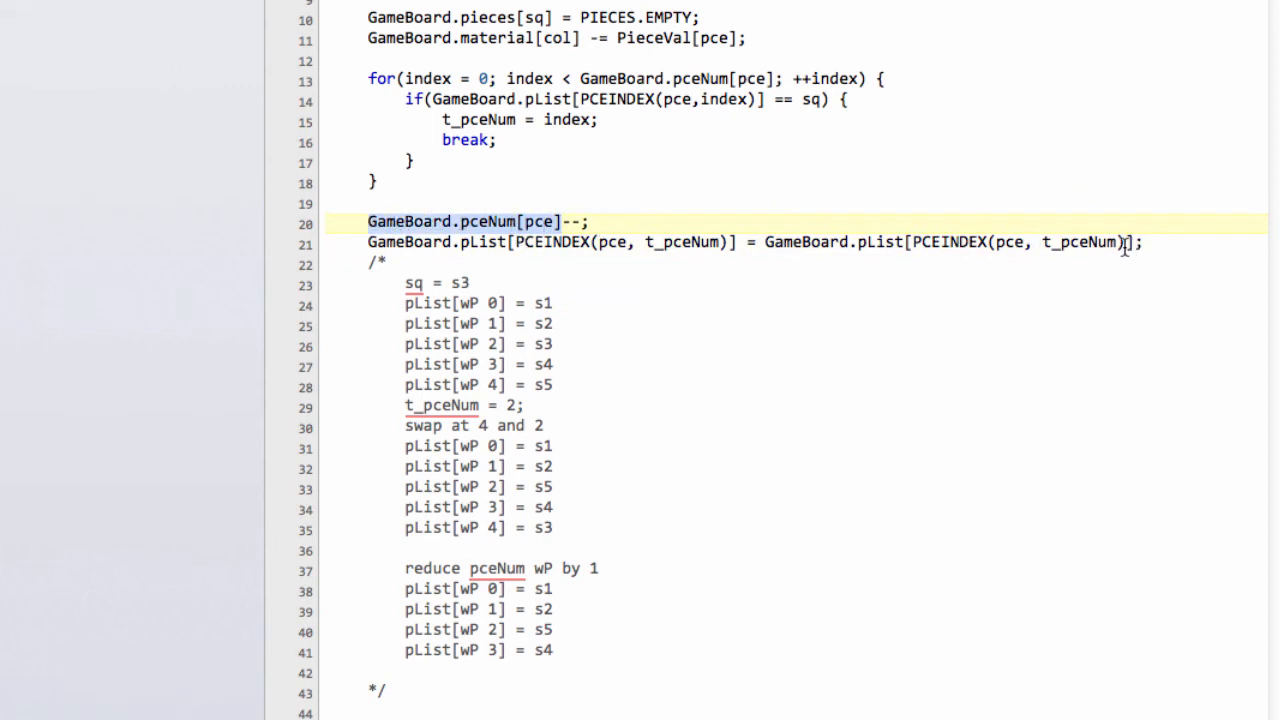
{"action": "type", "text": "GameBoard.pceNum[pce]"}
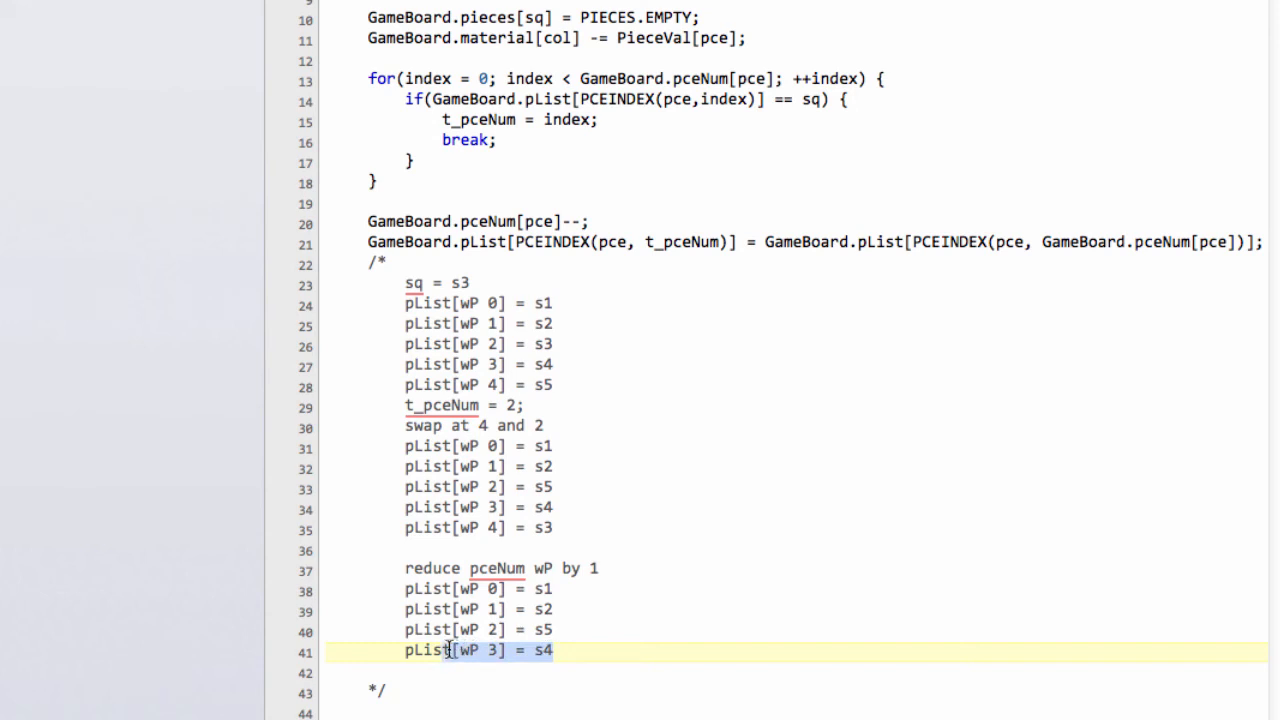
{"action": "left_click", "coordinate": [538, 528]}
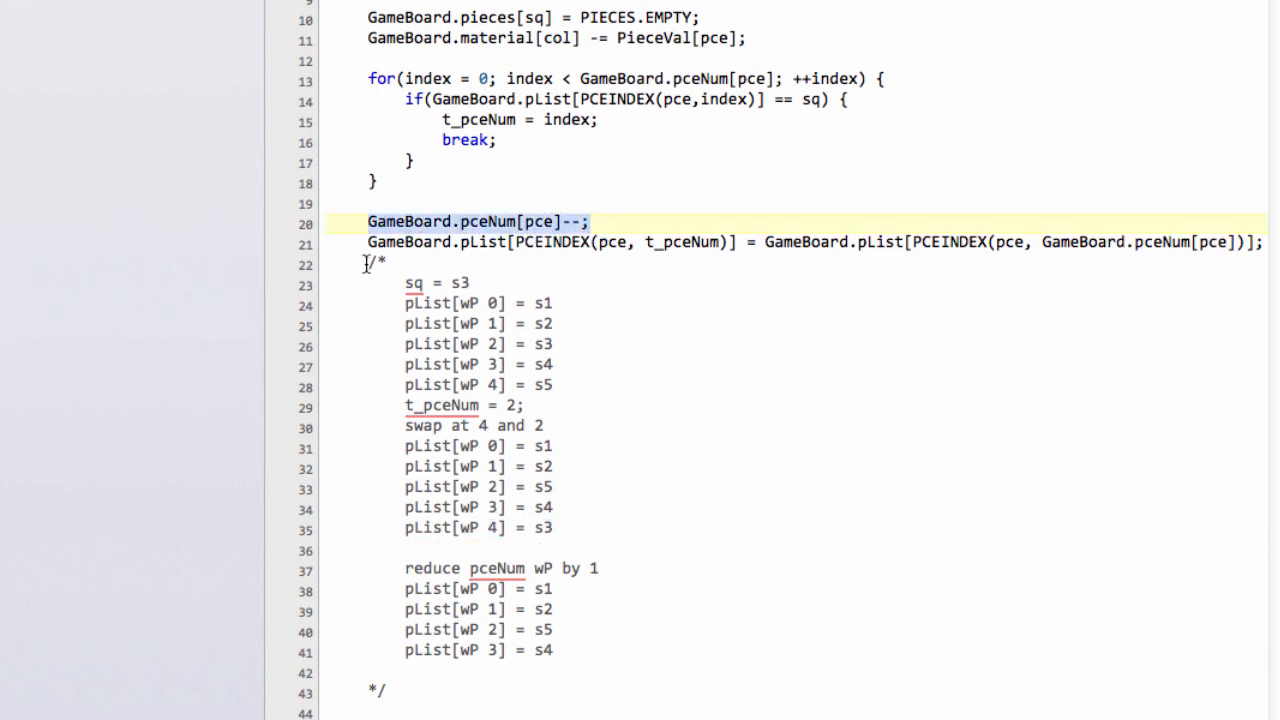
{"action": "left_click_drag", "start_coordinate": [367, 262], "coordinate": [683, 674]}
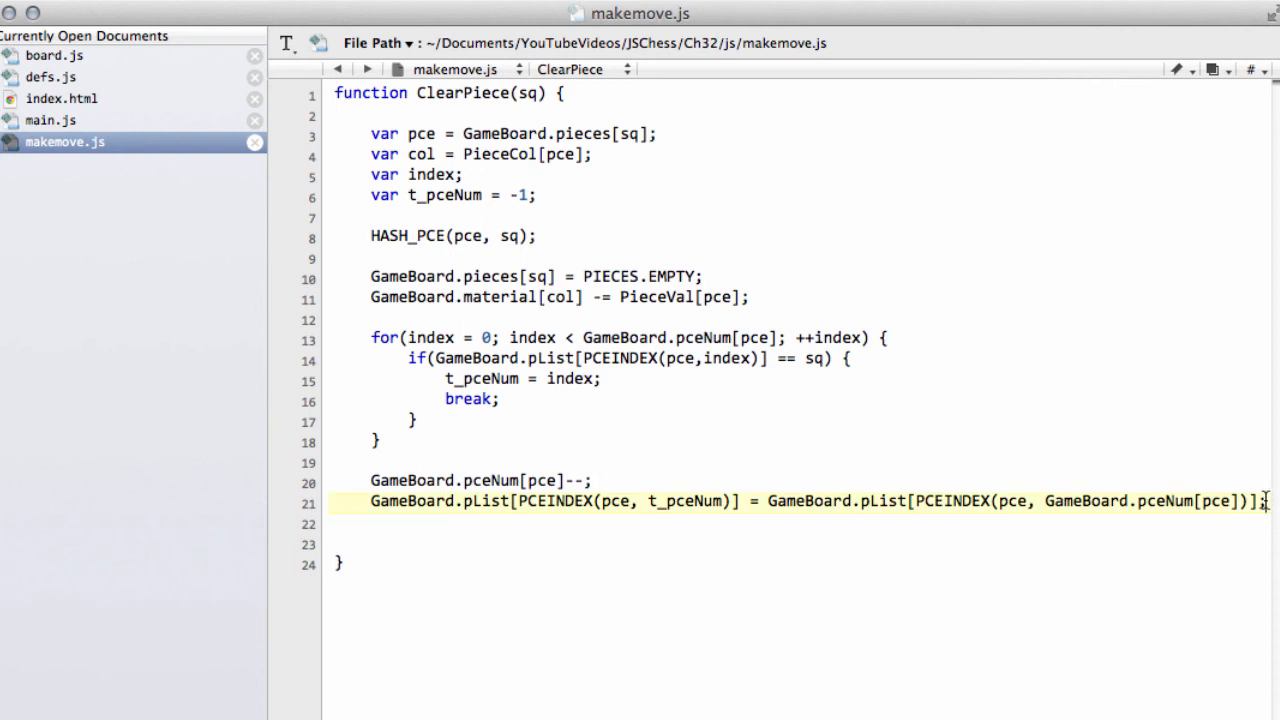
Delete the selected /* ... */ comment block and place the cursor on blank line 12.
{"action": "key", "text": "Backspace"}
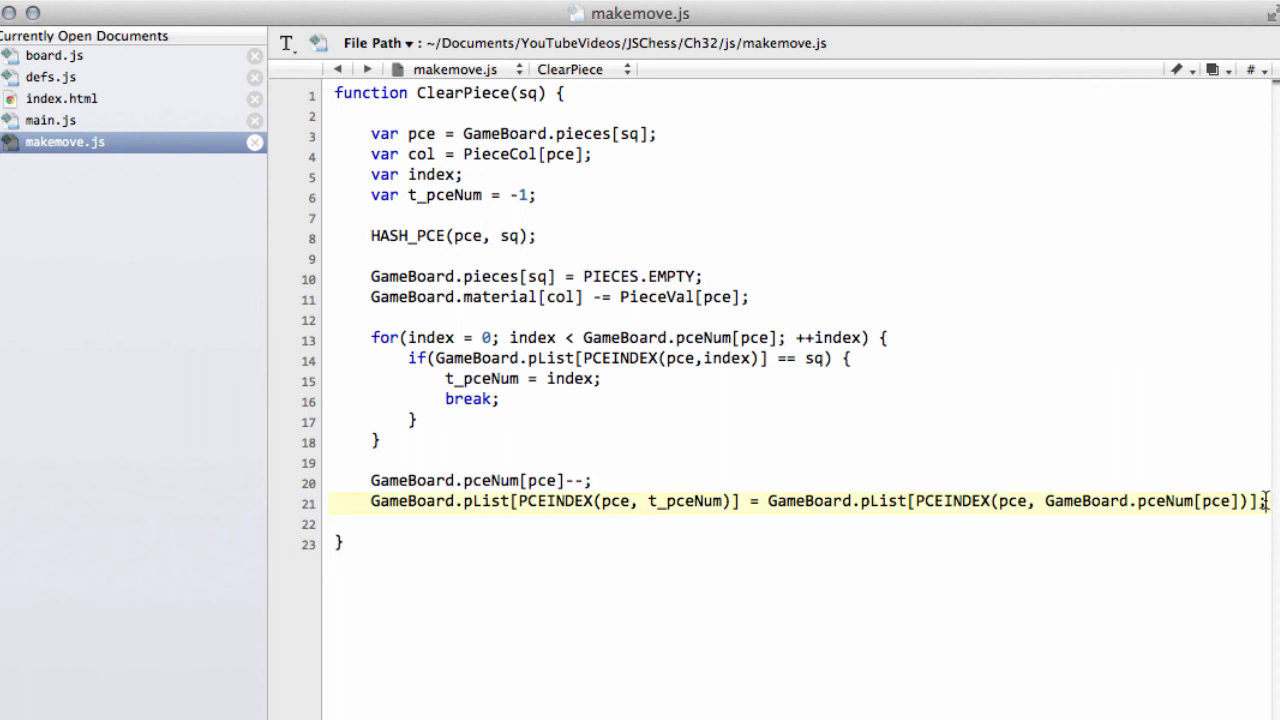
{"action": "mouse_move", "coordinate": [828, 528]}
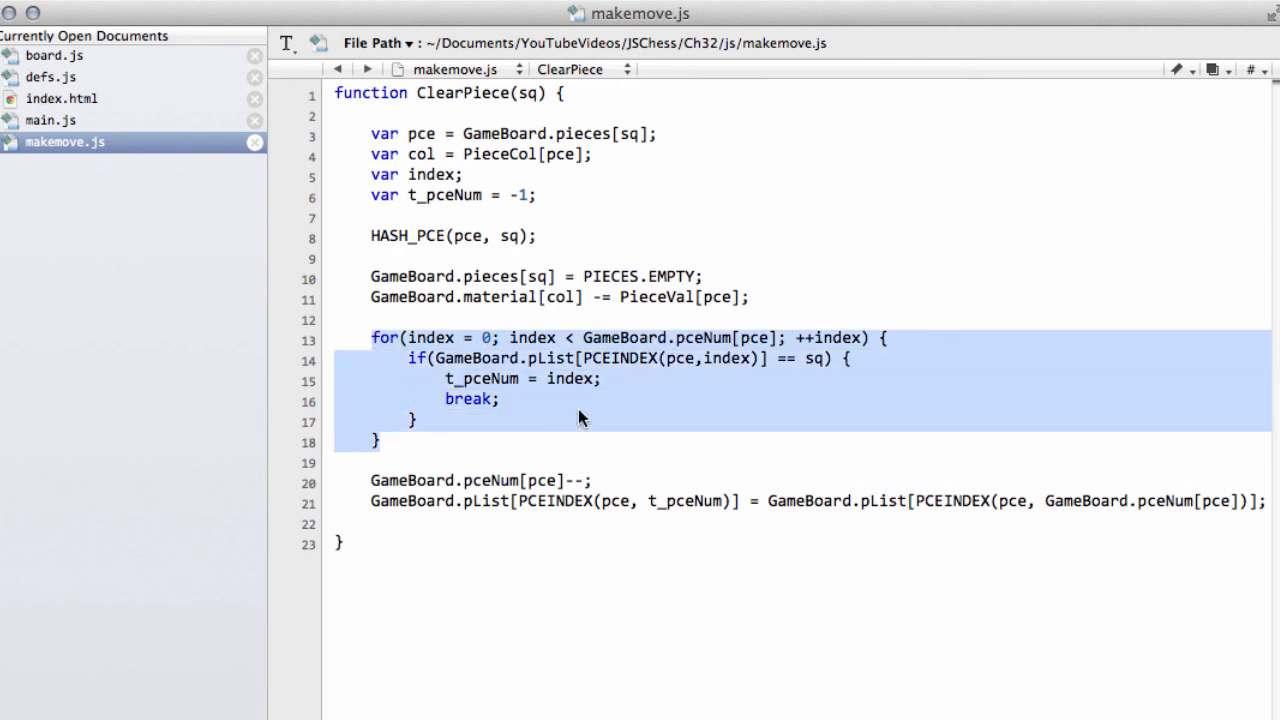
{"action": "left_click", "coordinate": [634, 320]}
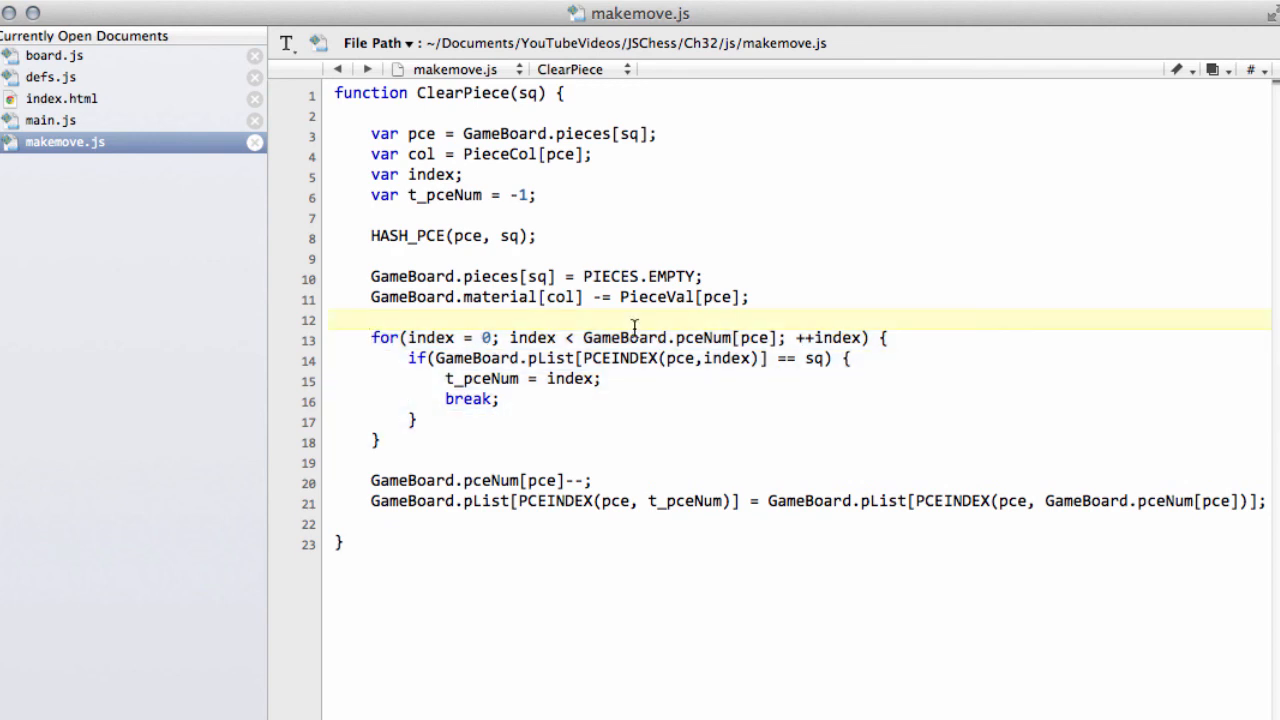
{"action": "left_click", "coordinate": [370, 320]}
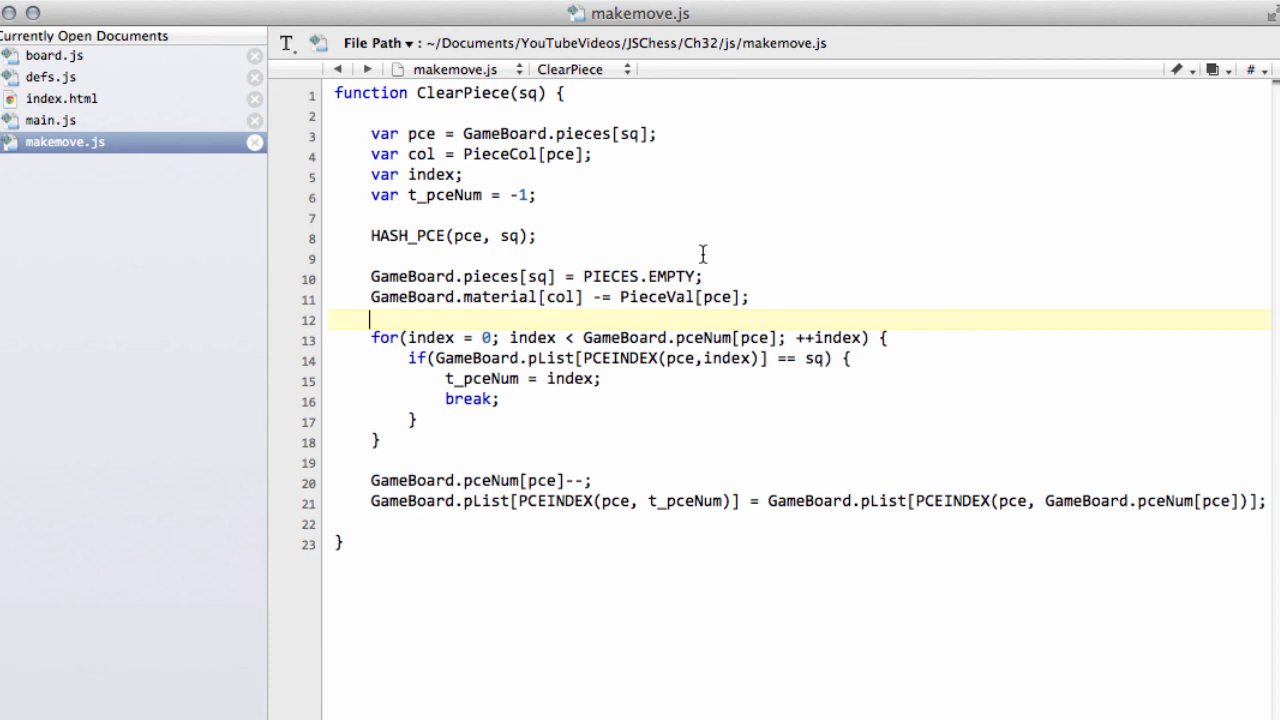